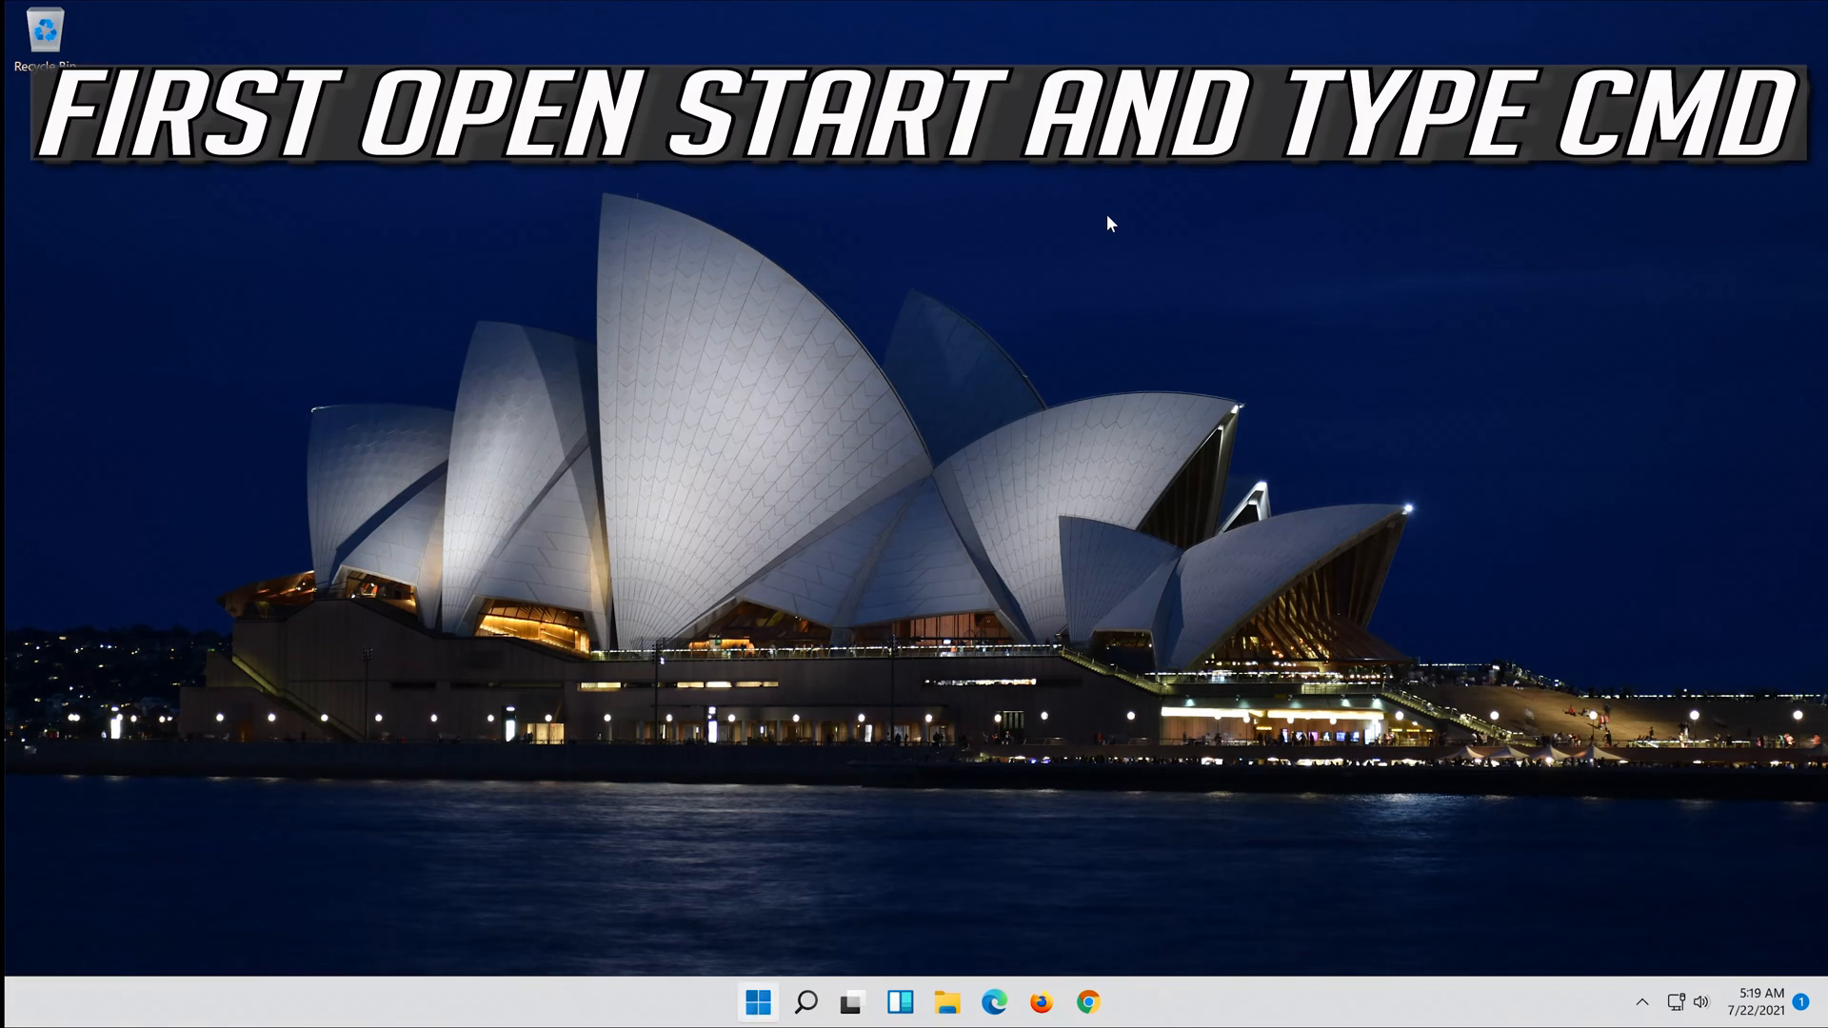
Search cmd from Start and launch Command Prompt as administrator, approving the UAC prompt
click(757, 1002)
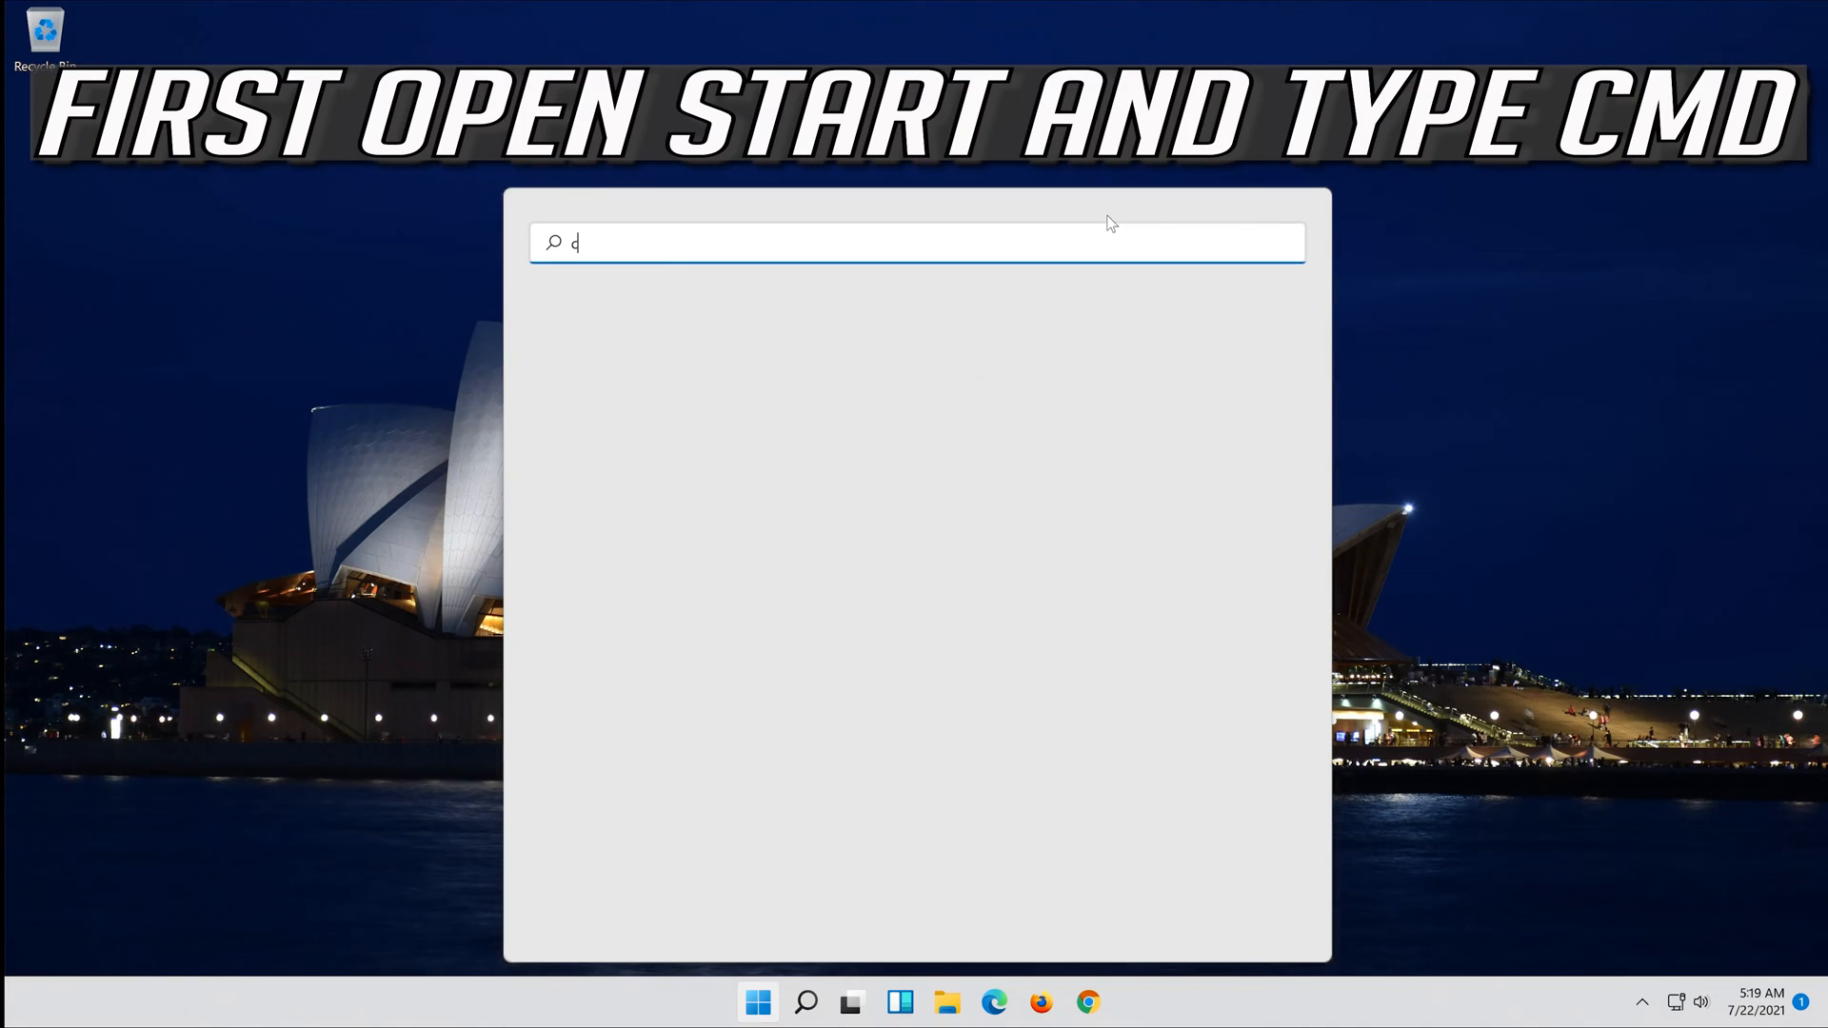
text(md)
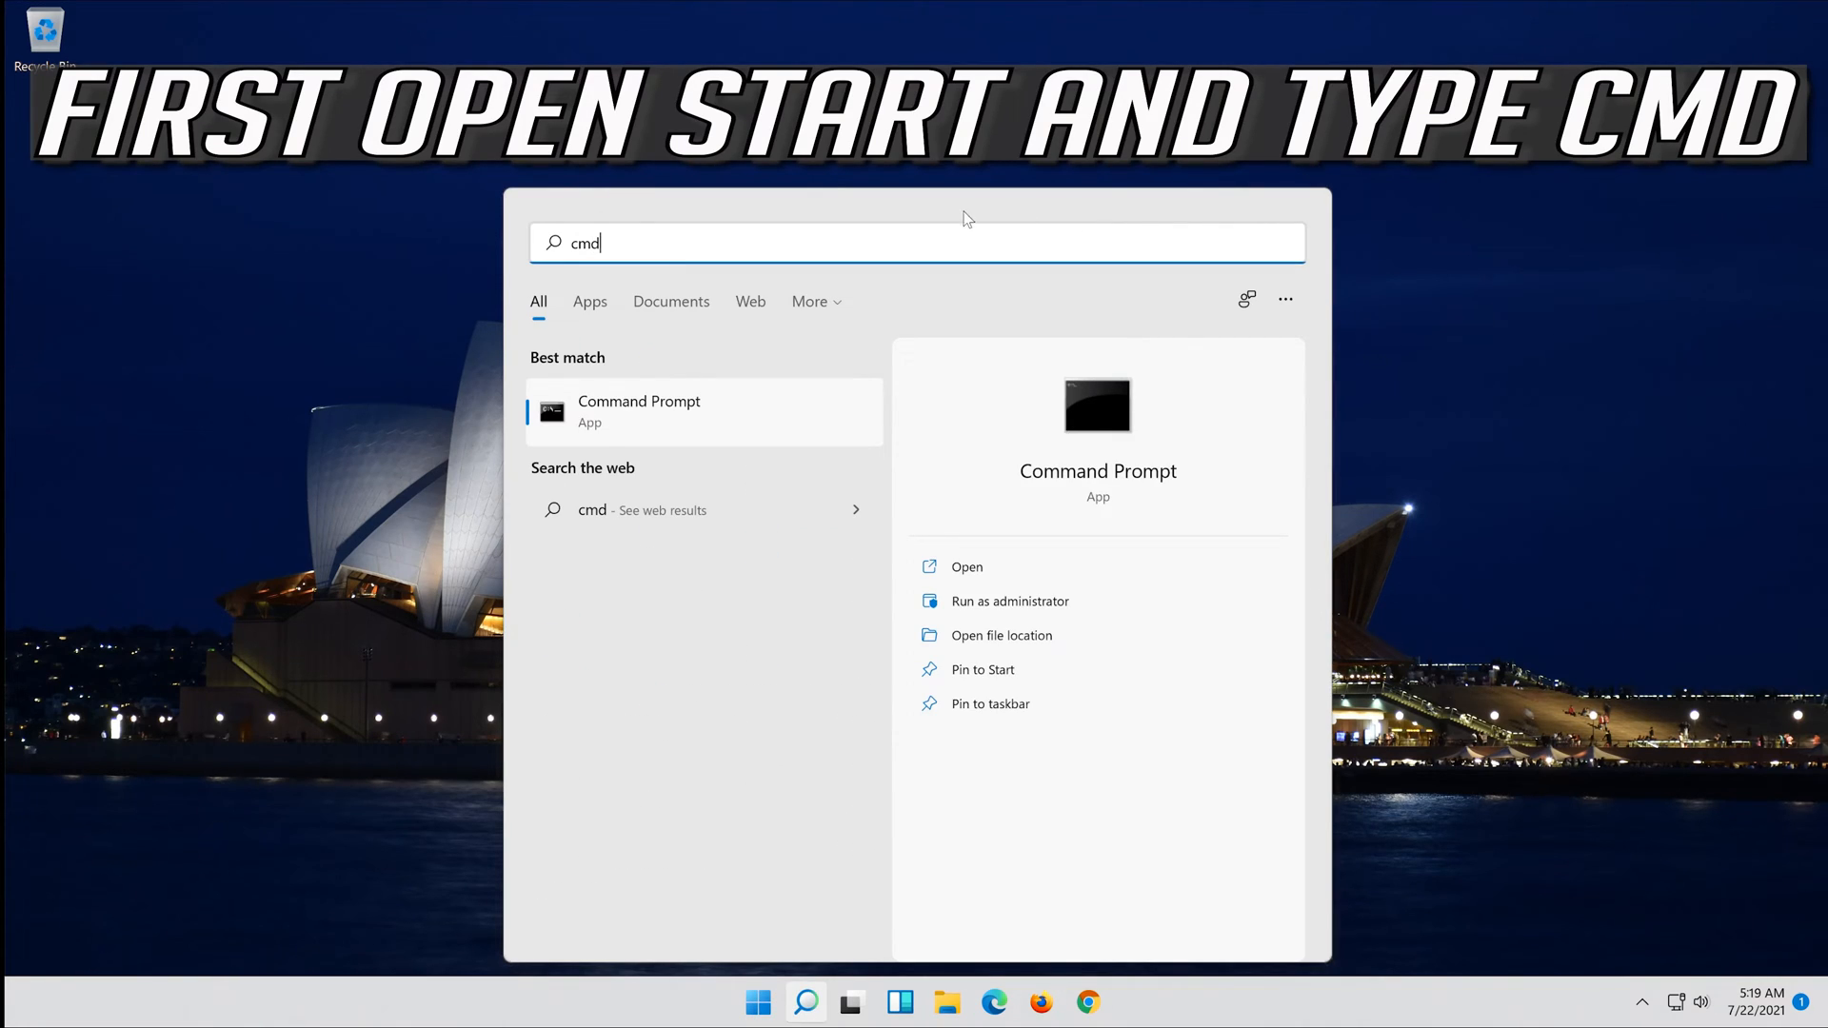
right_click(638, 412)
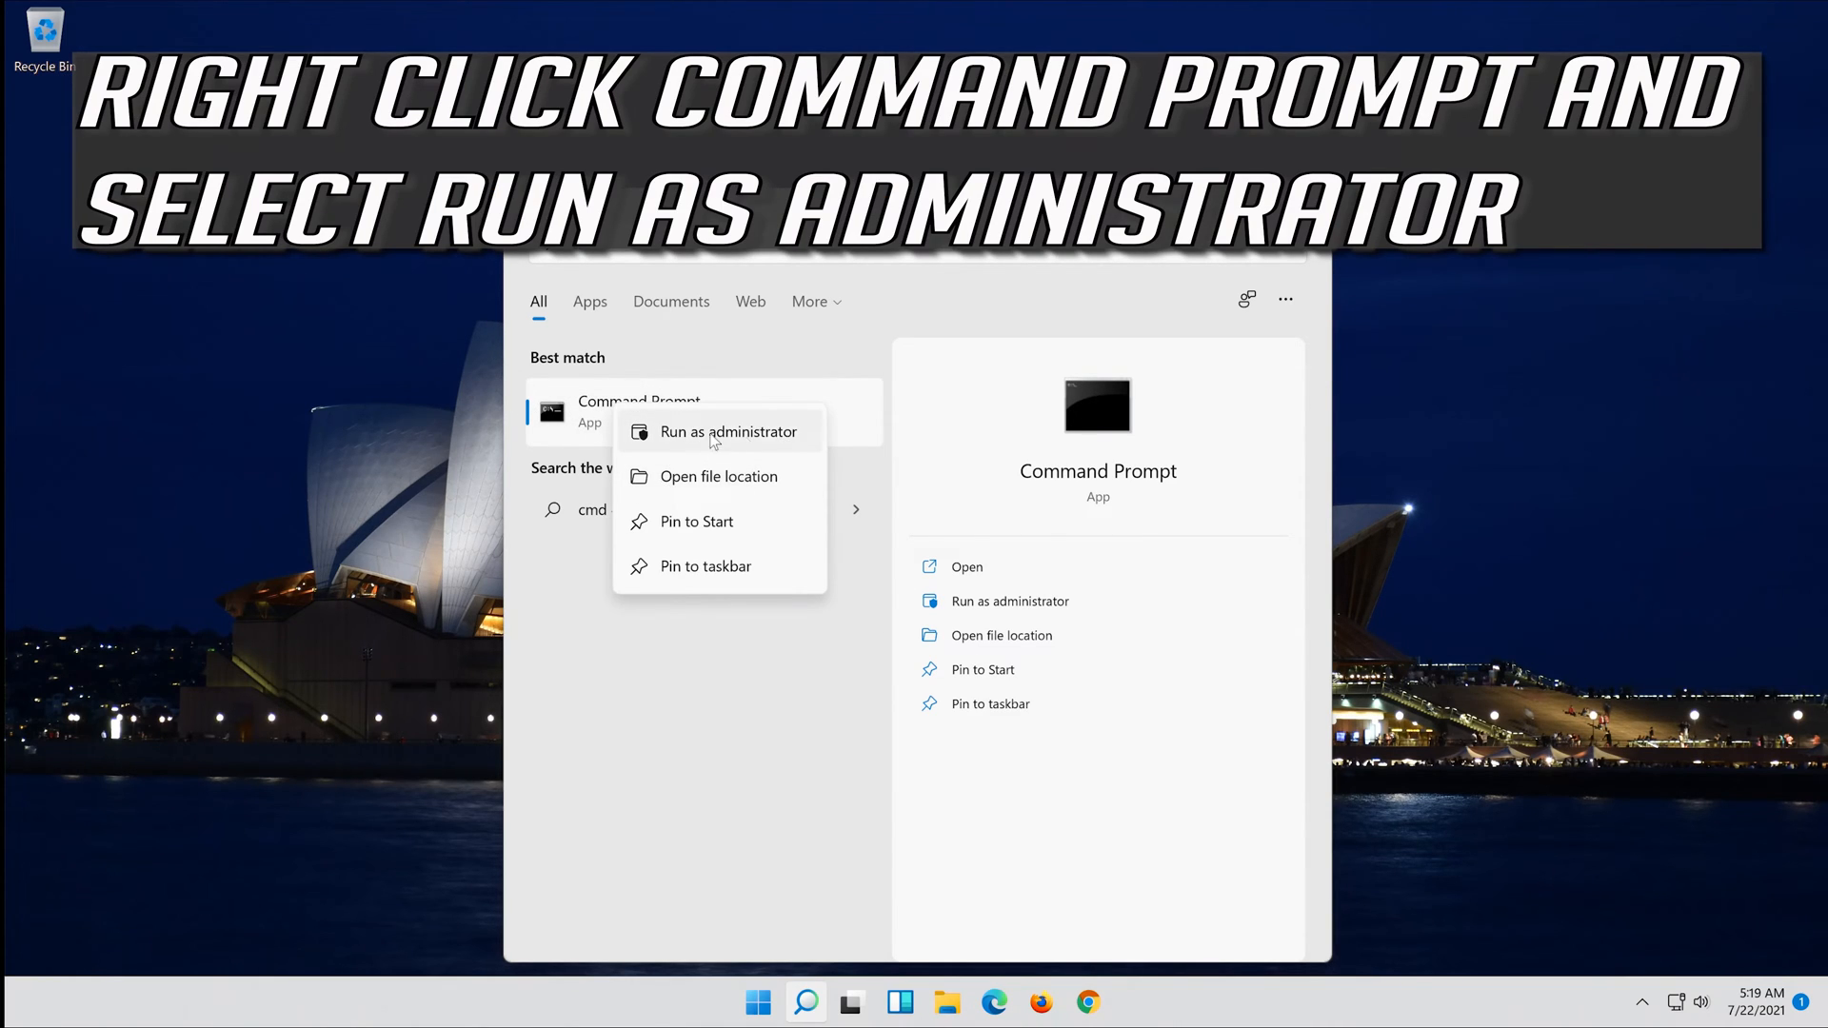
mouse_move(744, 440)
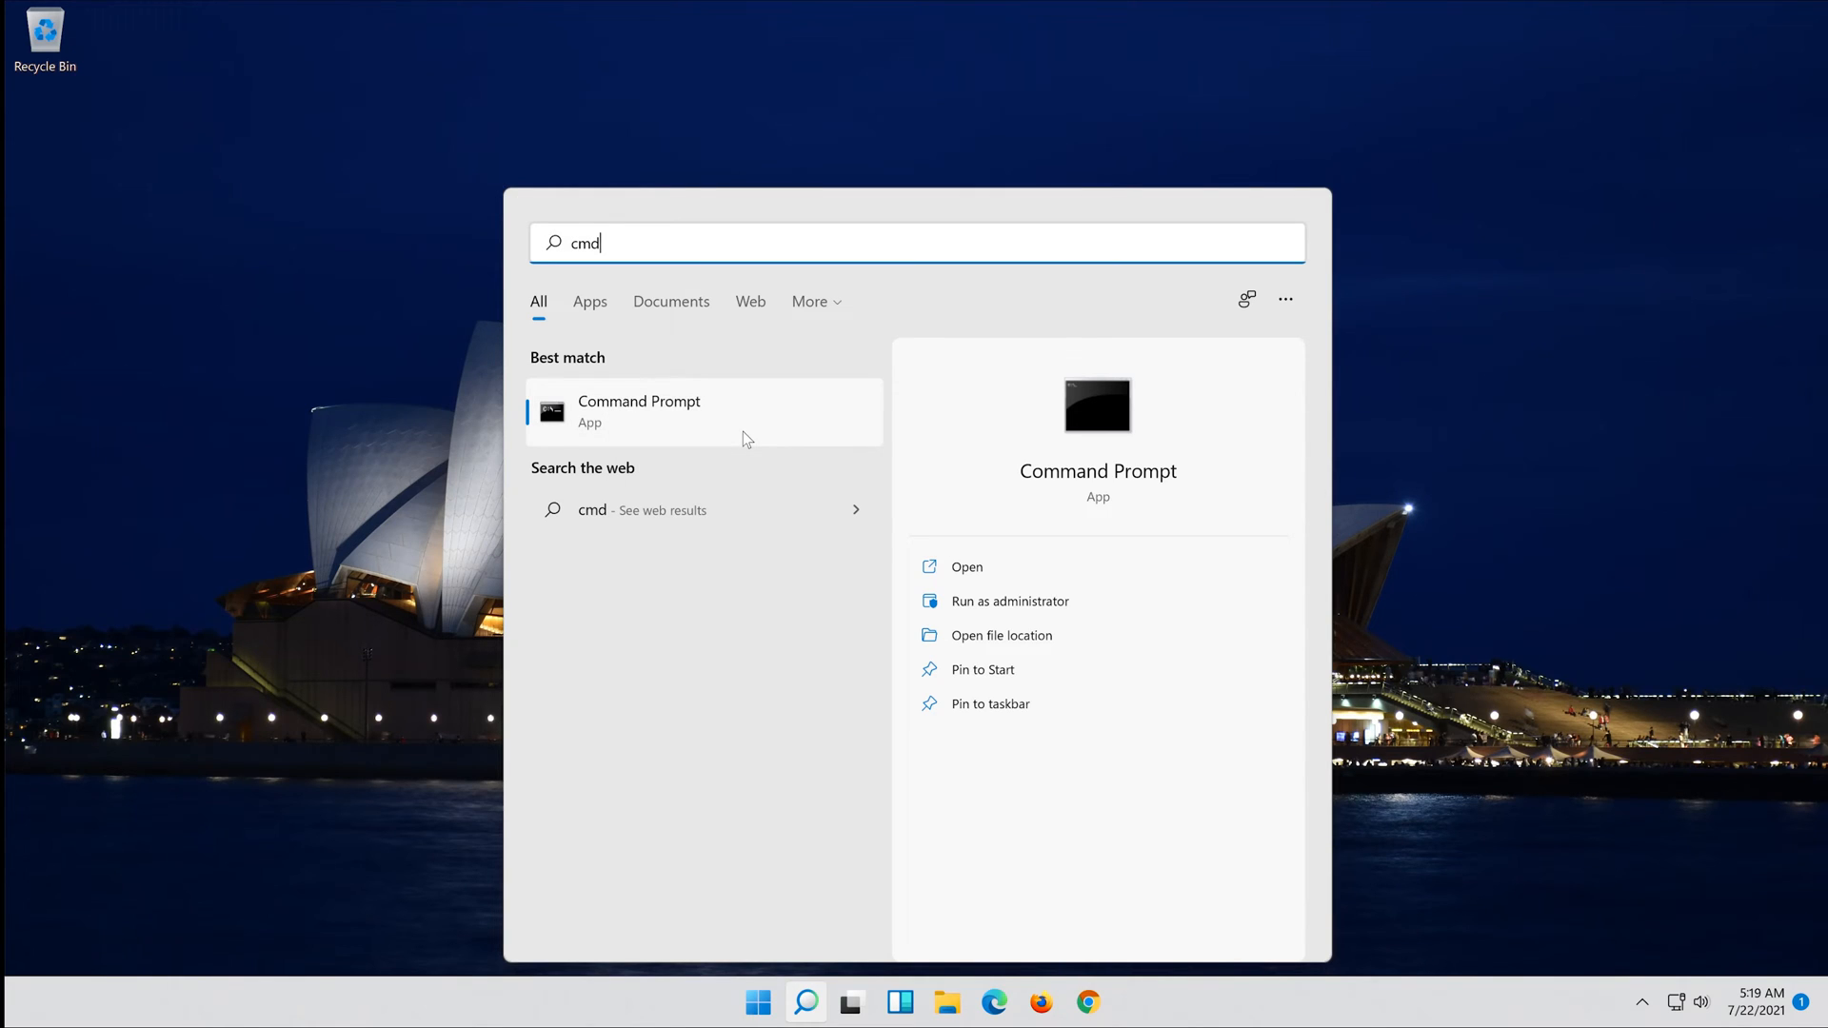
click(1010, 599)
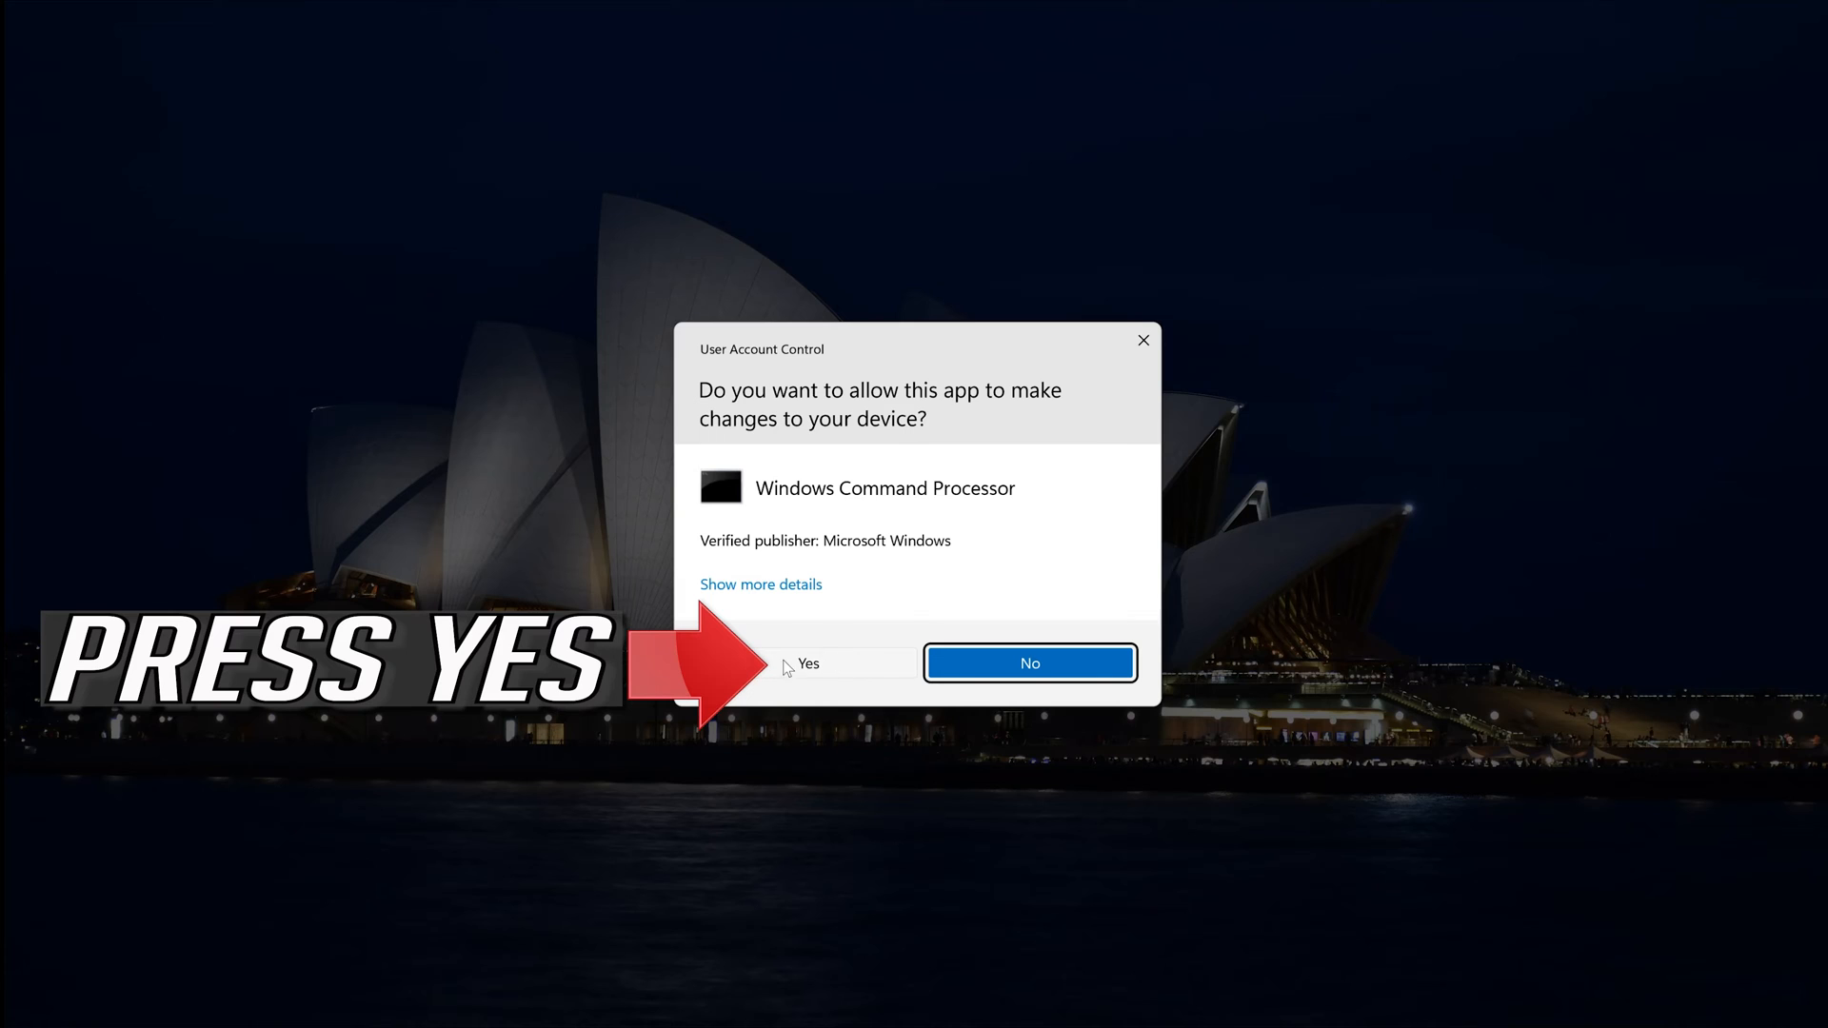
click(807, 663)
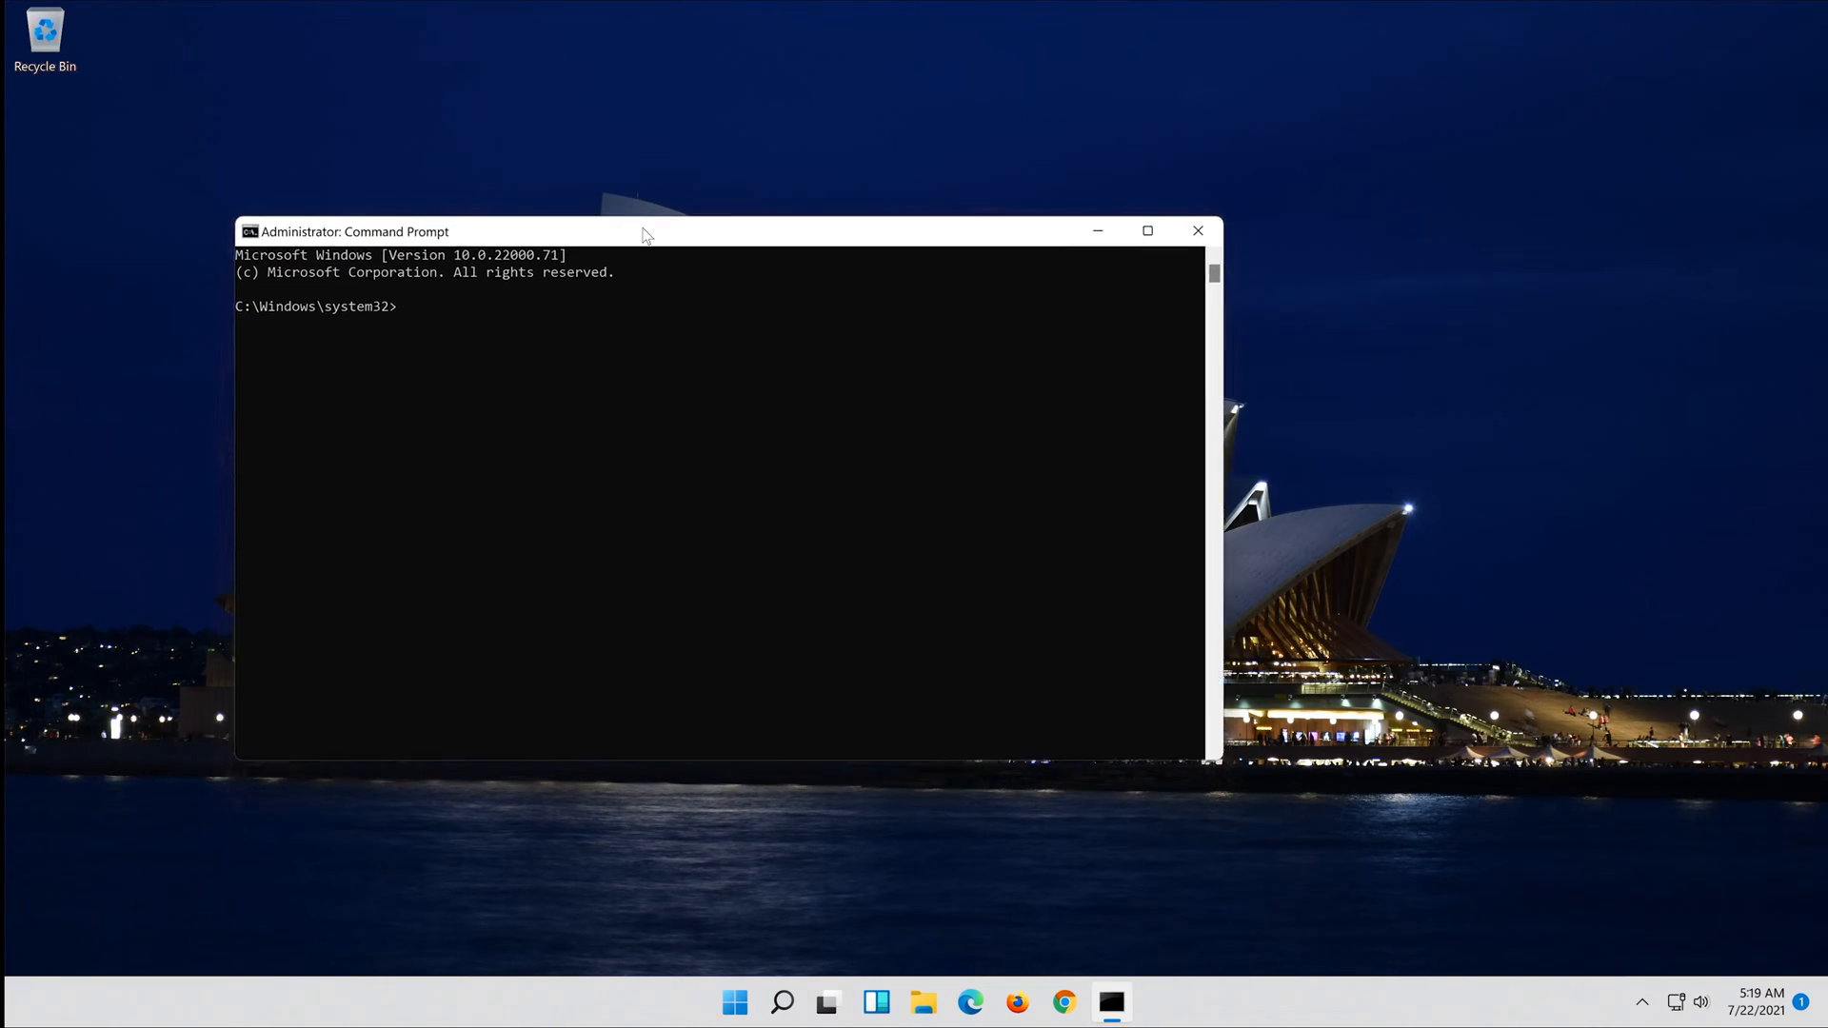
Run sfc /scannow until verification completes, then exit Command Prompt
text(sfc /s)
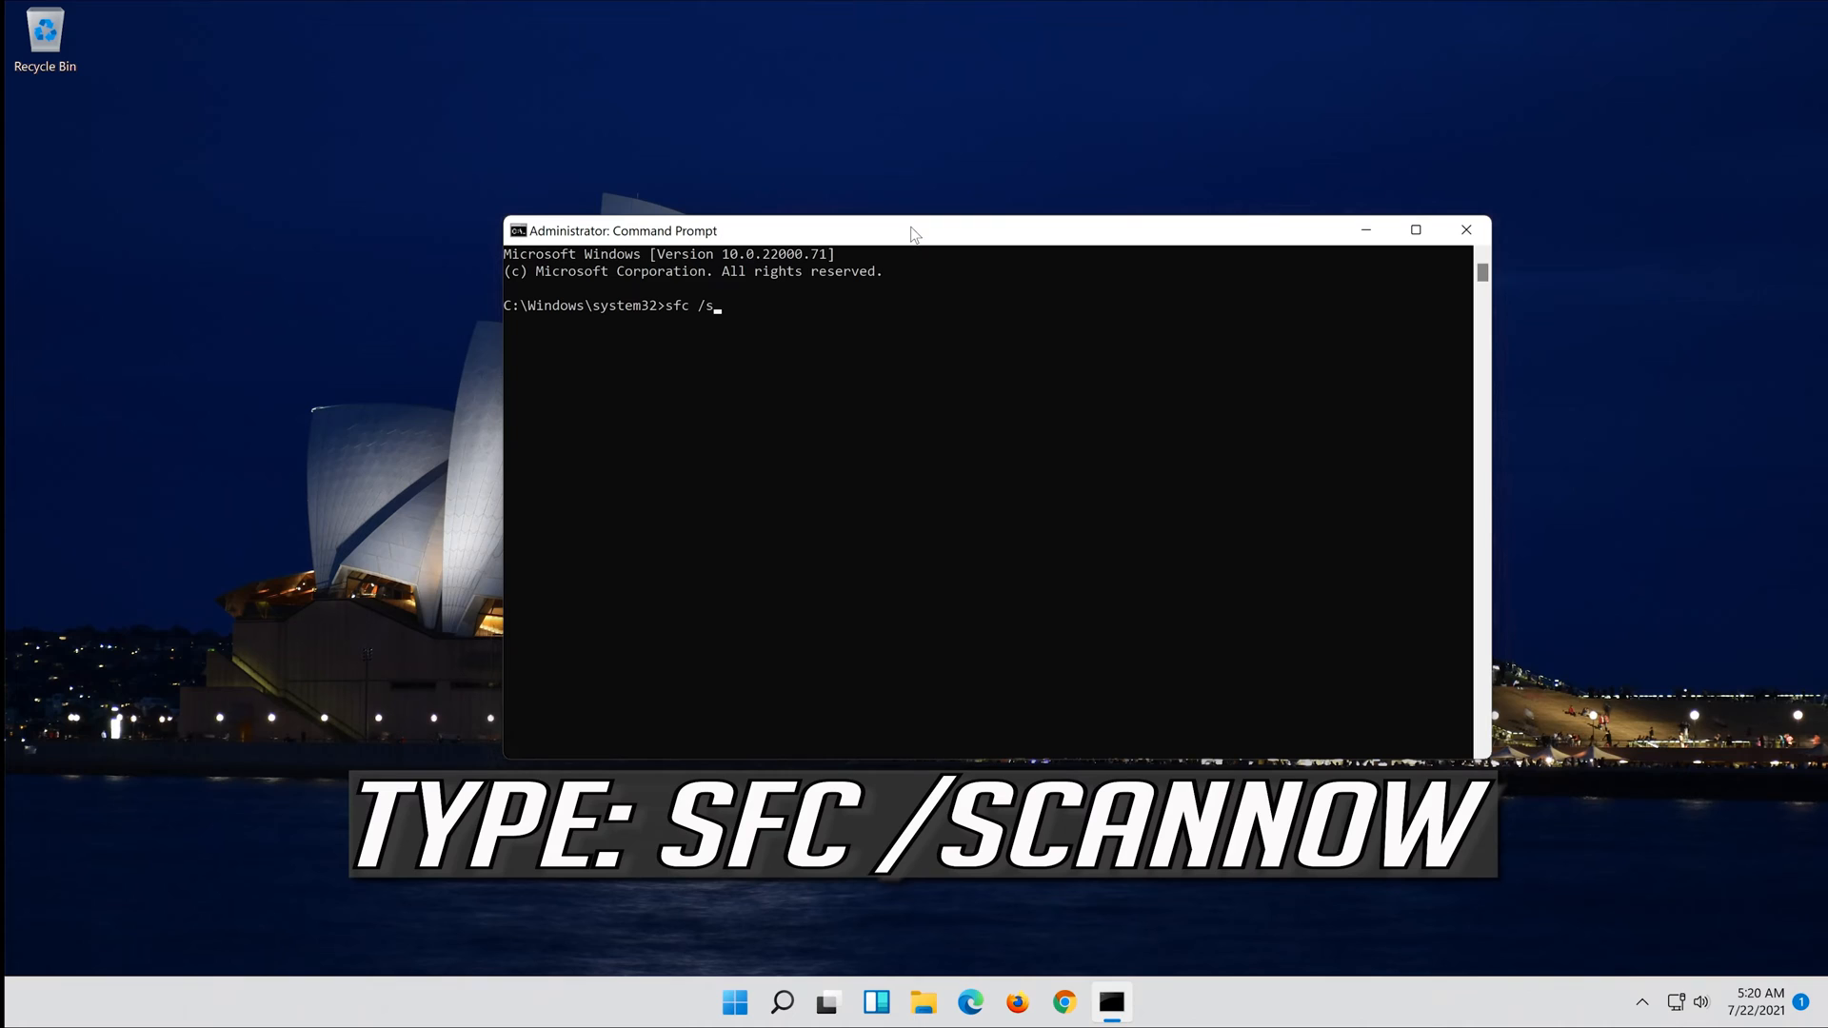
text(cann)
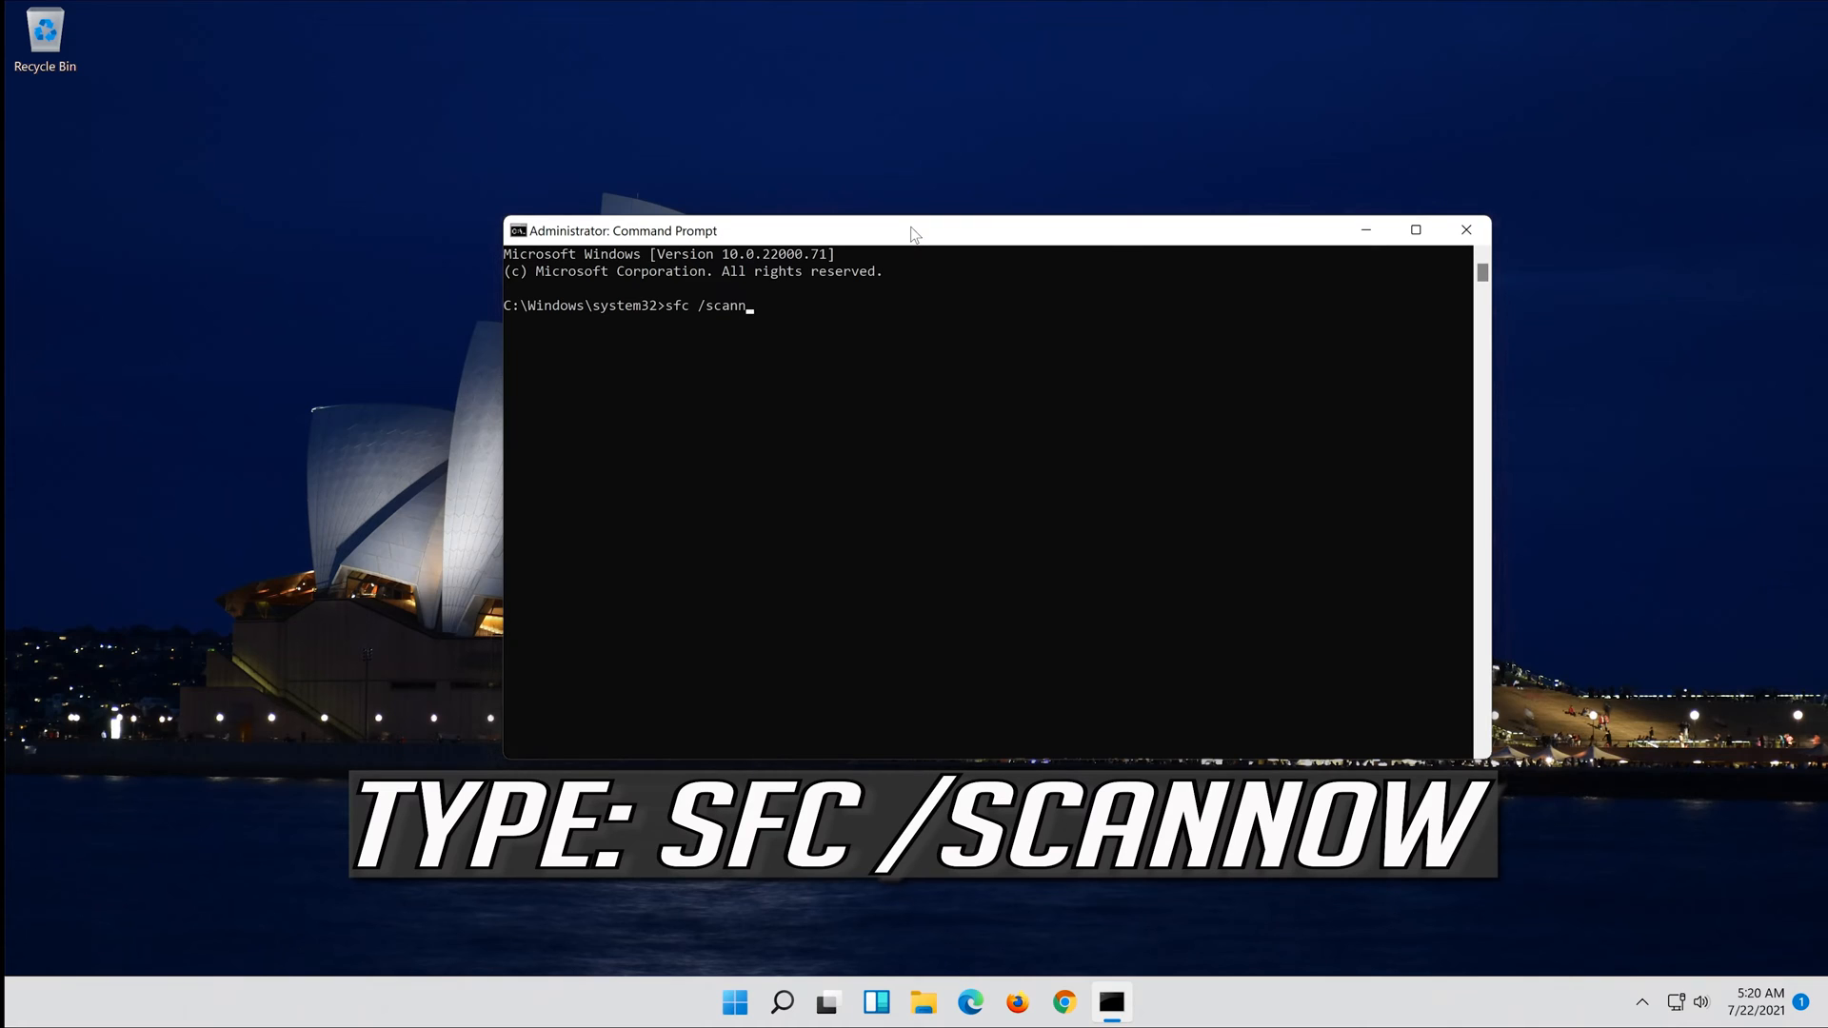
text(ow)
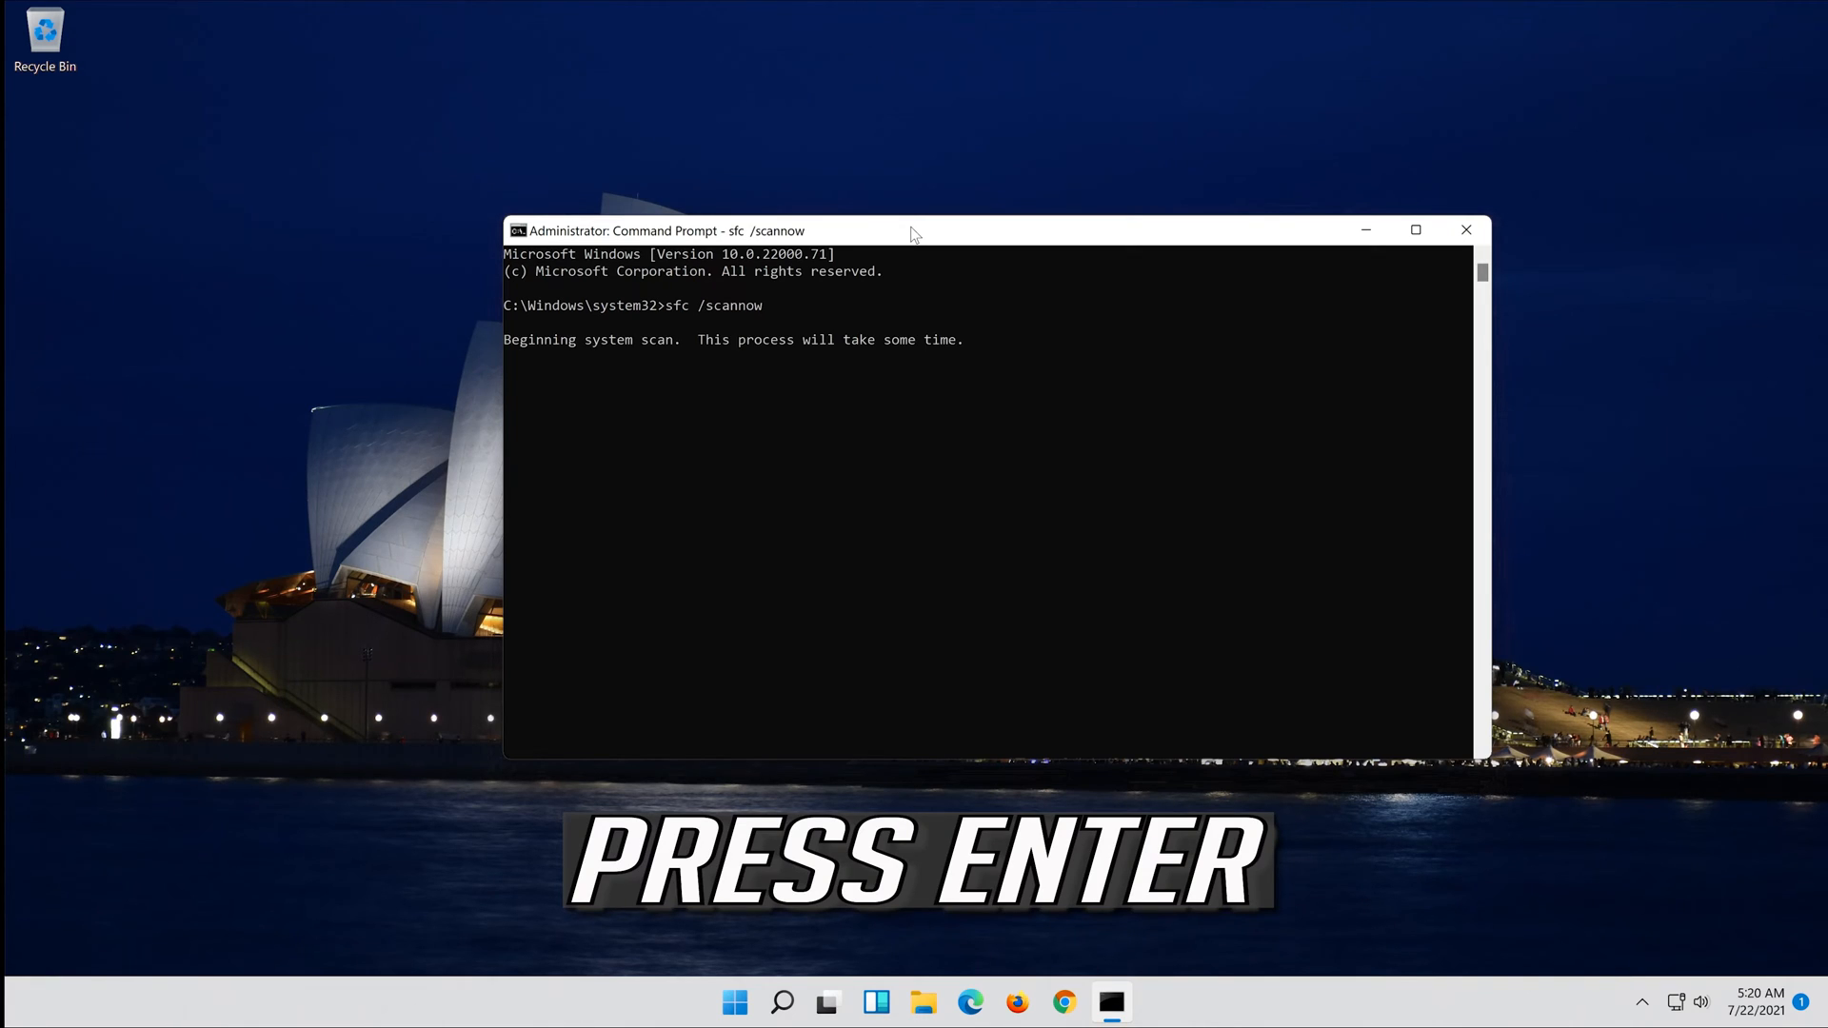
key(enter)
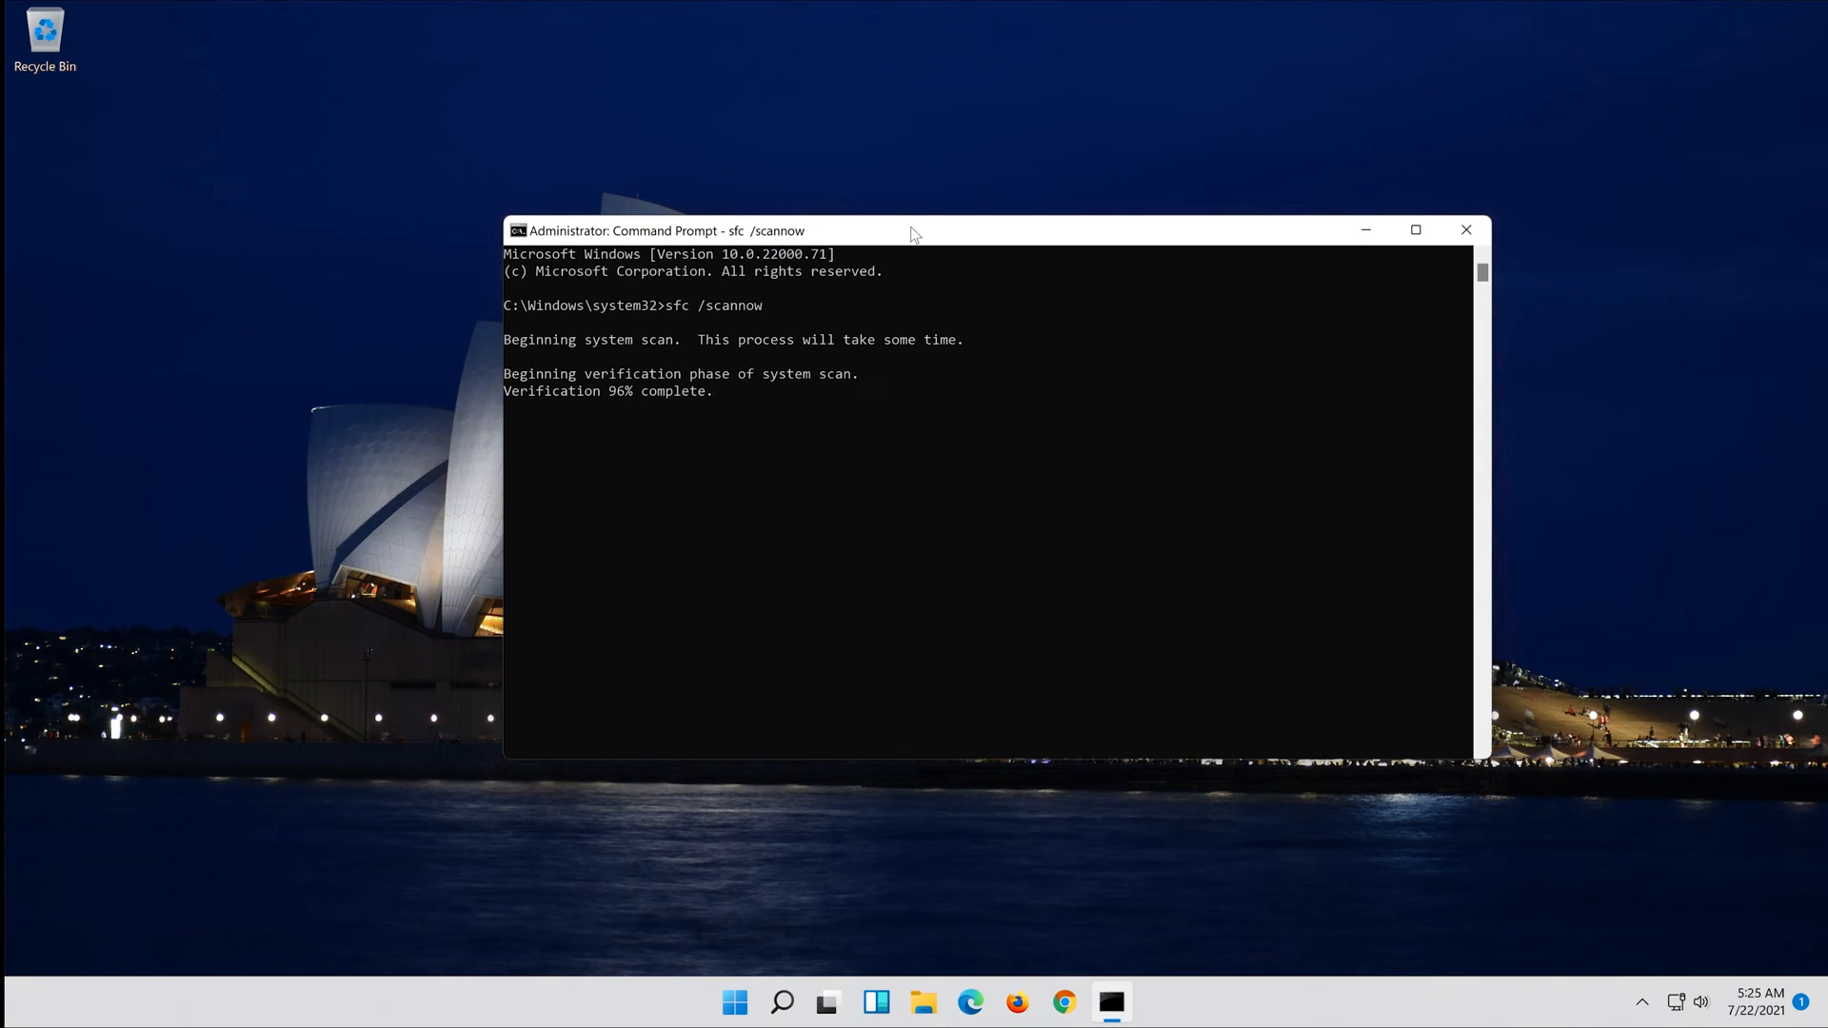
text(ex)
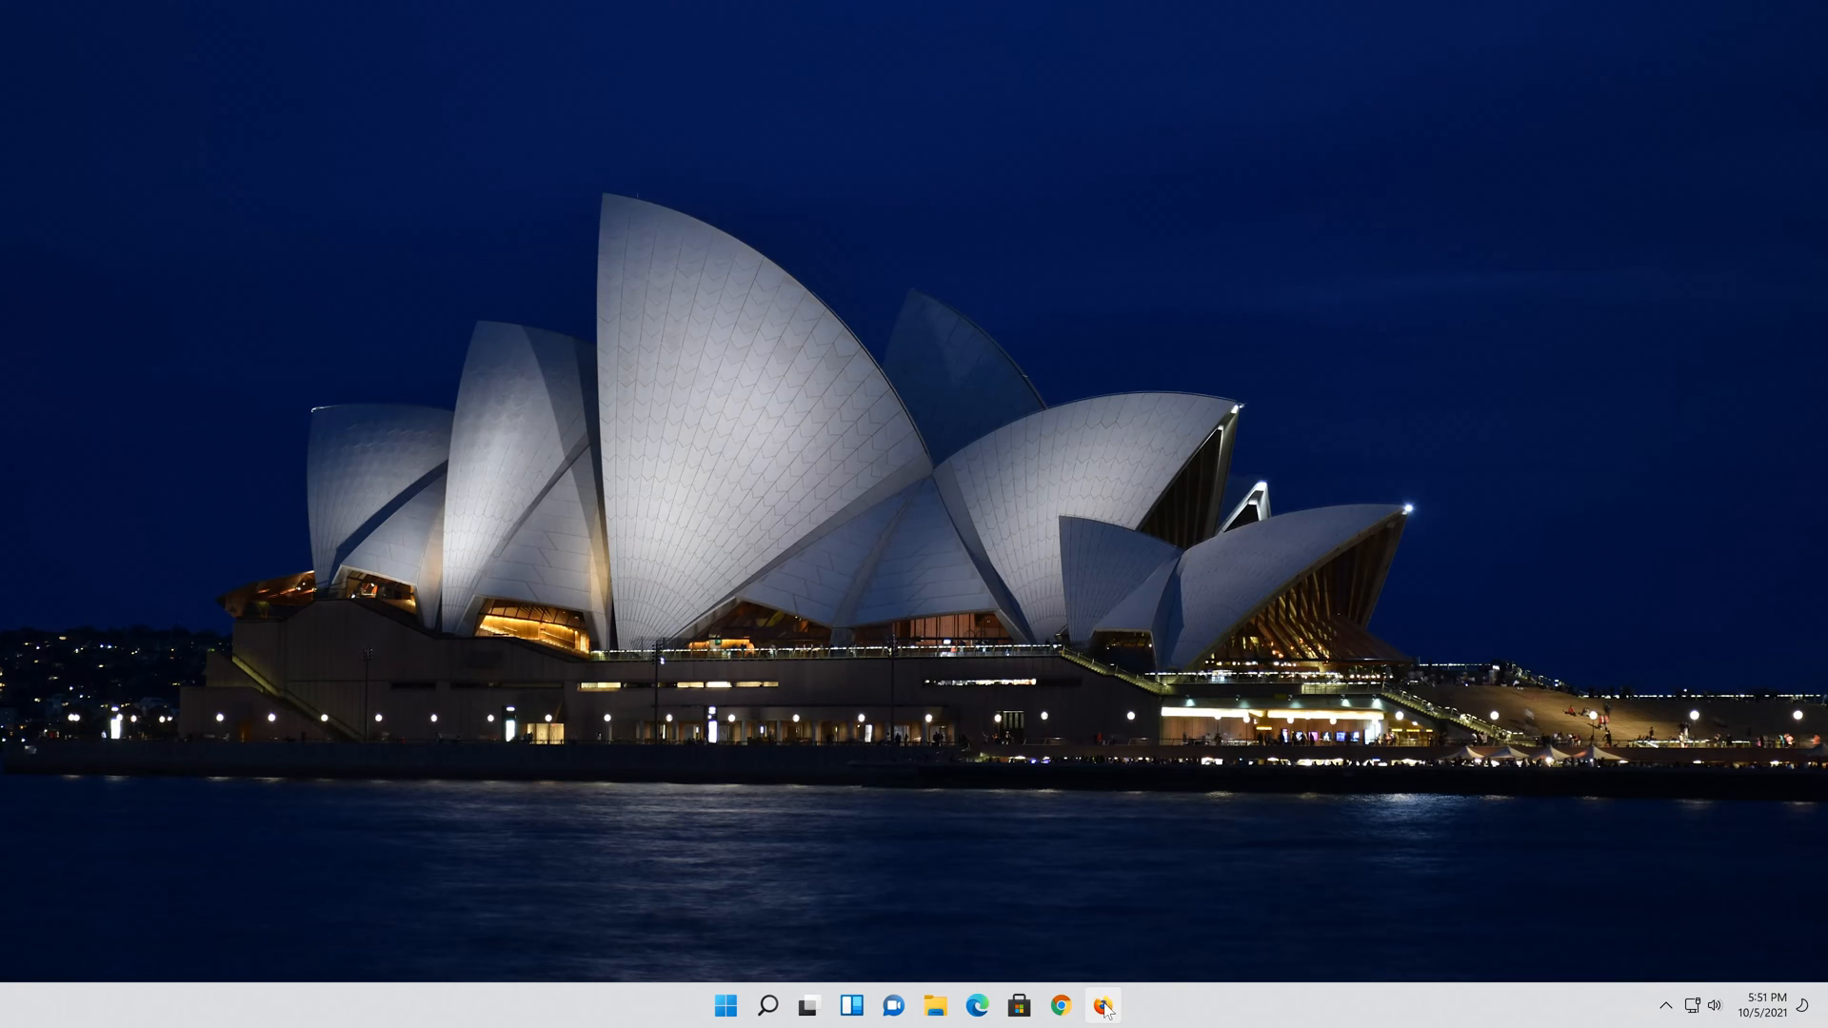
Launch Firefox and go to Microsoft's Windows 11 download page via the pasted URL
click(1101, 1005)
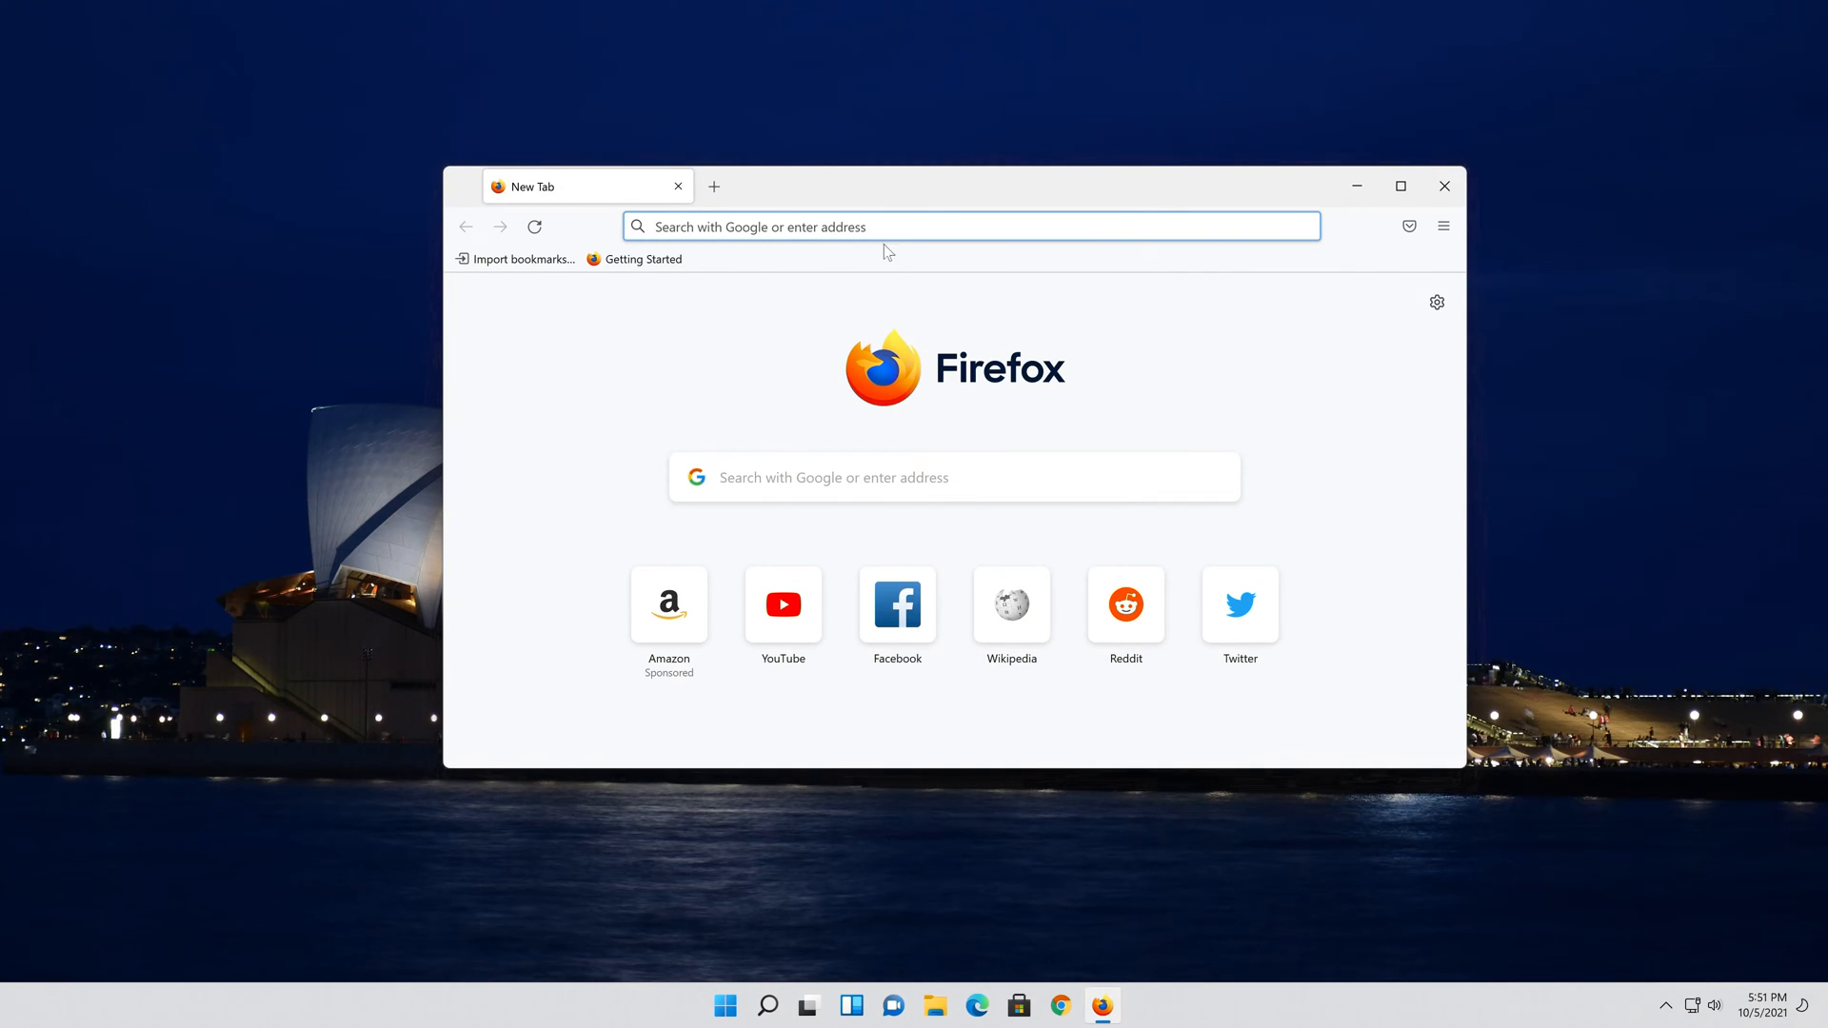
right_click(885, 227)
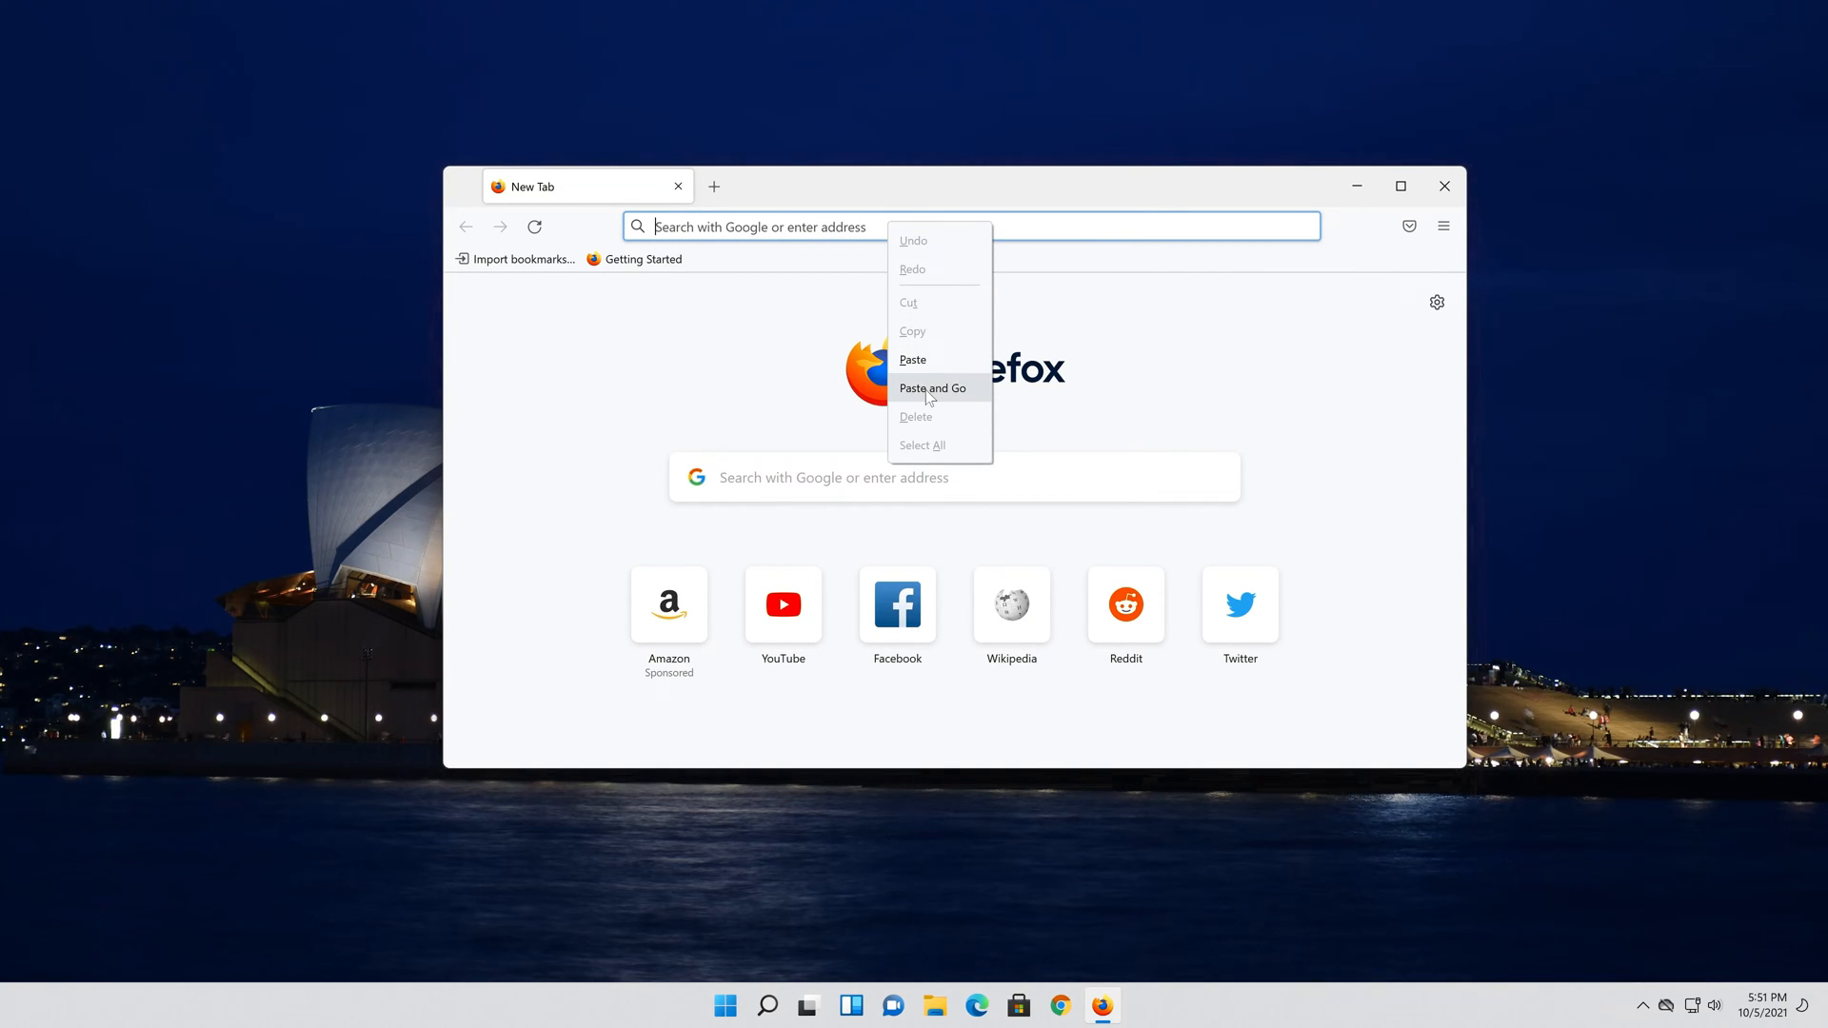
click(932, 387)
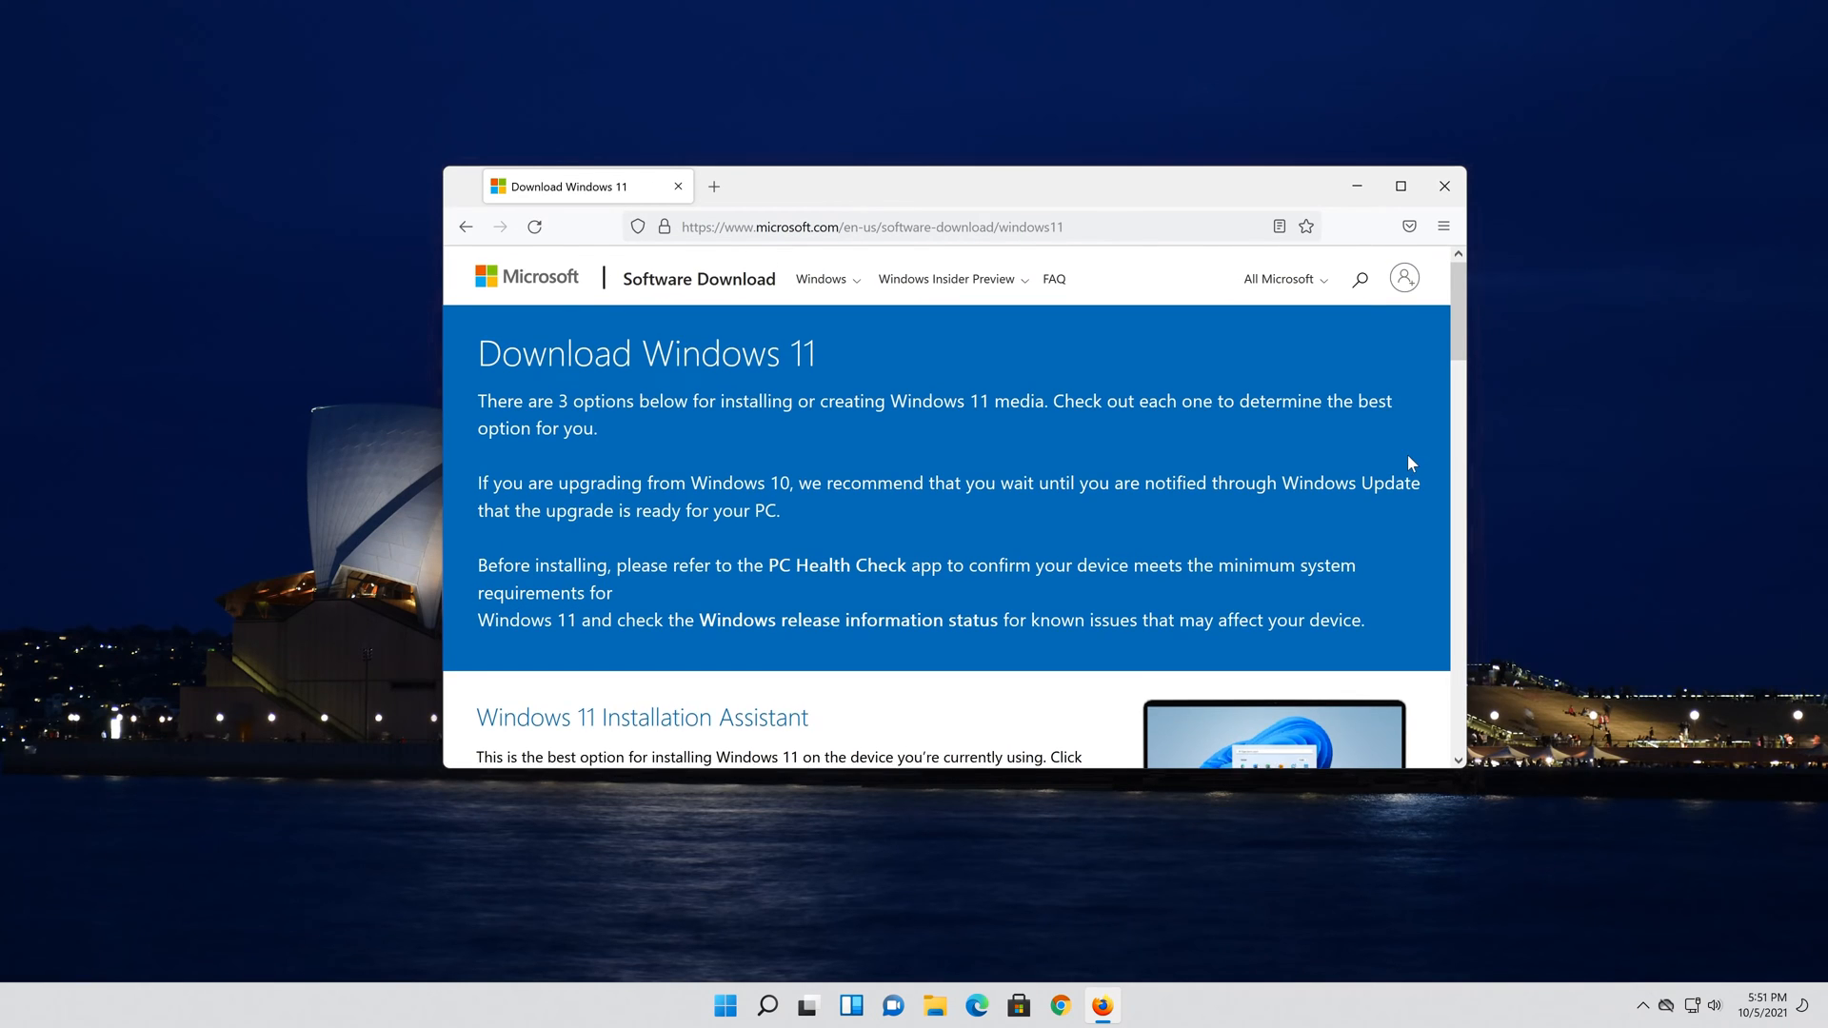
scroll(down, 3)
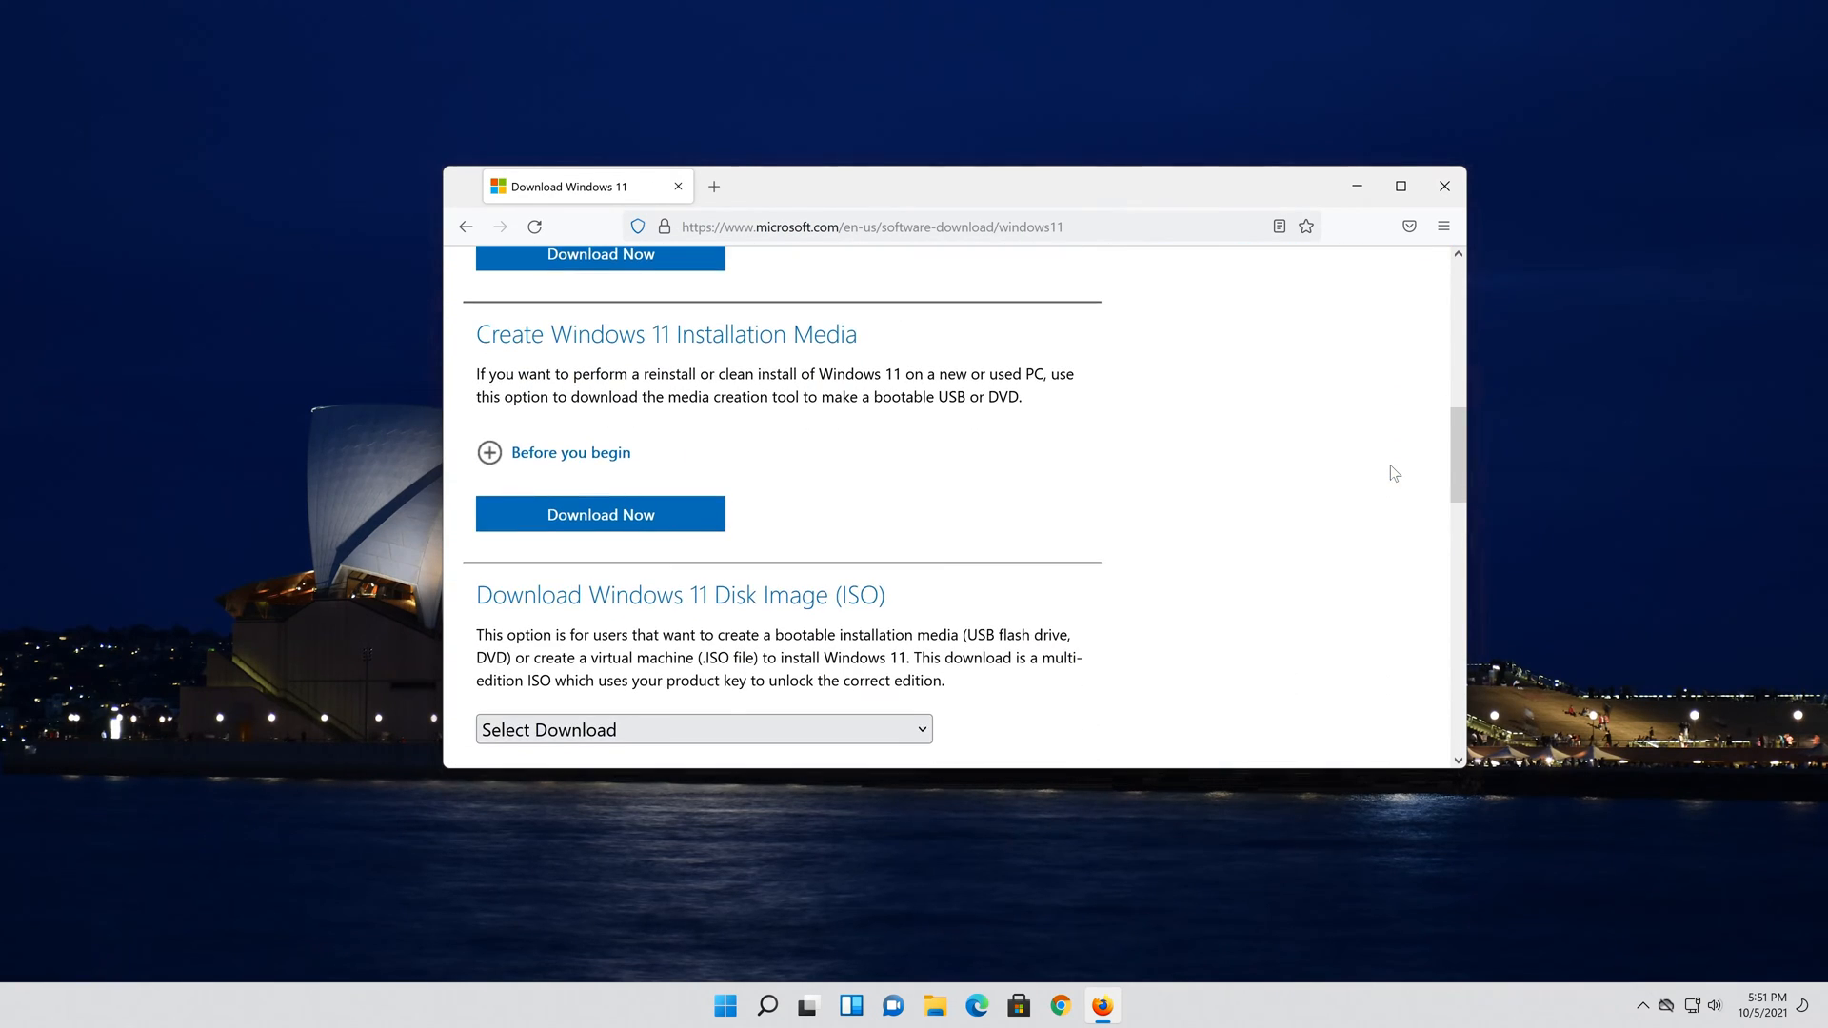
scroll(up, 3)
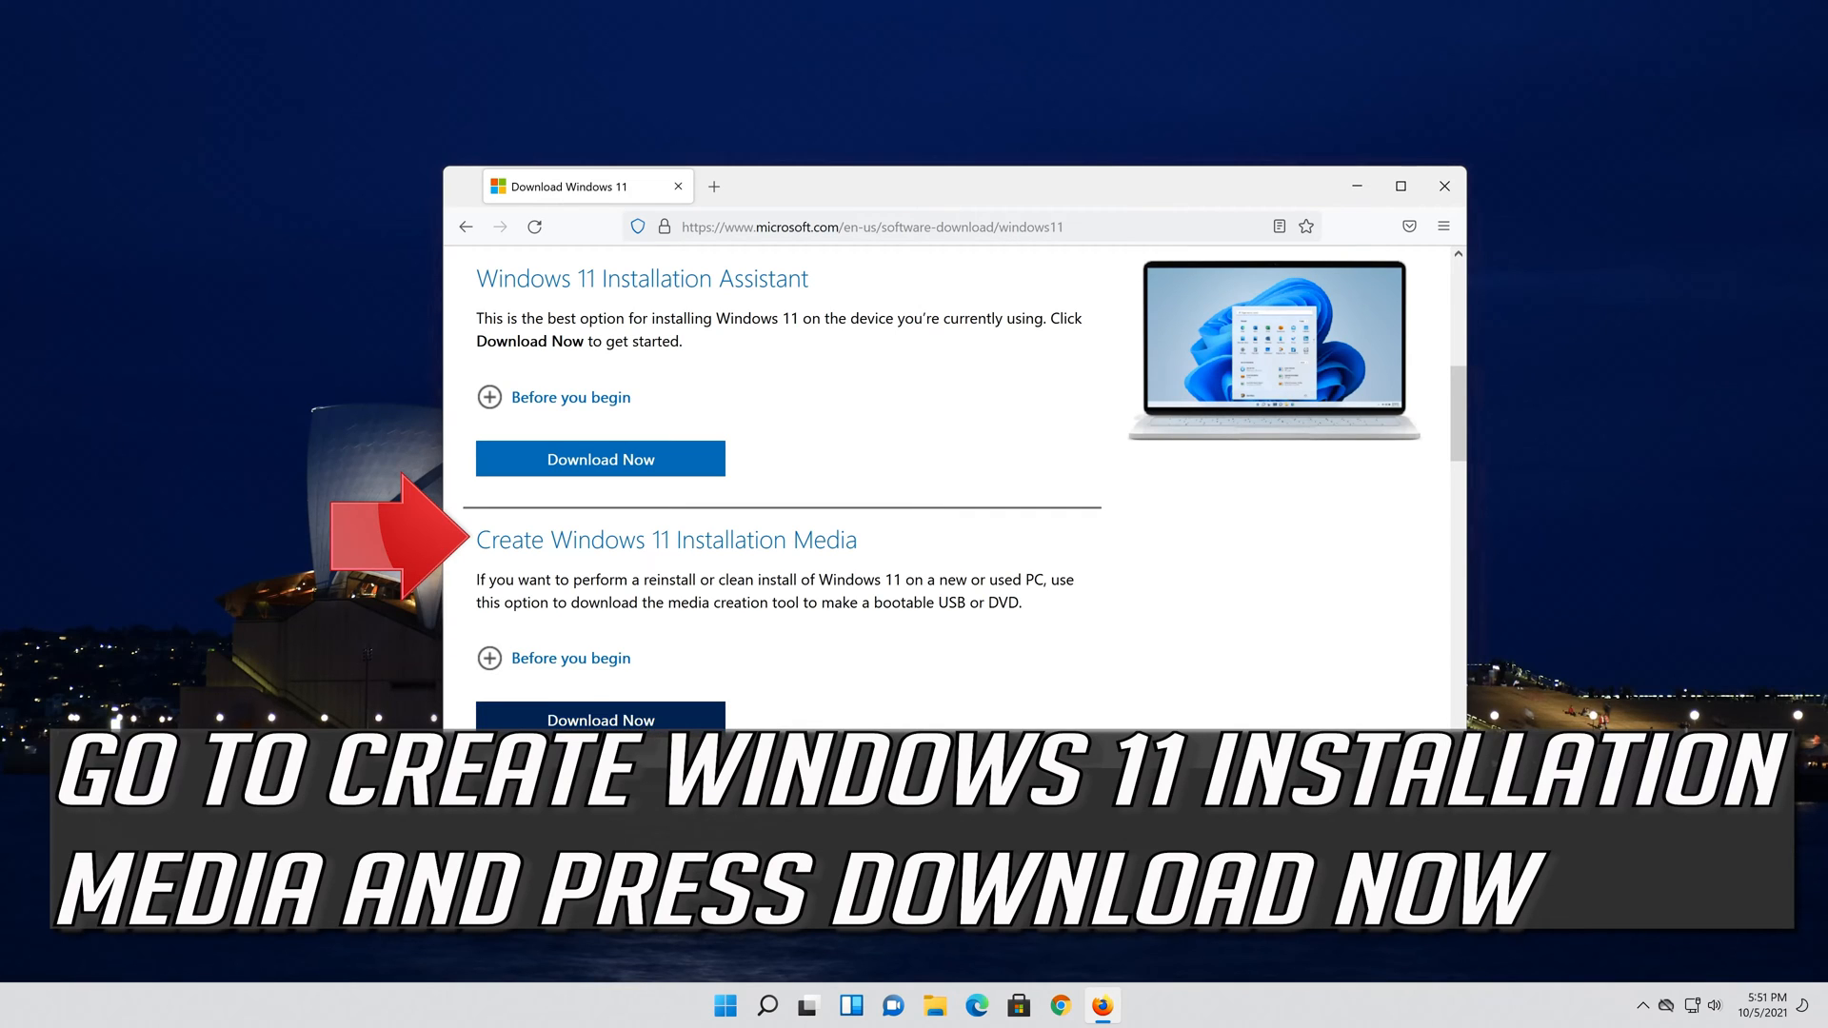
Download and save MediaCreationToolW11.exe, then close Firefox
click(600, 720)
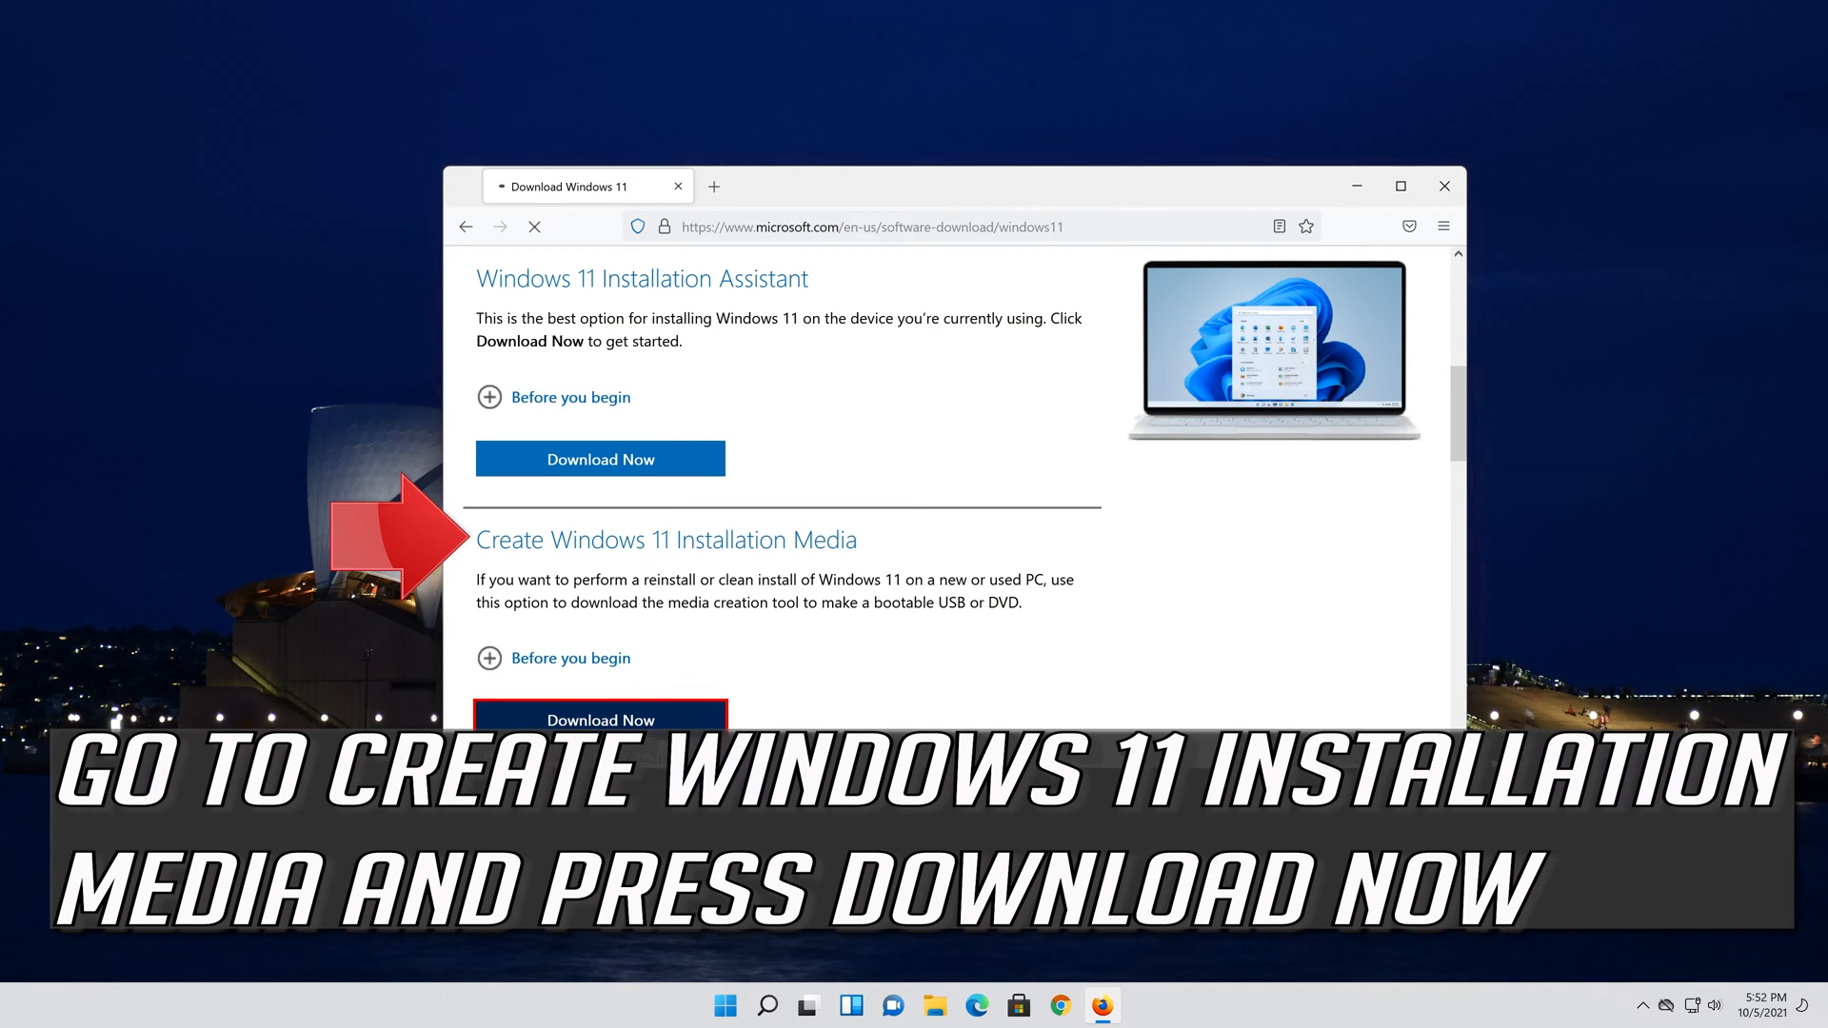
click(600, 720)
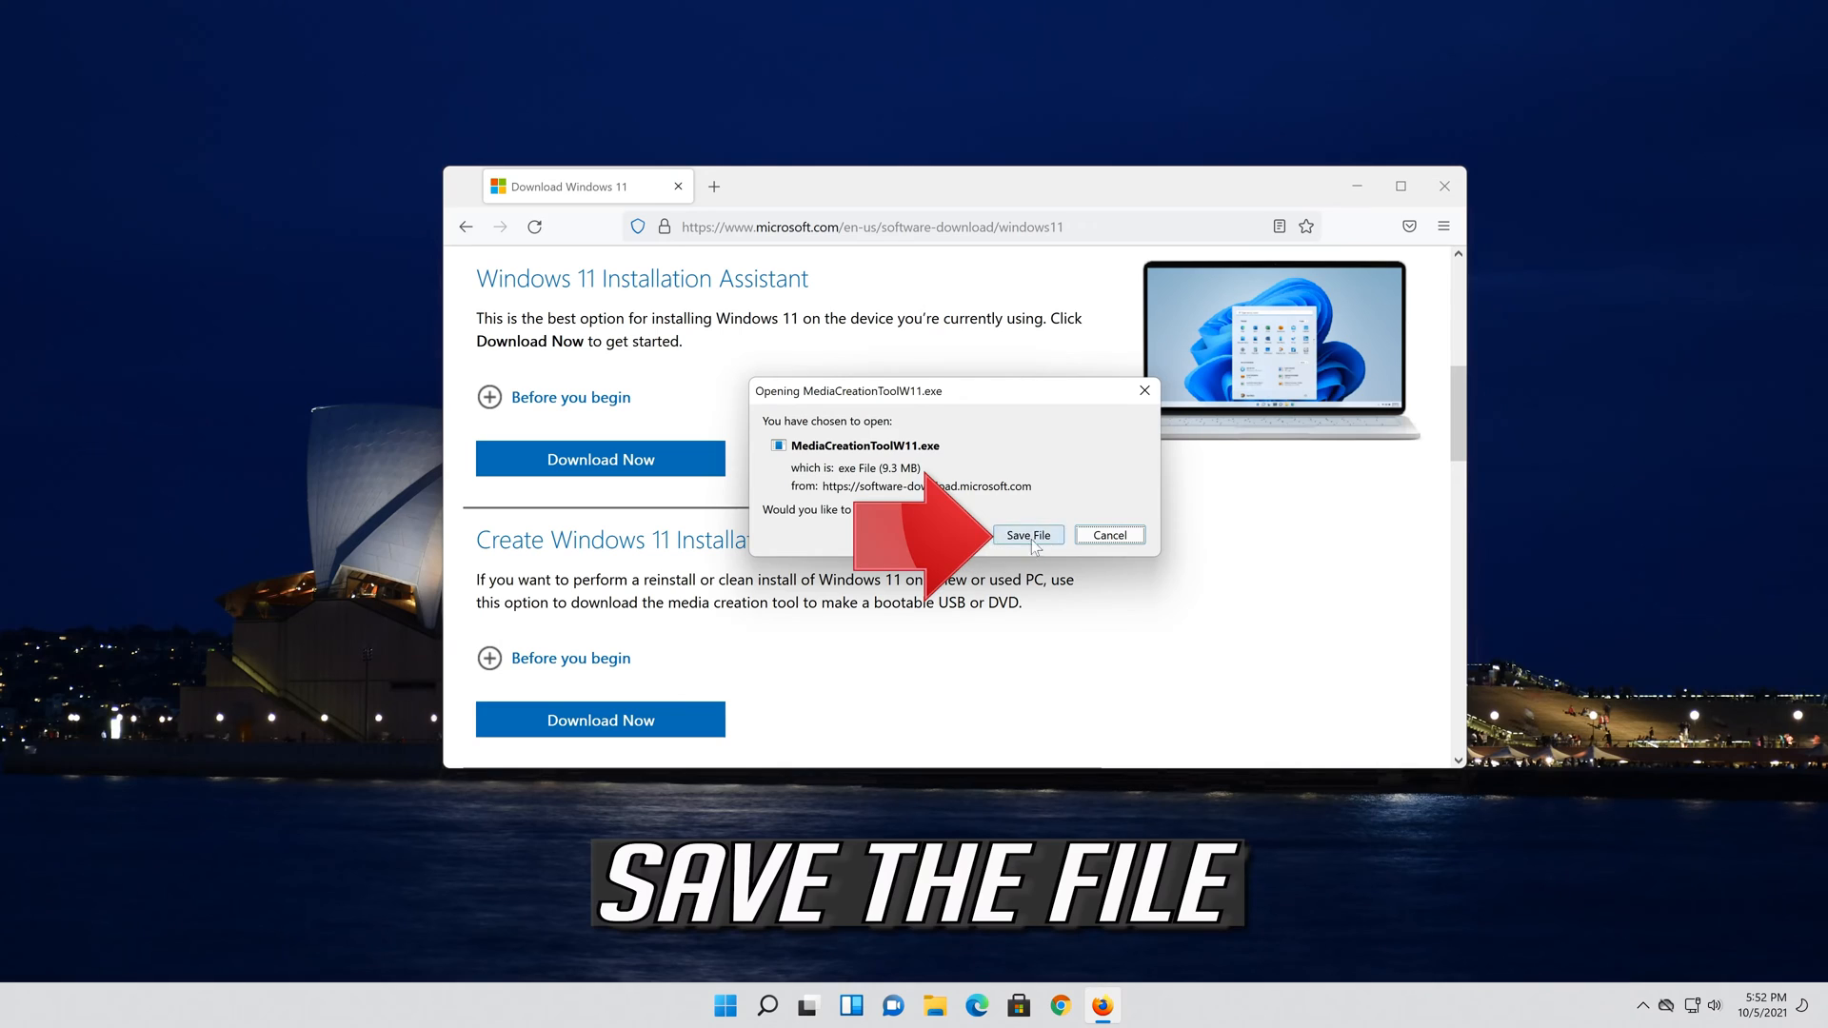
click(1026, 535)
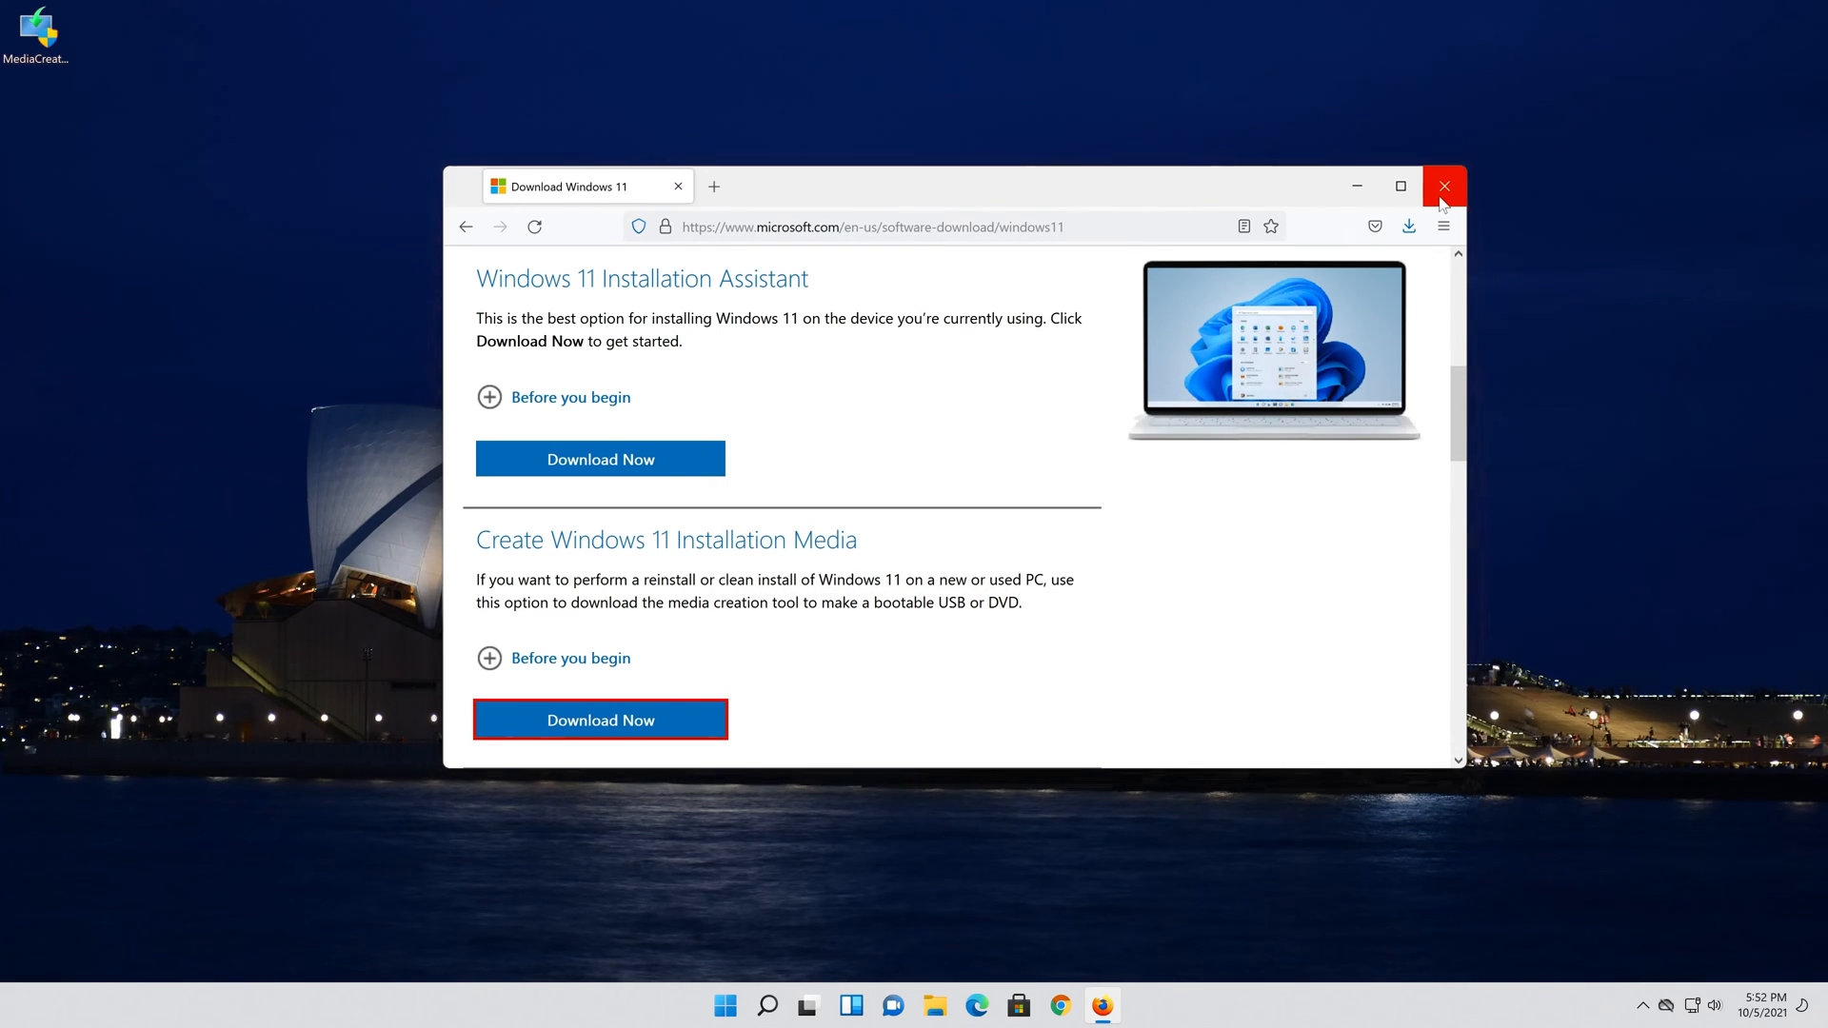
click(1443, 187)
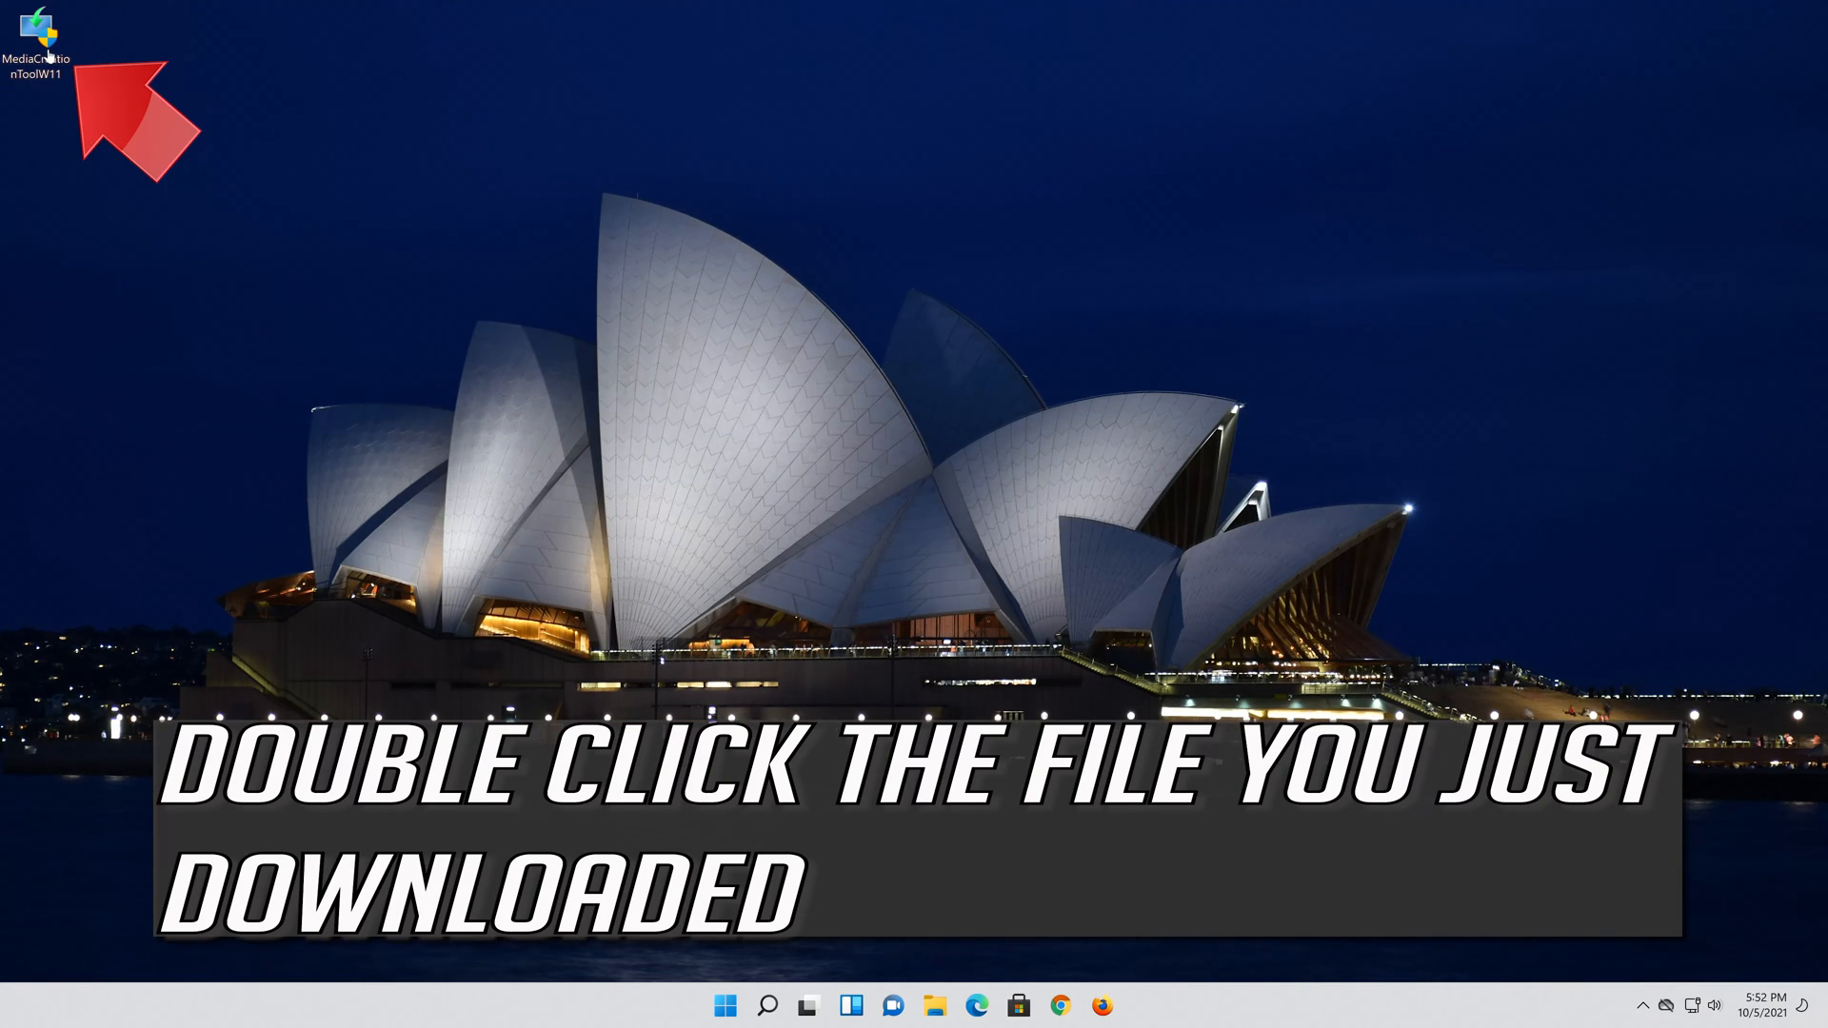
Launch MediaCreationToolW11 from the desktop and accept its license terms
double_click(44, 38)
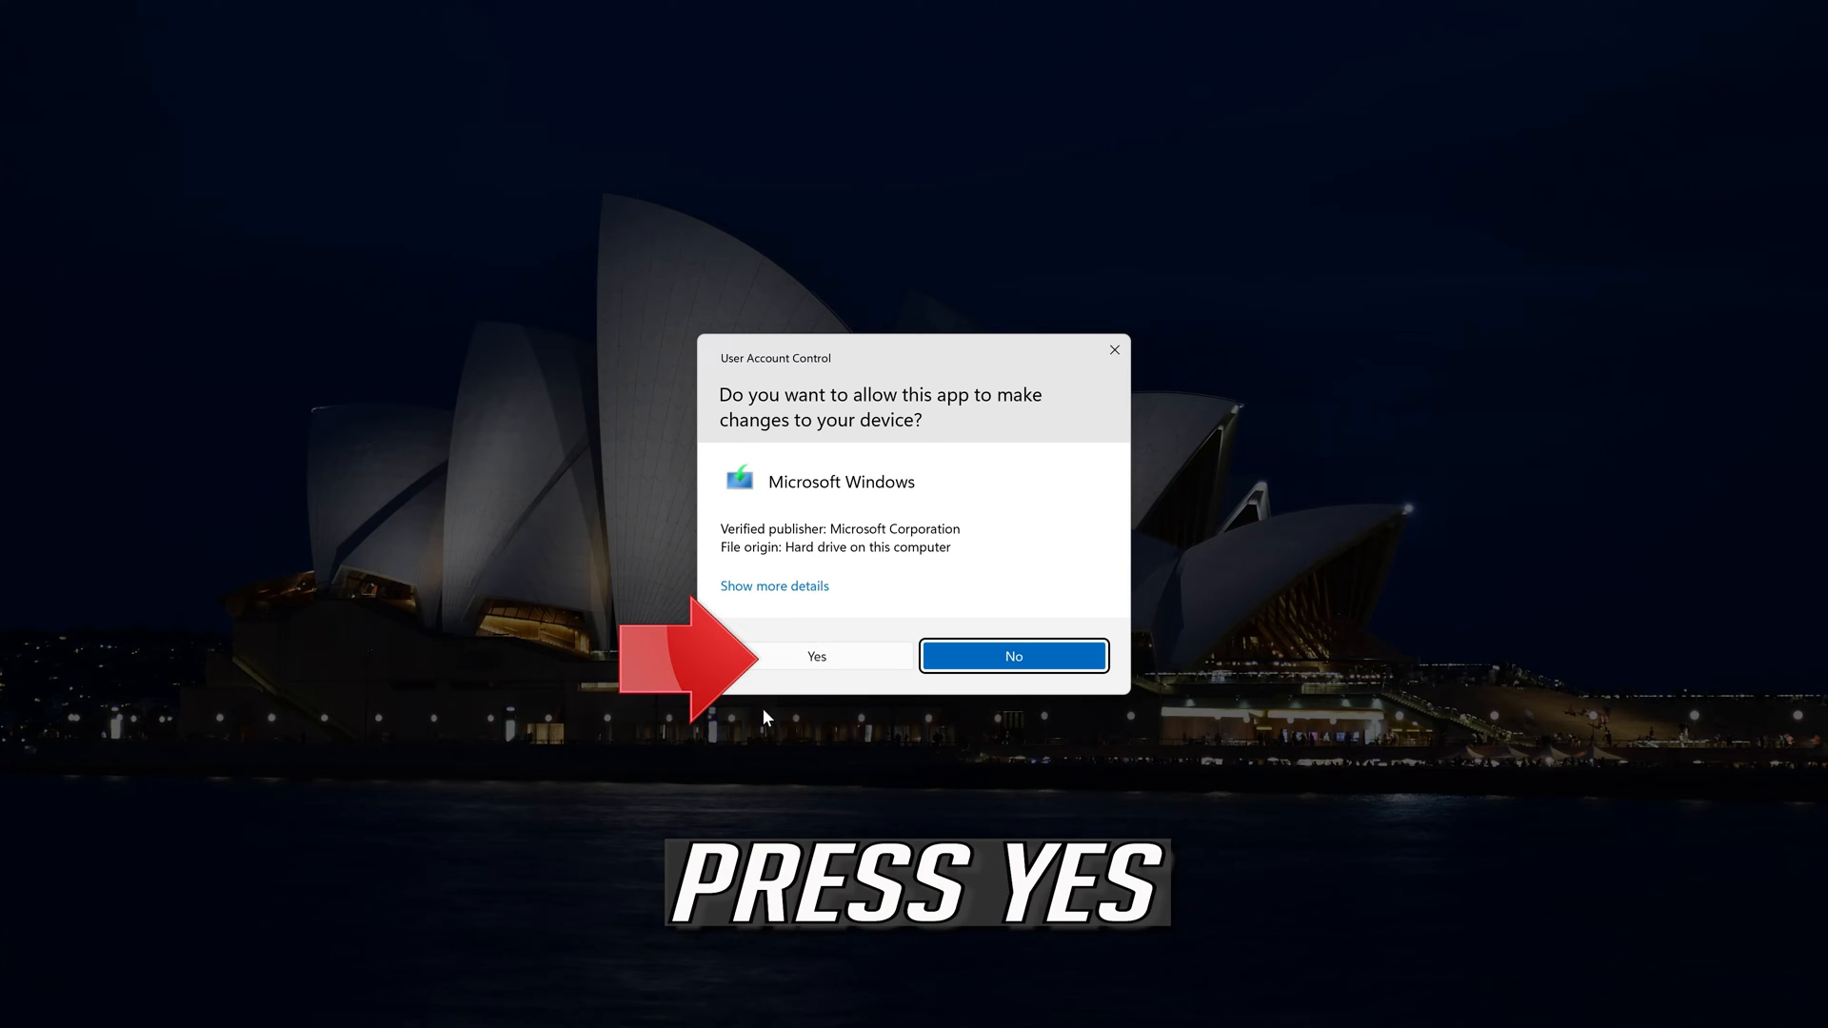
click(815, 656)
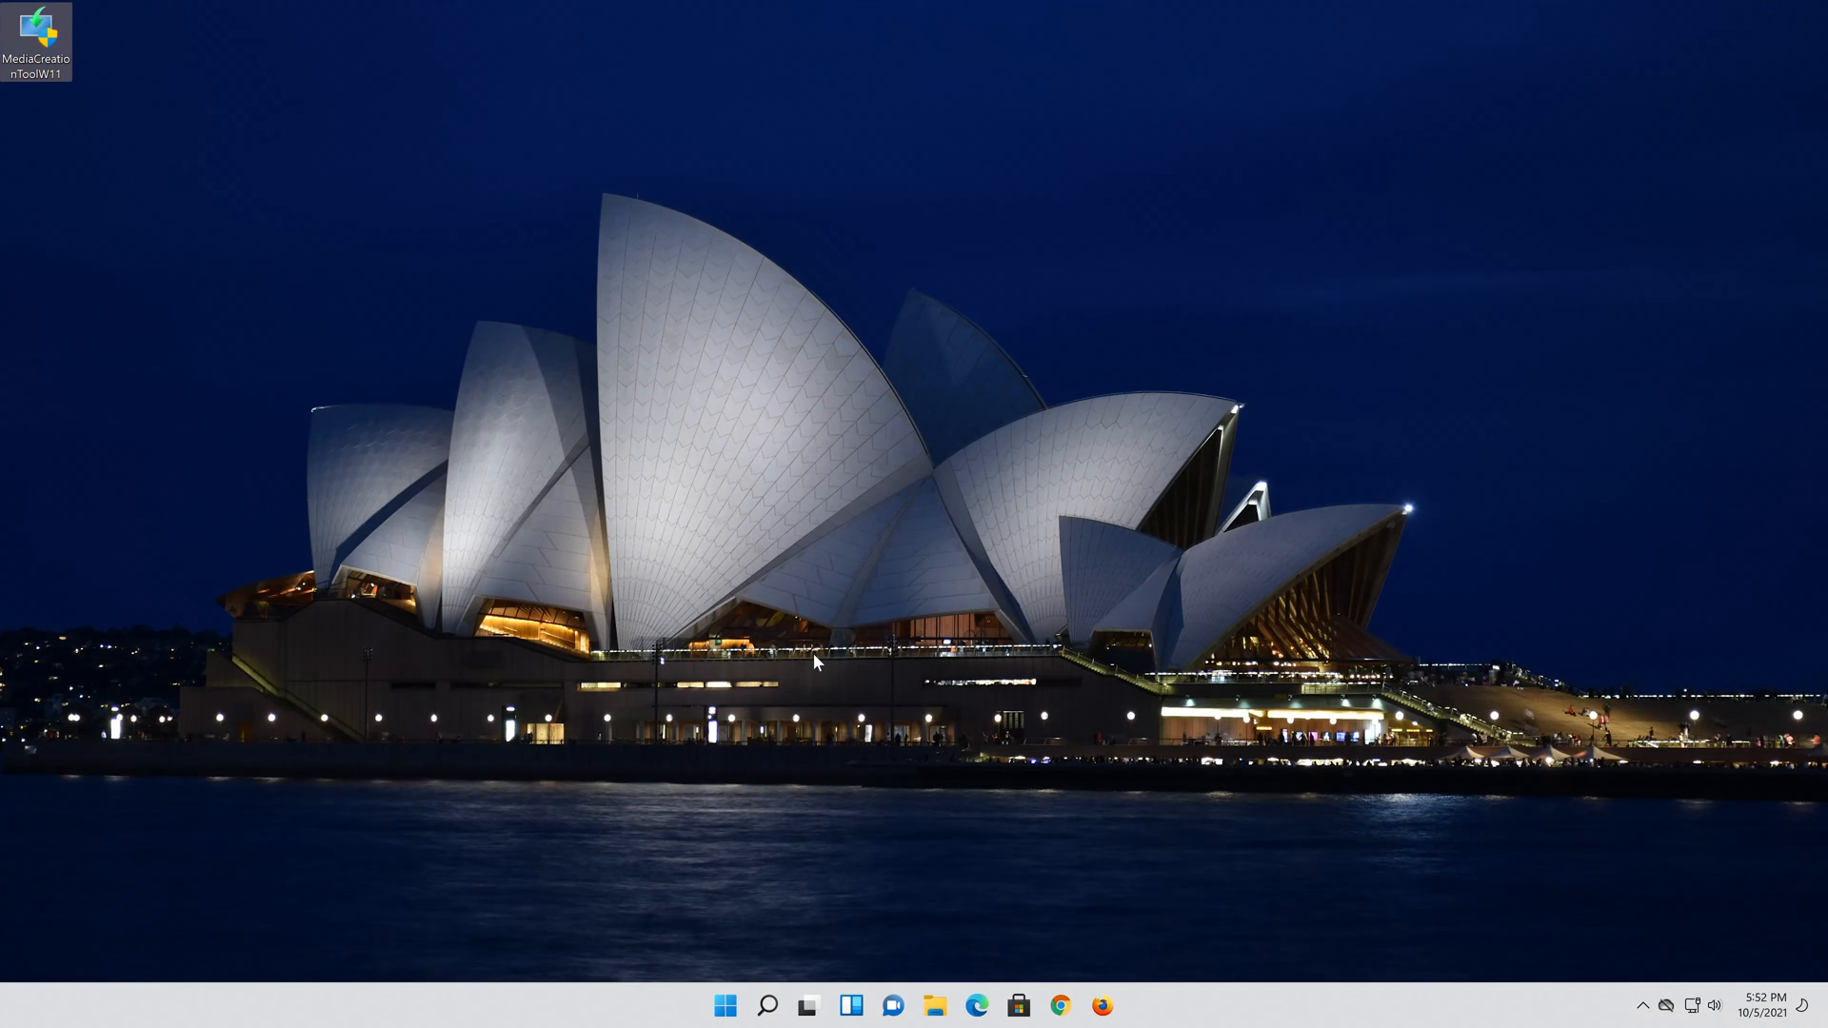
double_click(39, 35)
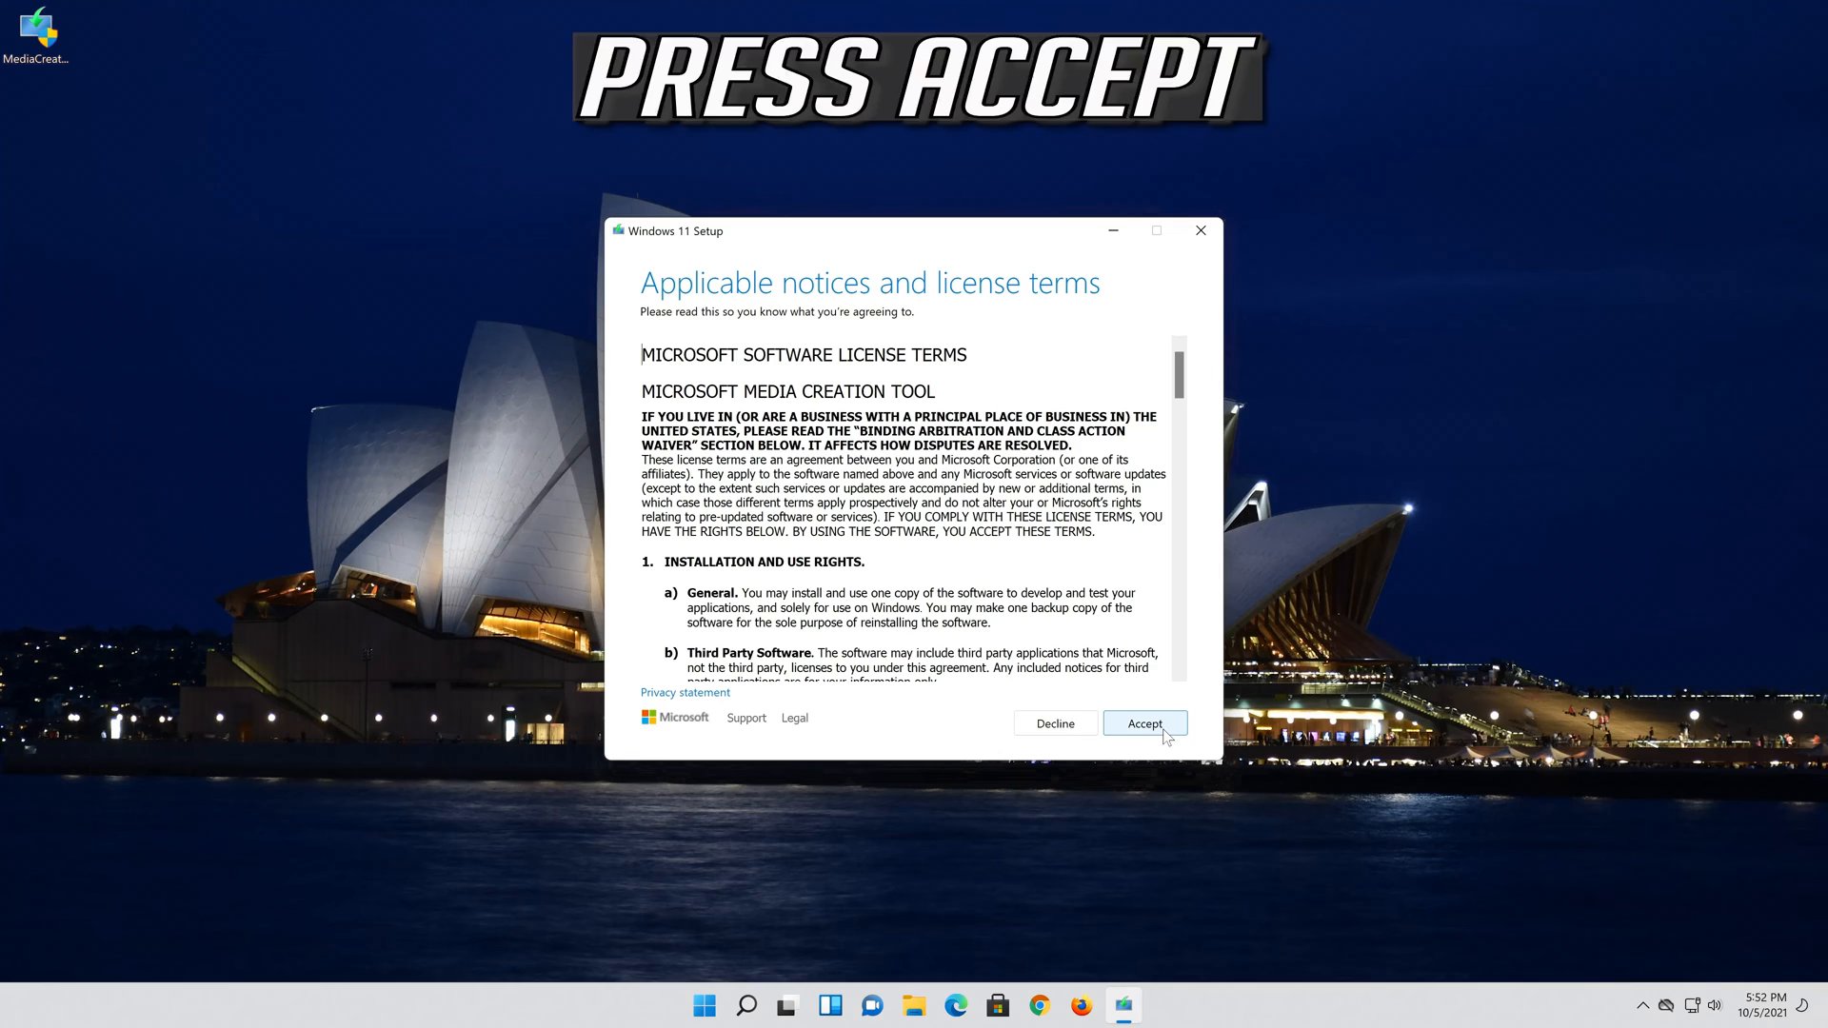
click(1145, 724)
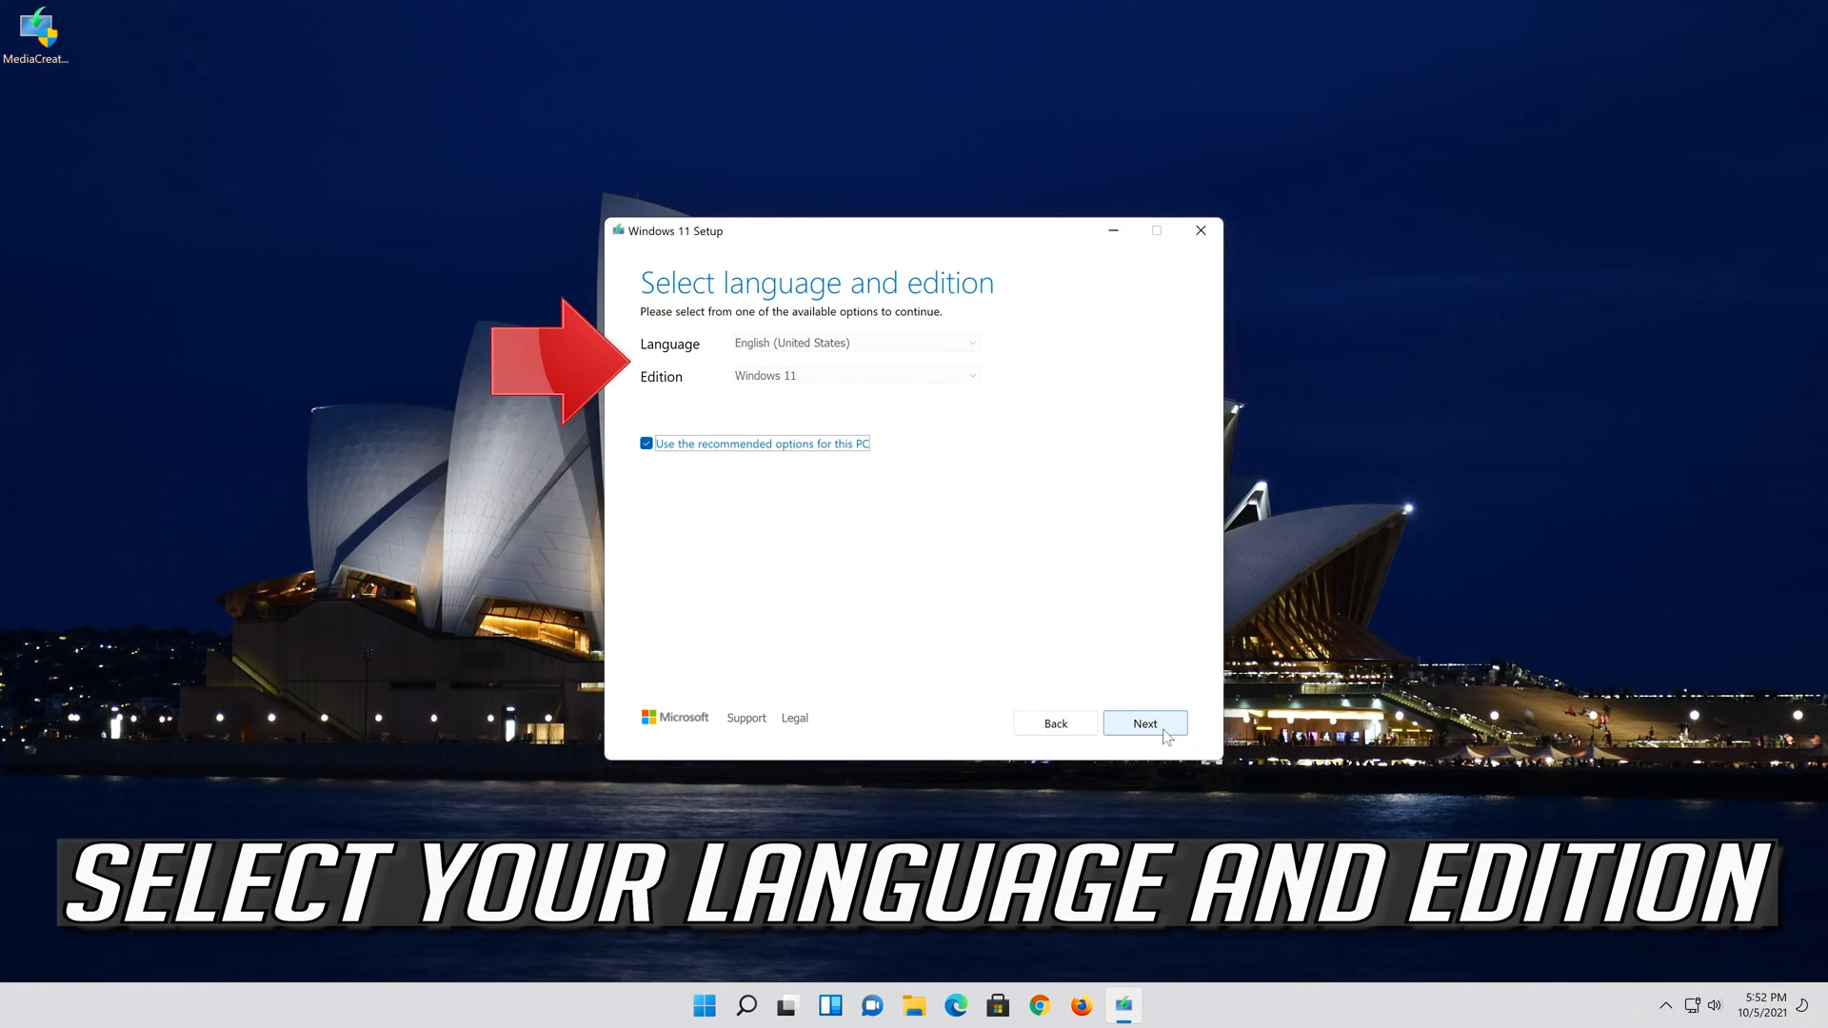
Keep the recommended language and edition and choose ISO file as the media to create
click(645, 444)
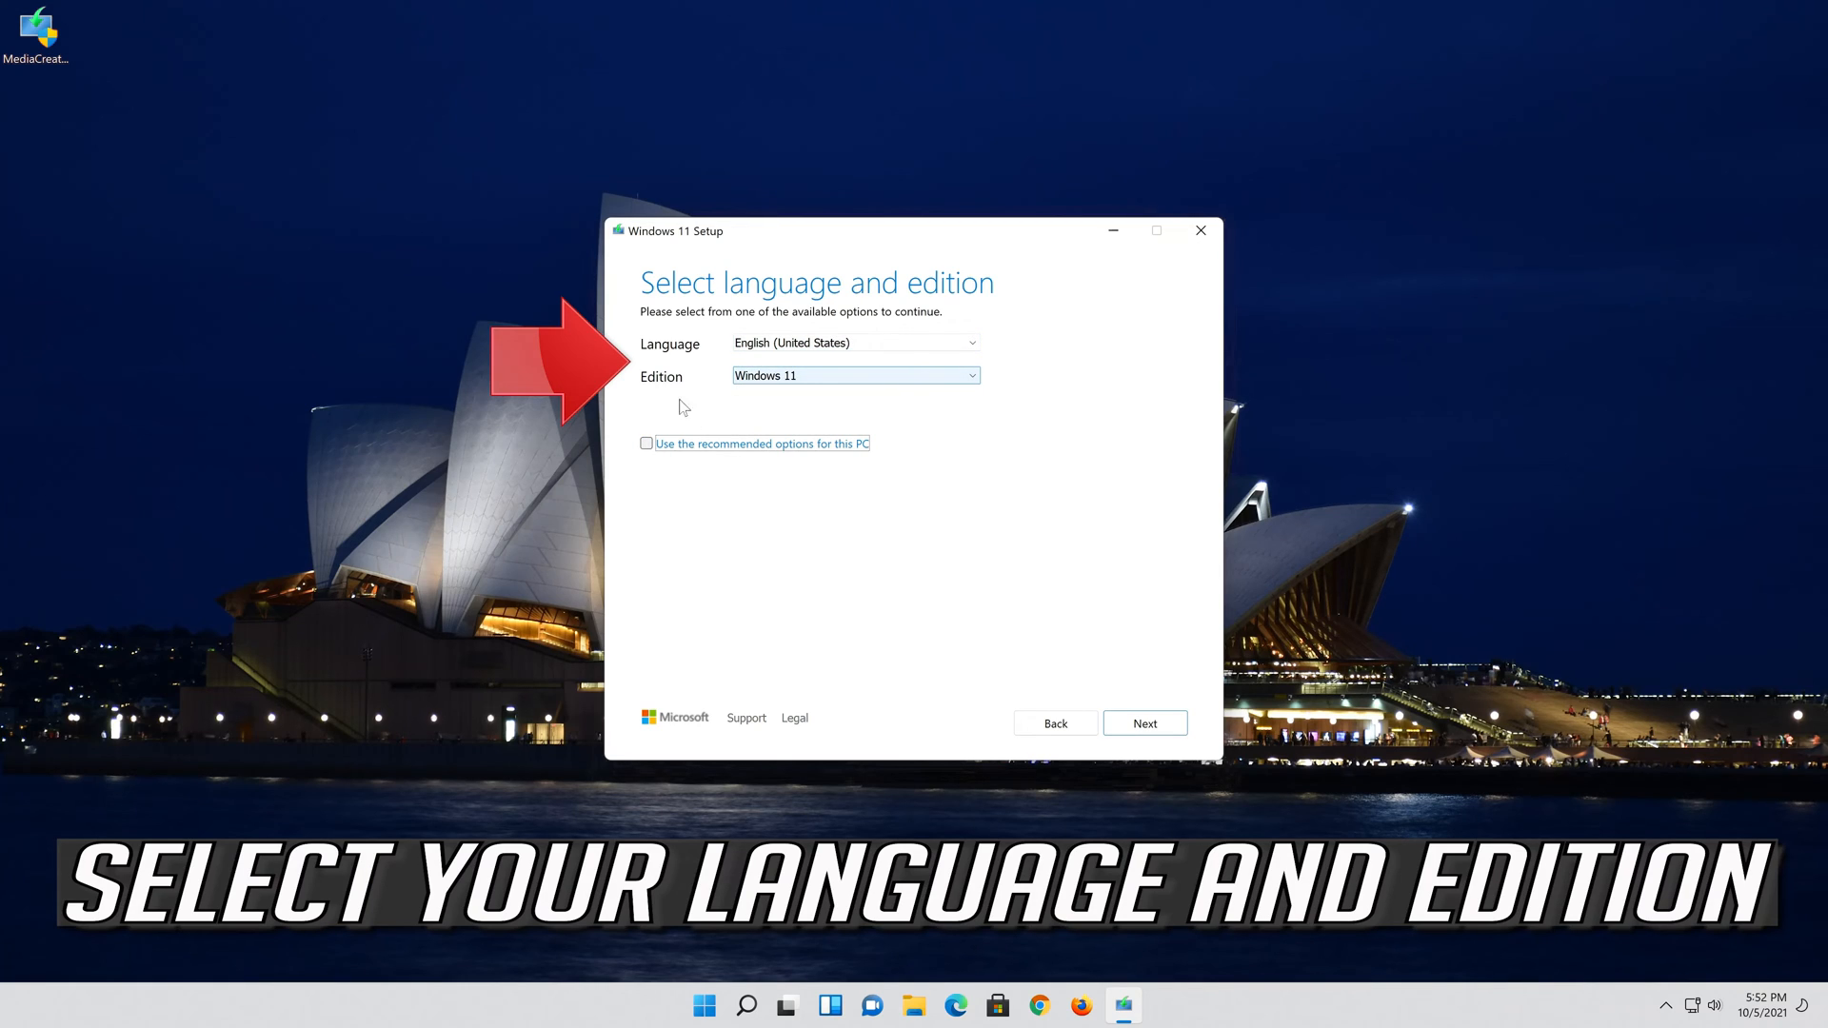
click(645, 444)
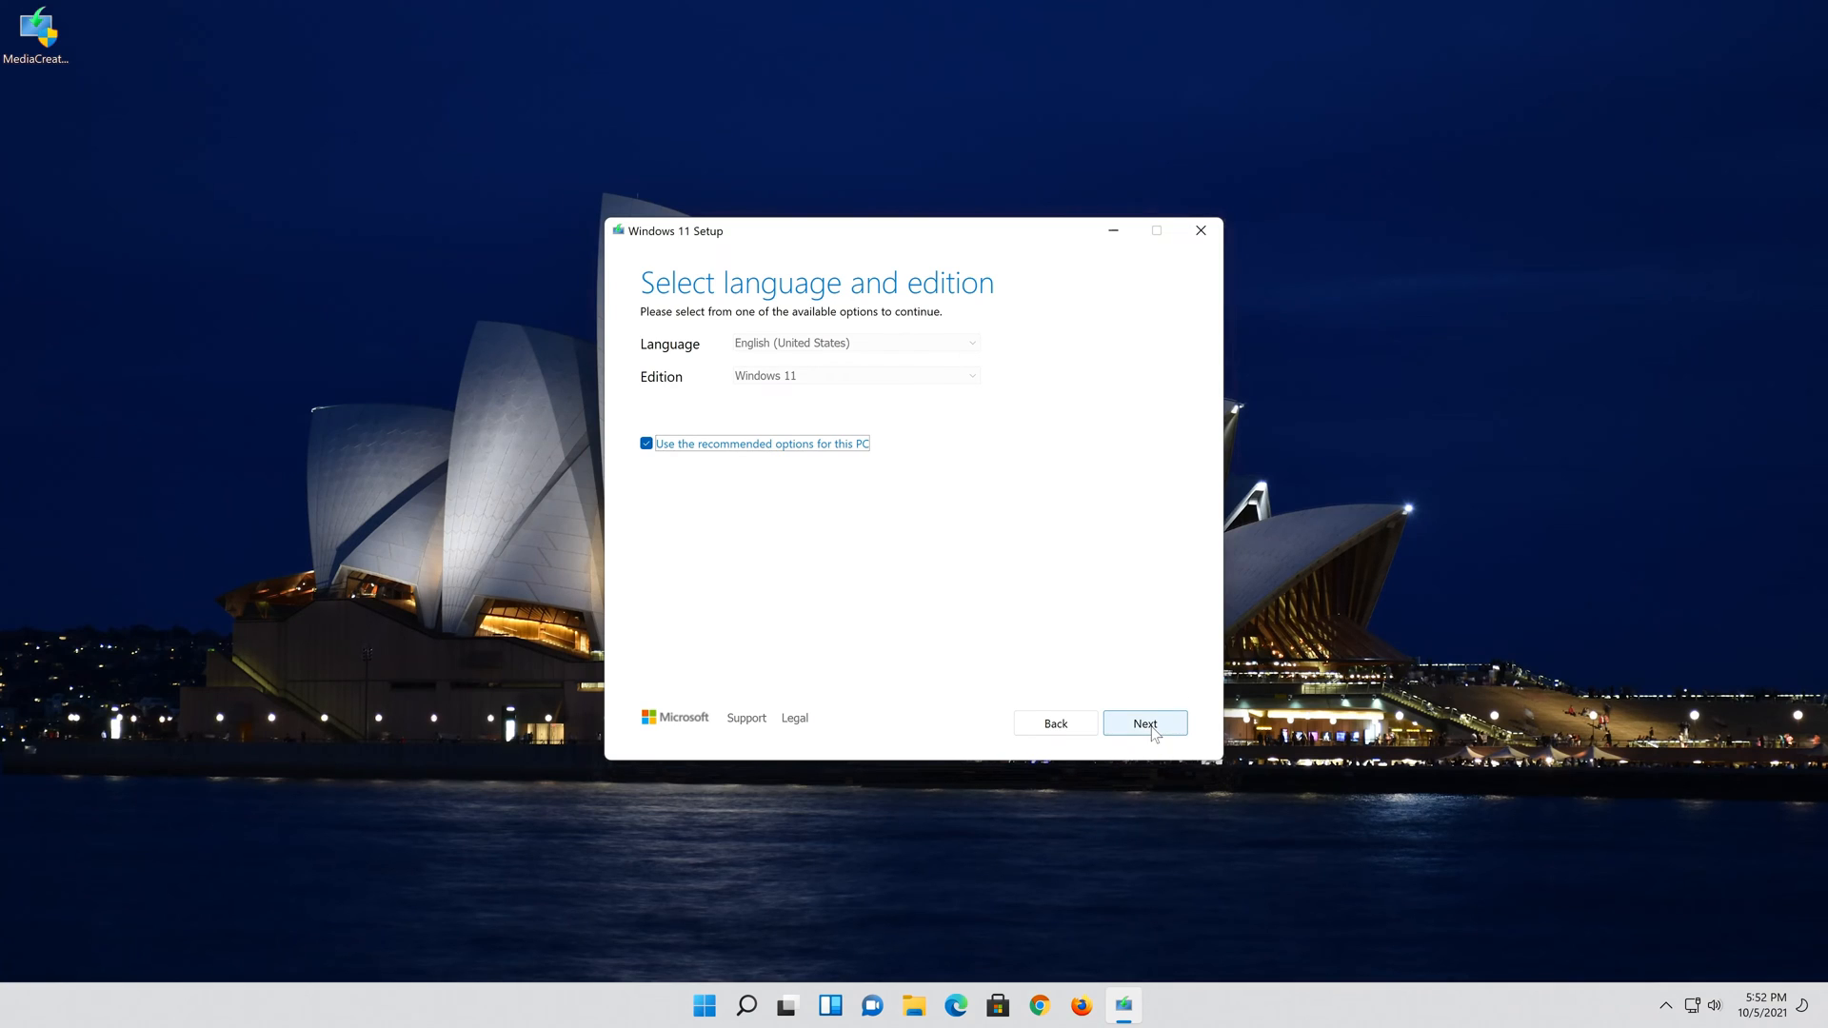
click(1144, 724)
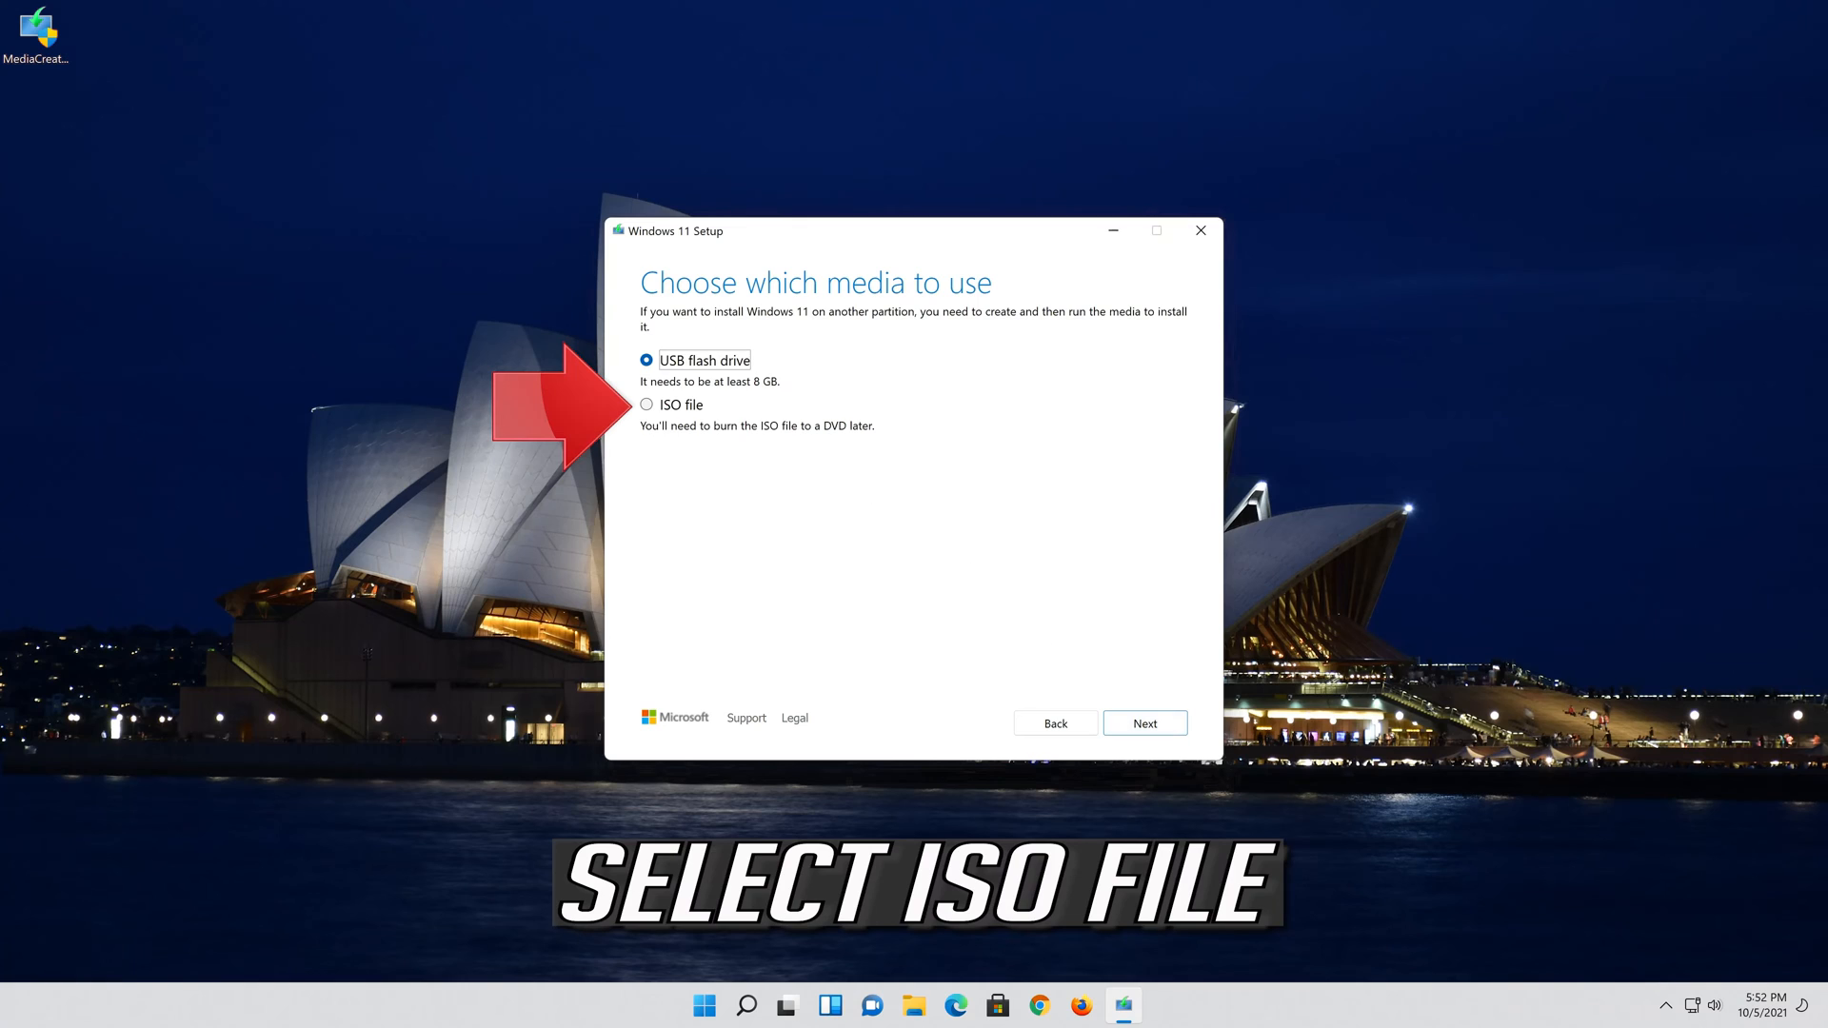
mouse_move(653, 411)
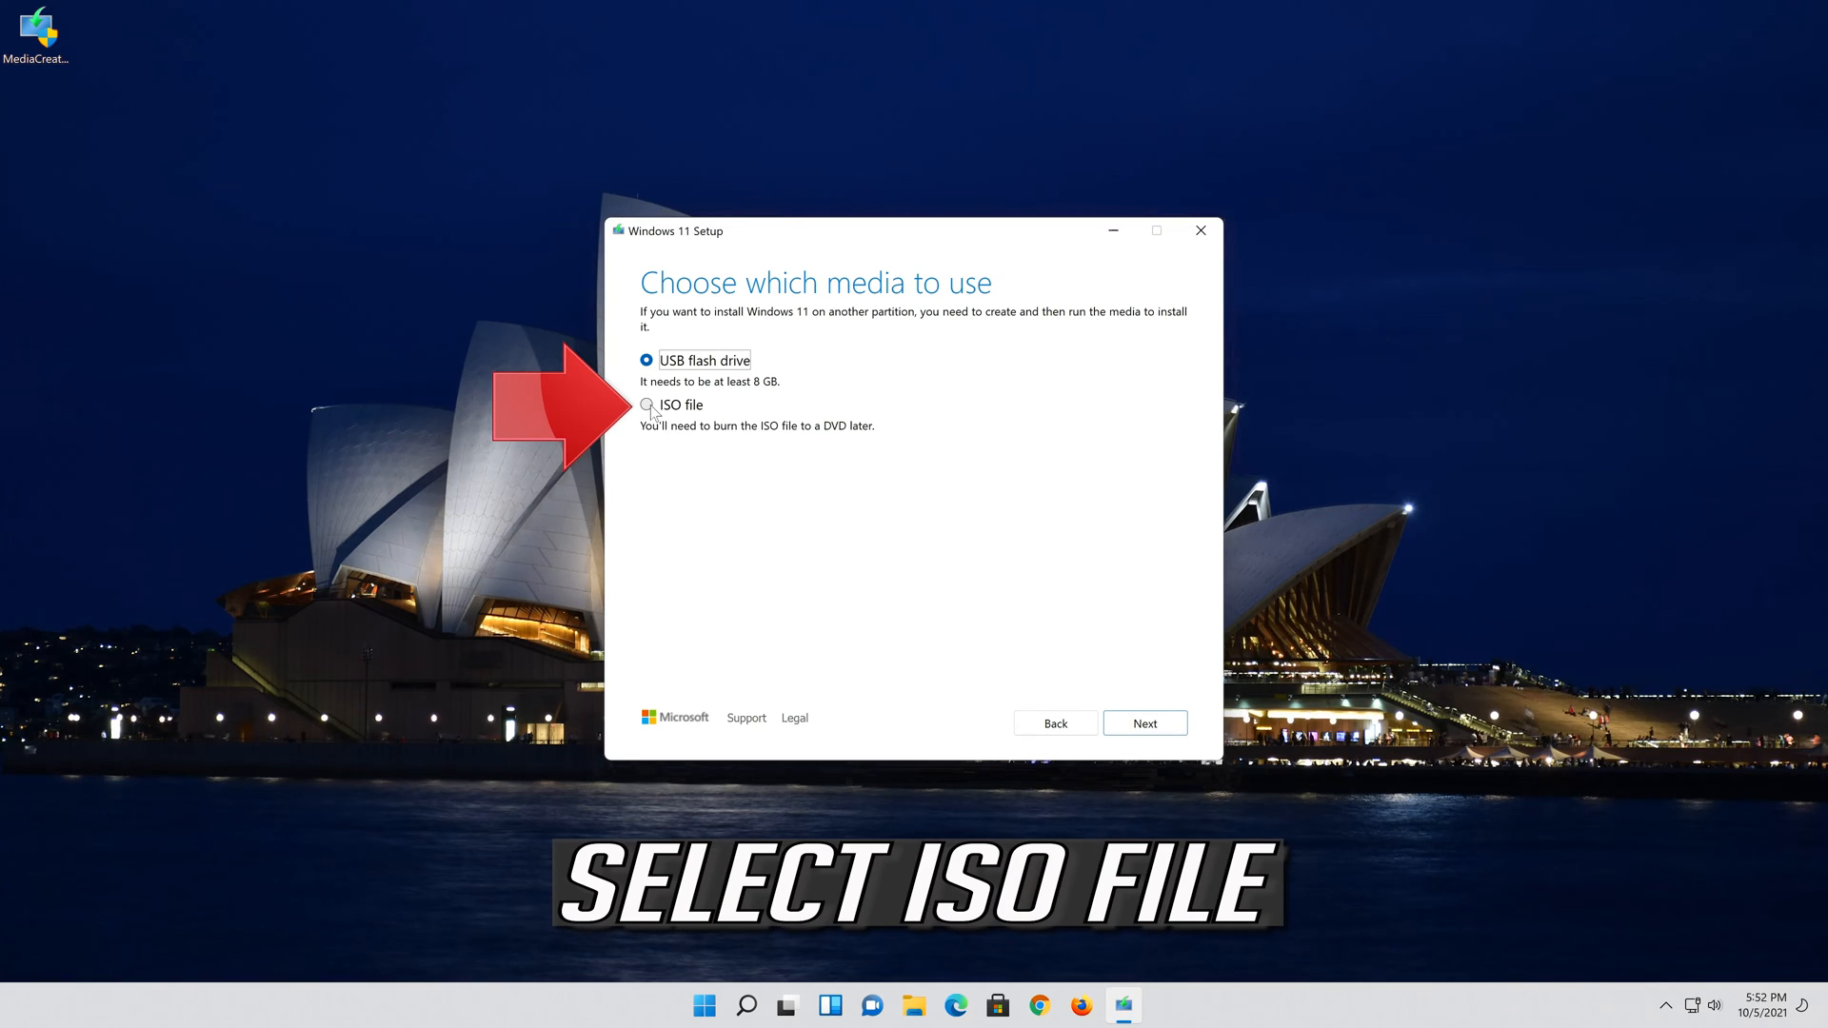
click(645, 404)
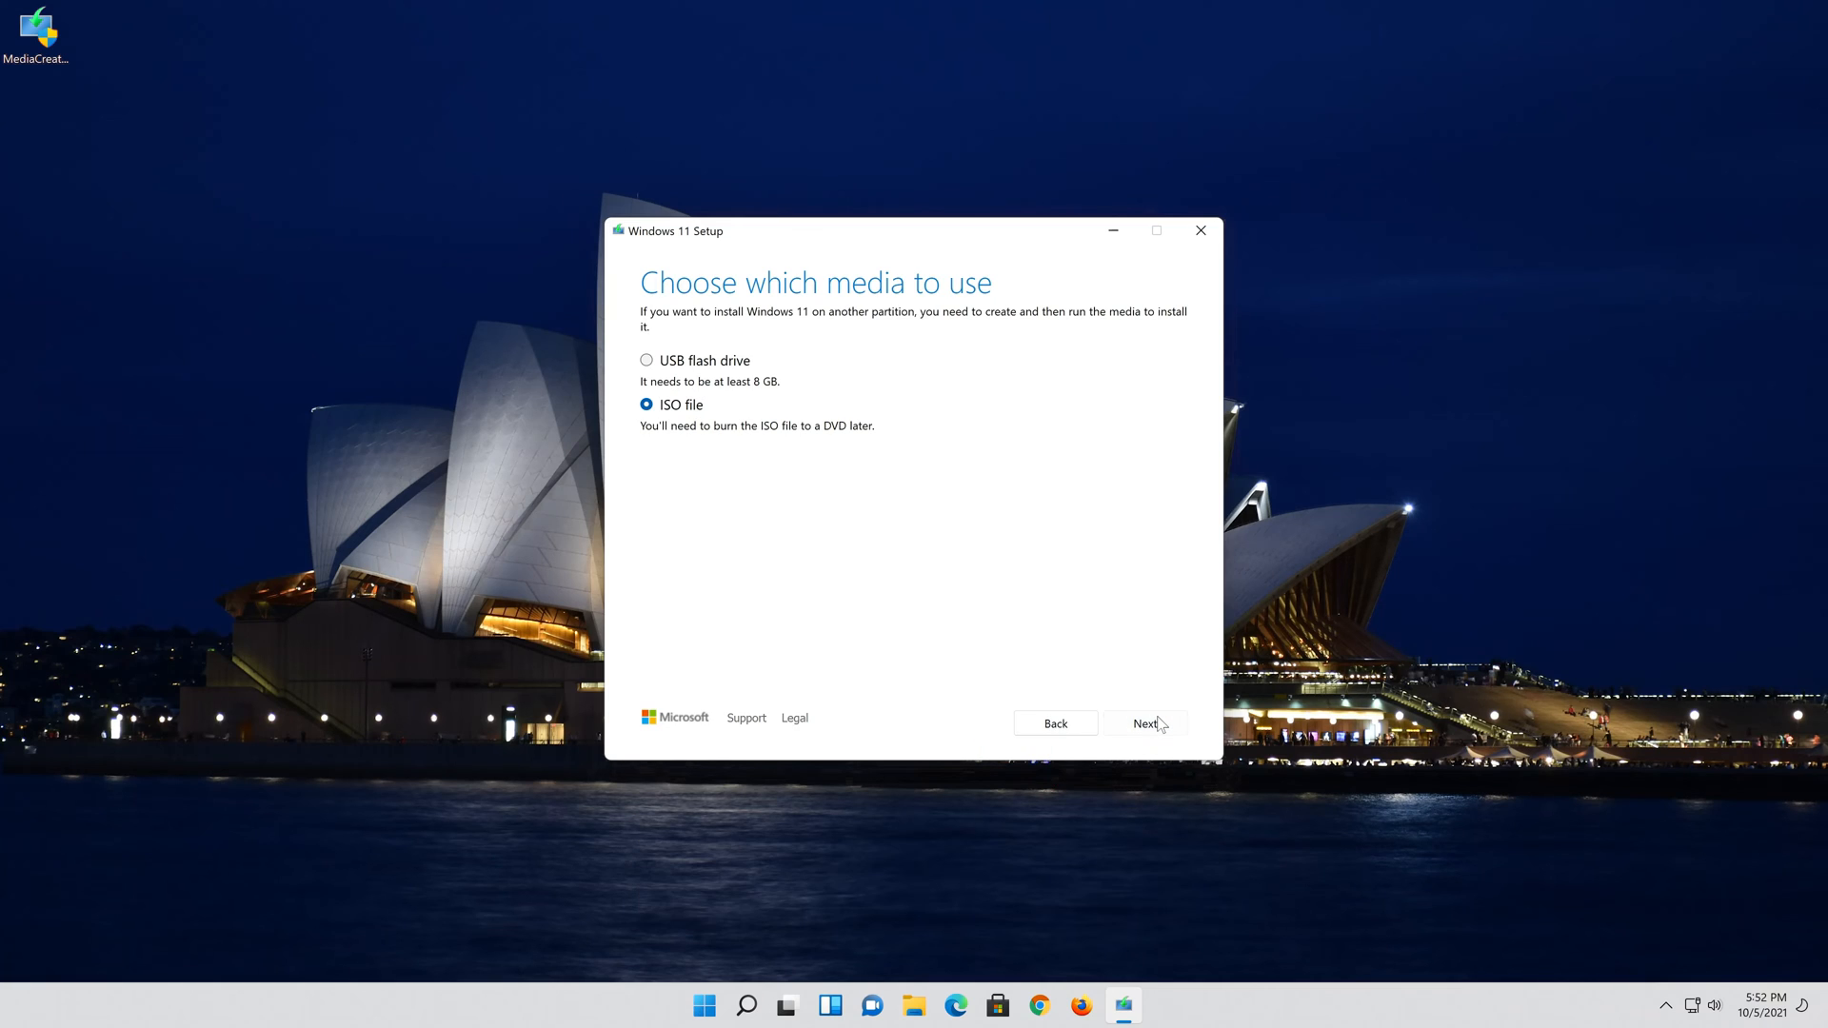
click(1144, 724)
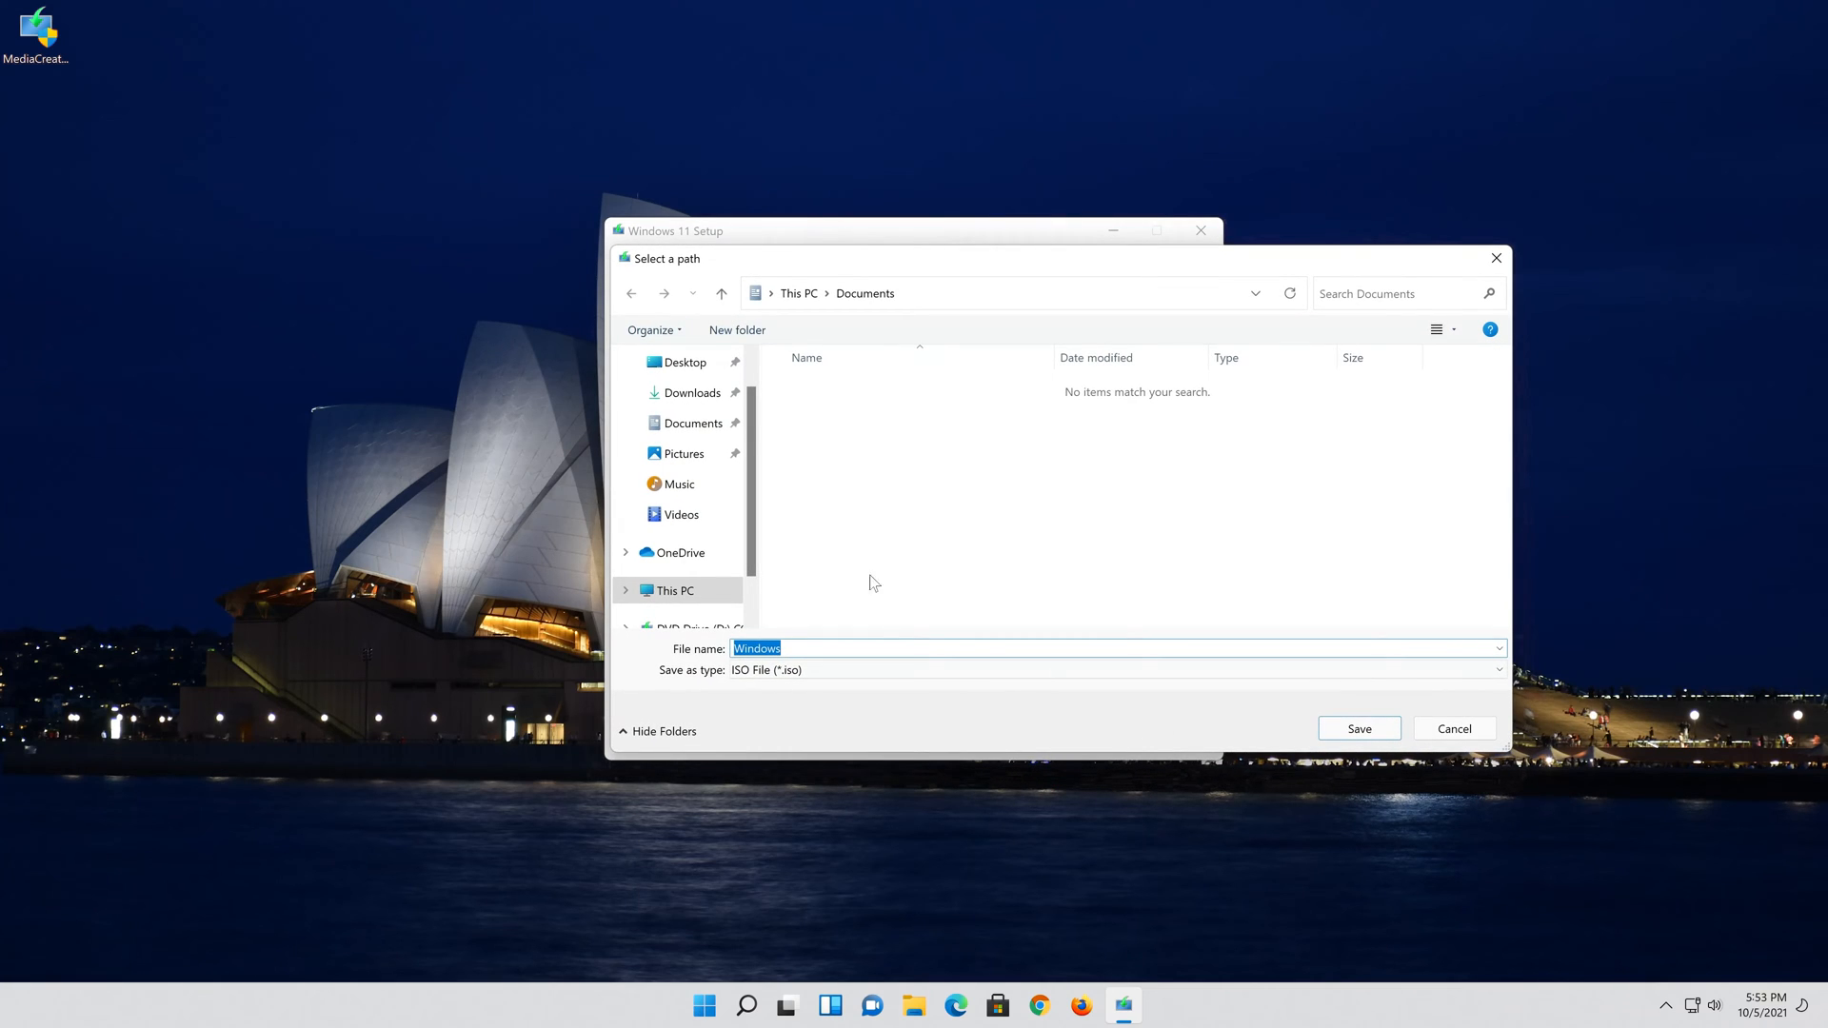
Save the ISO to the Desktop as Windows 11.iso and let creation finish
click(682, 362)
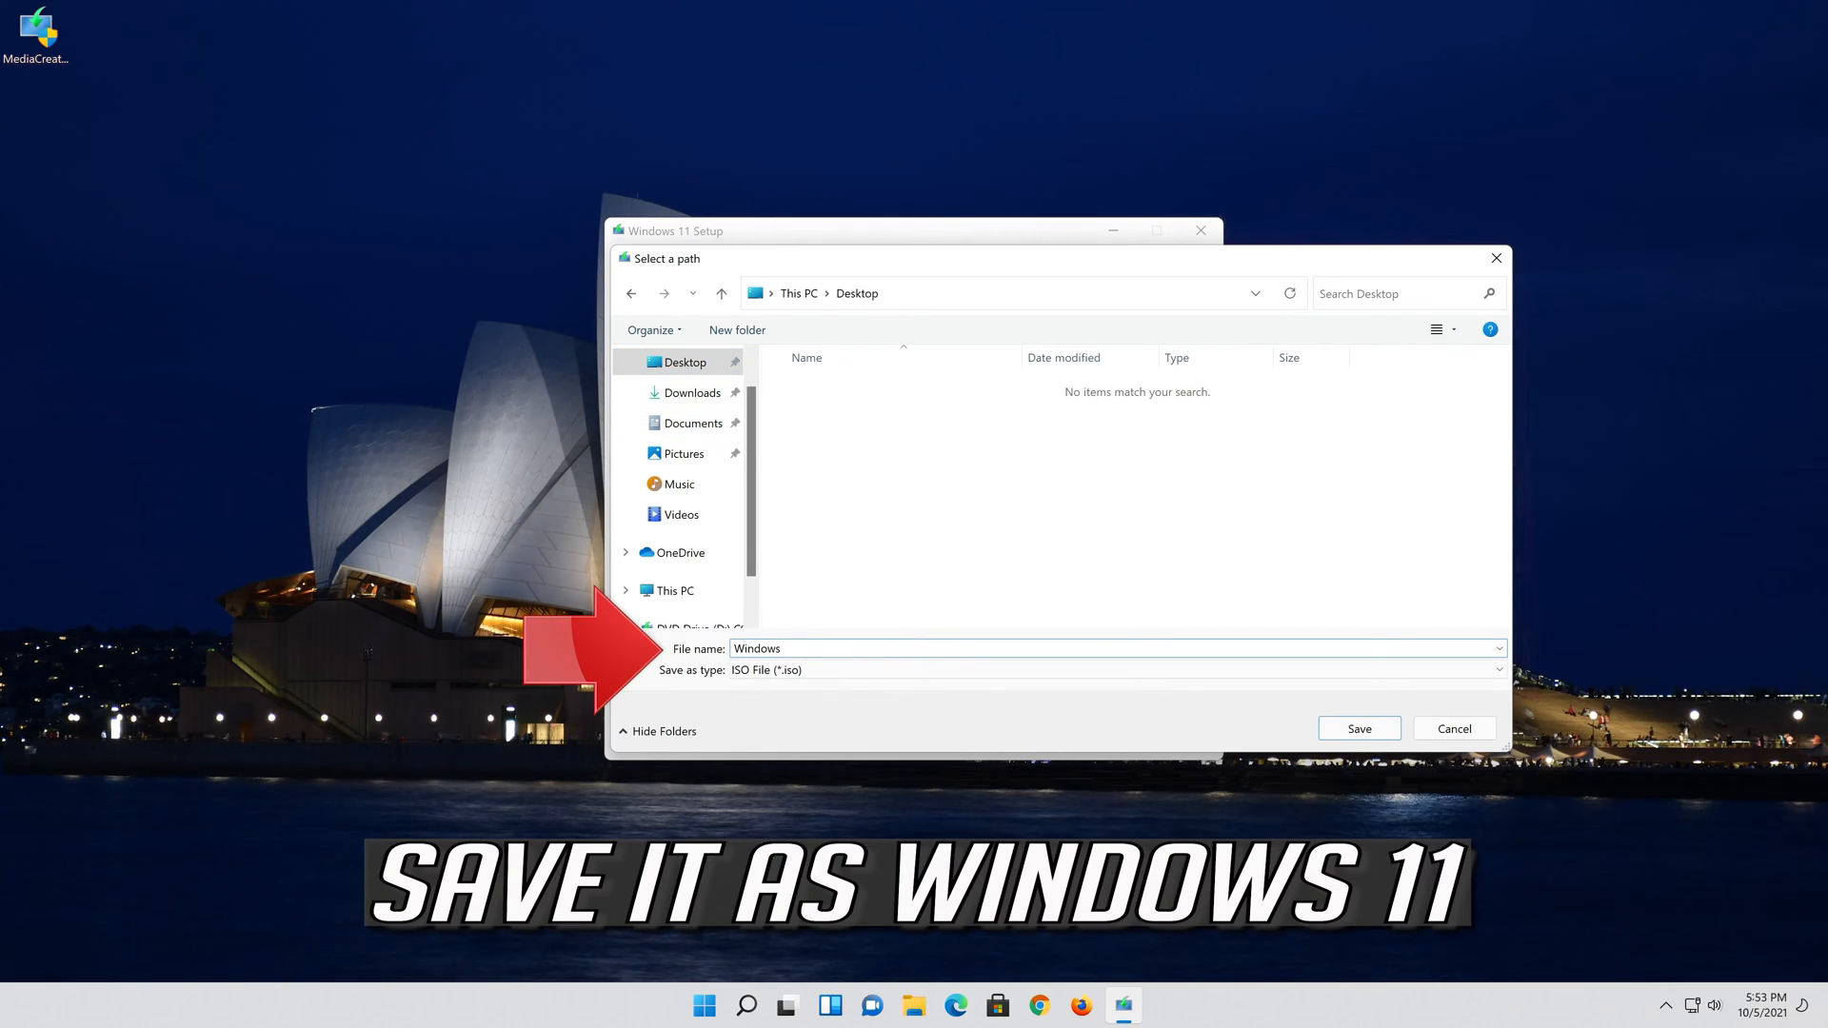
text(11)
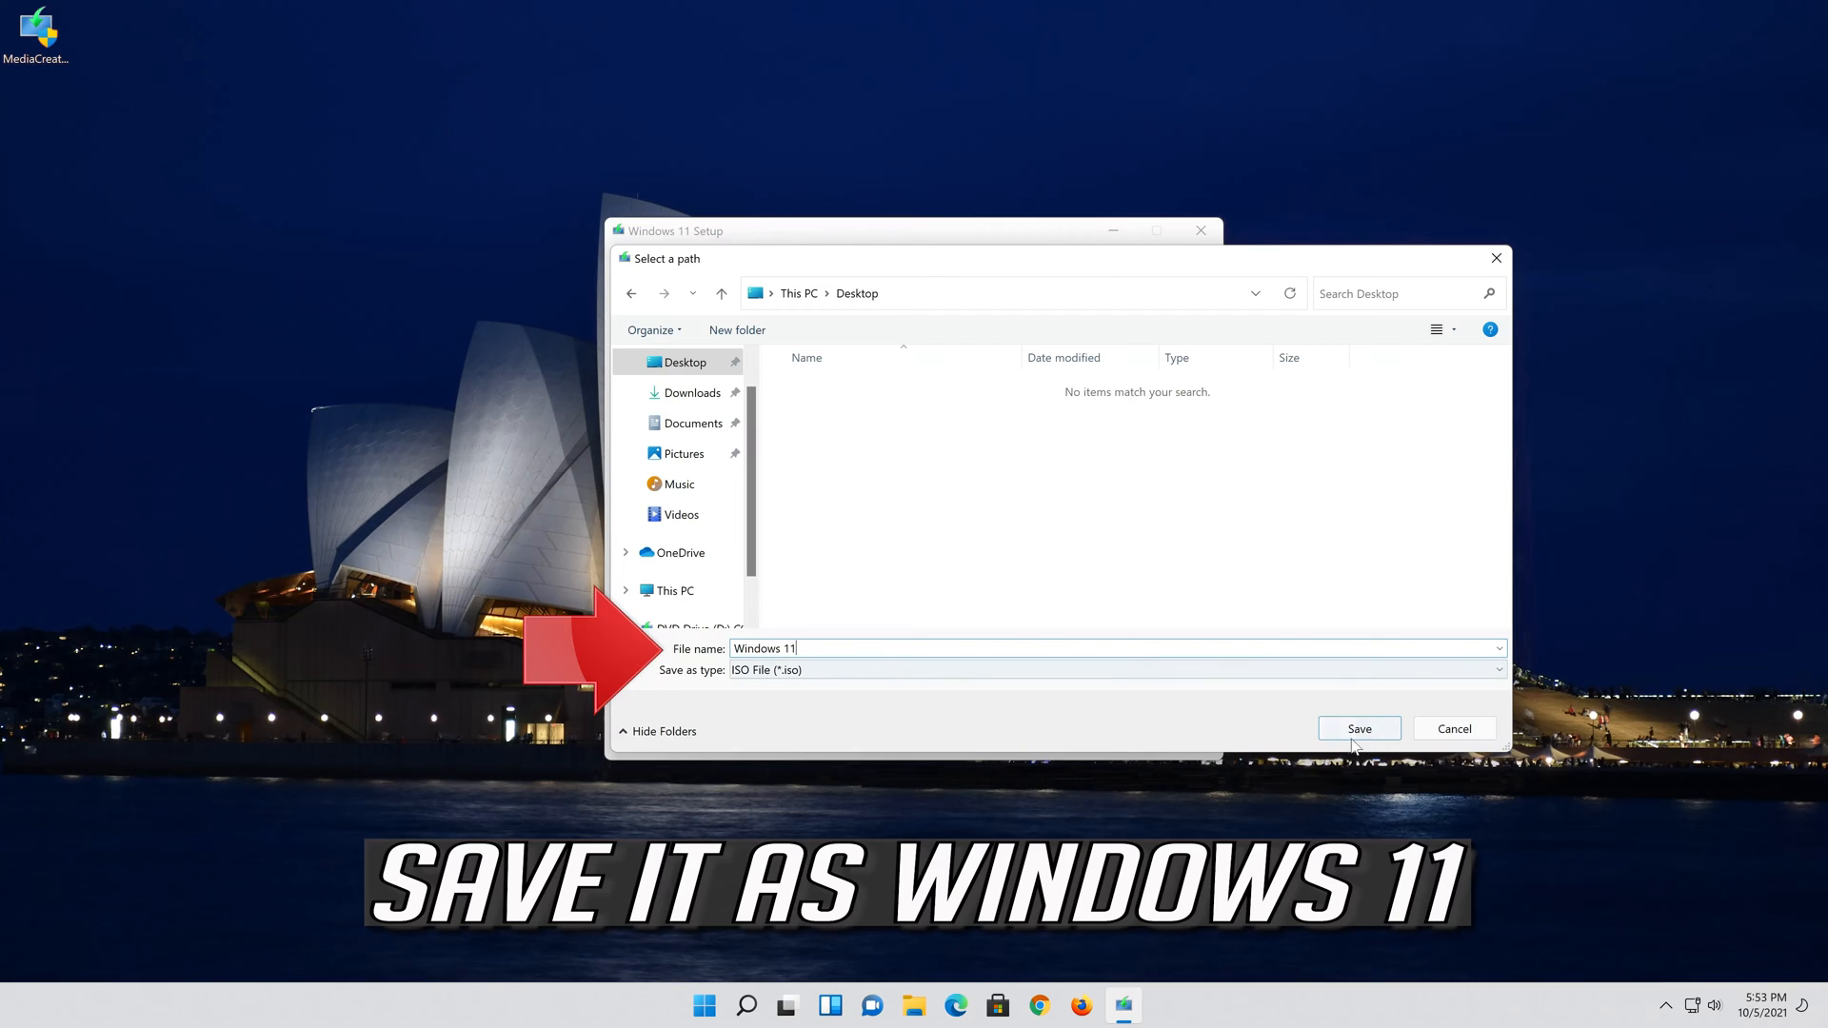
click(1358, 728)
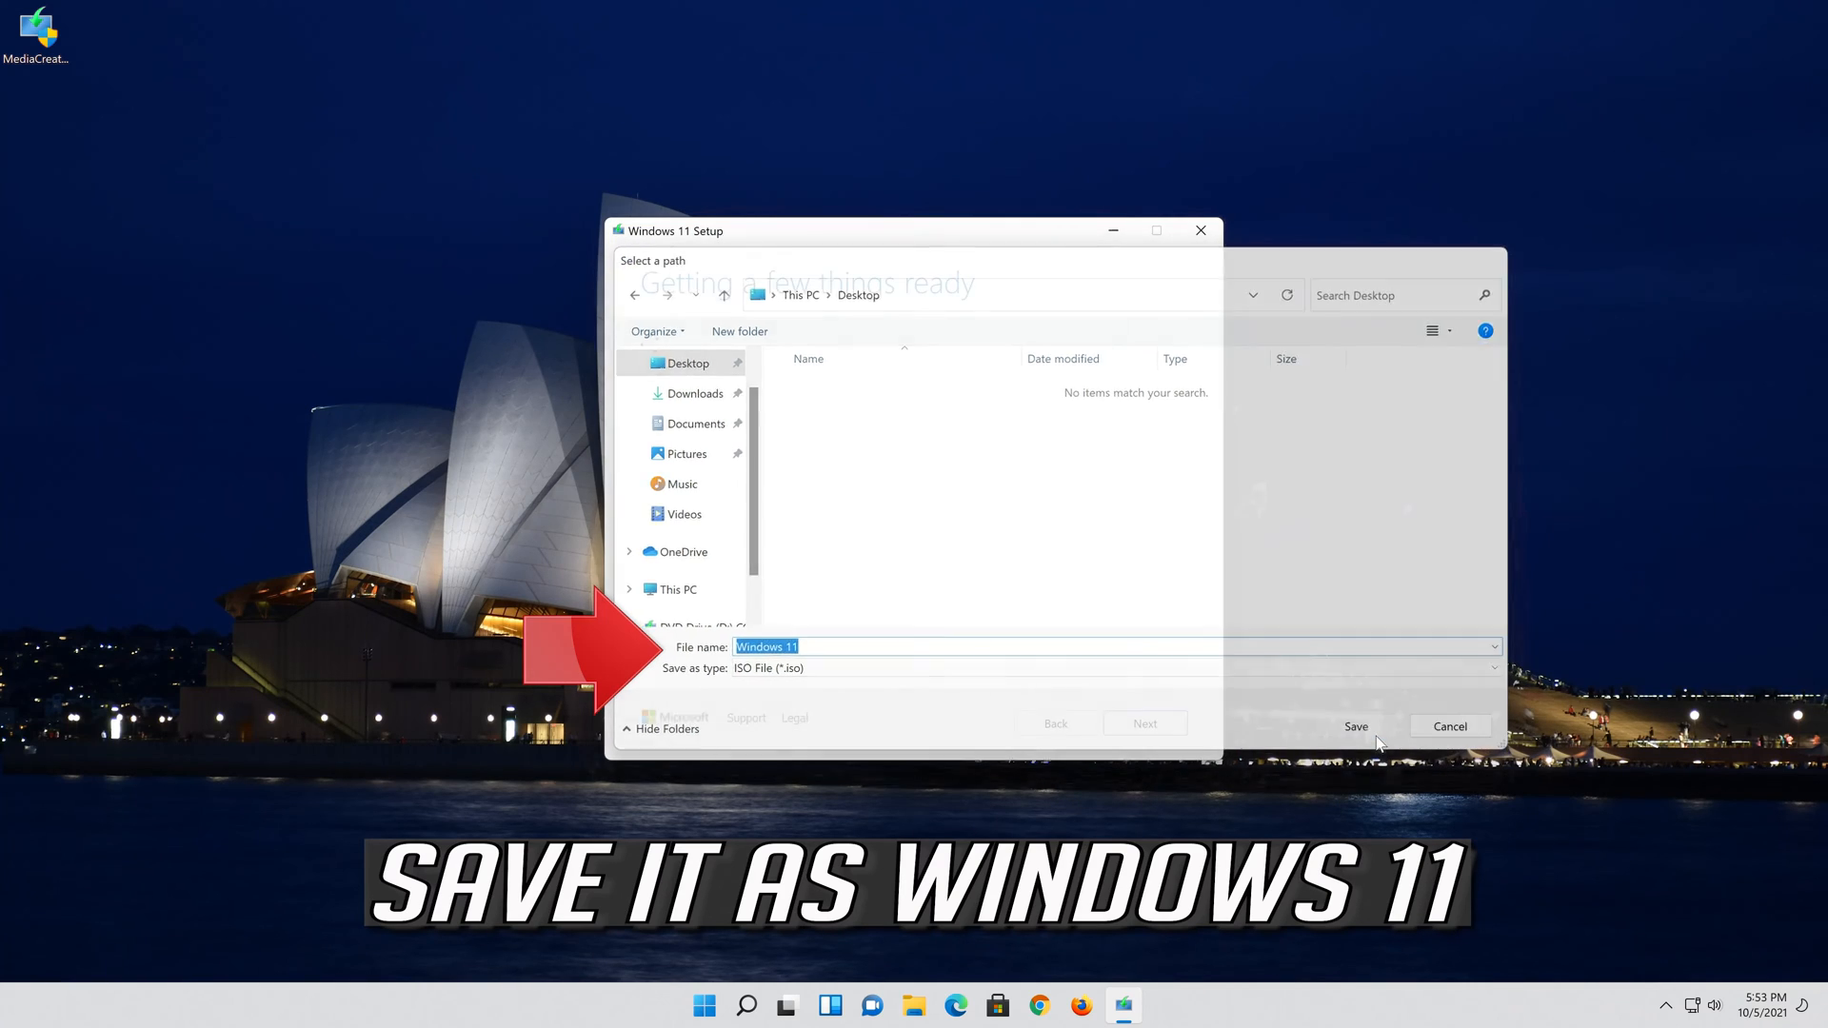
click(1354, 726)
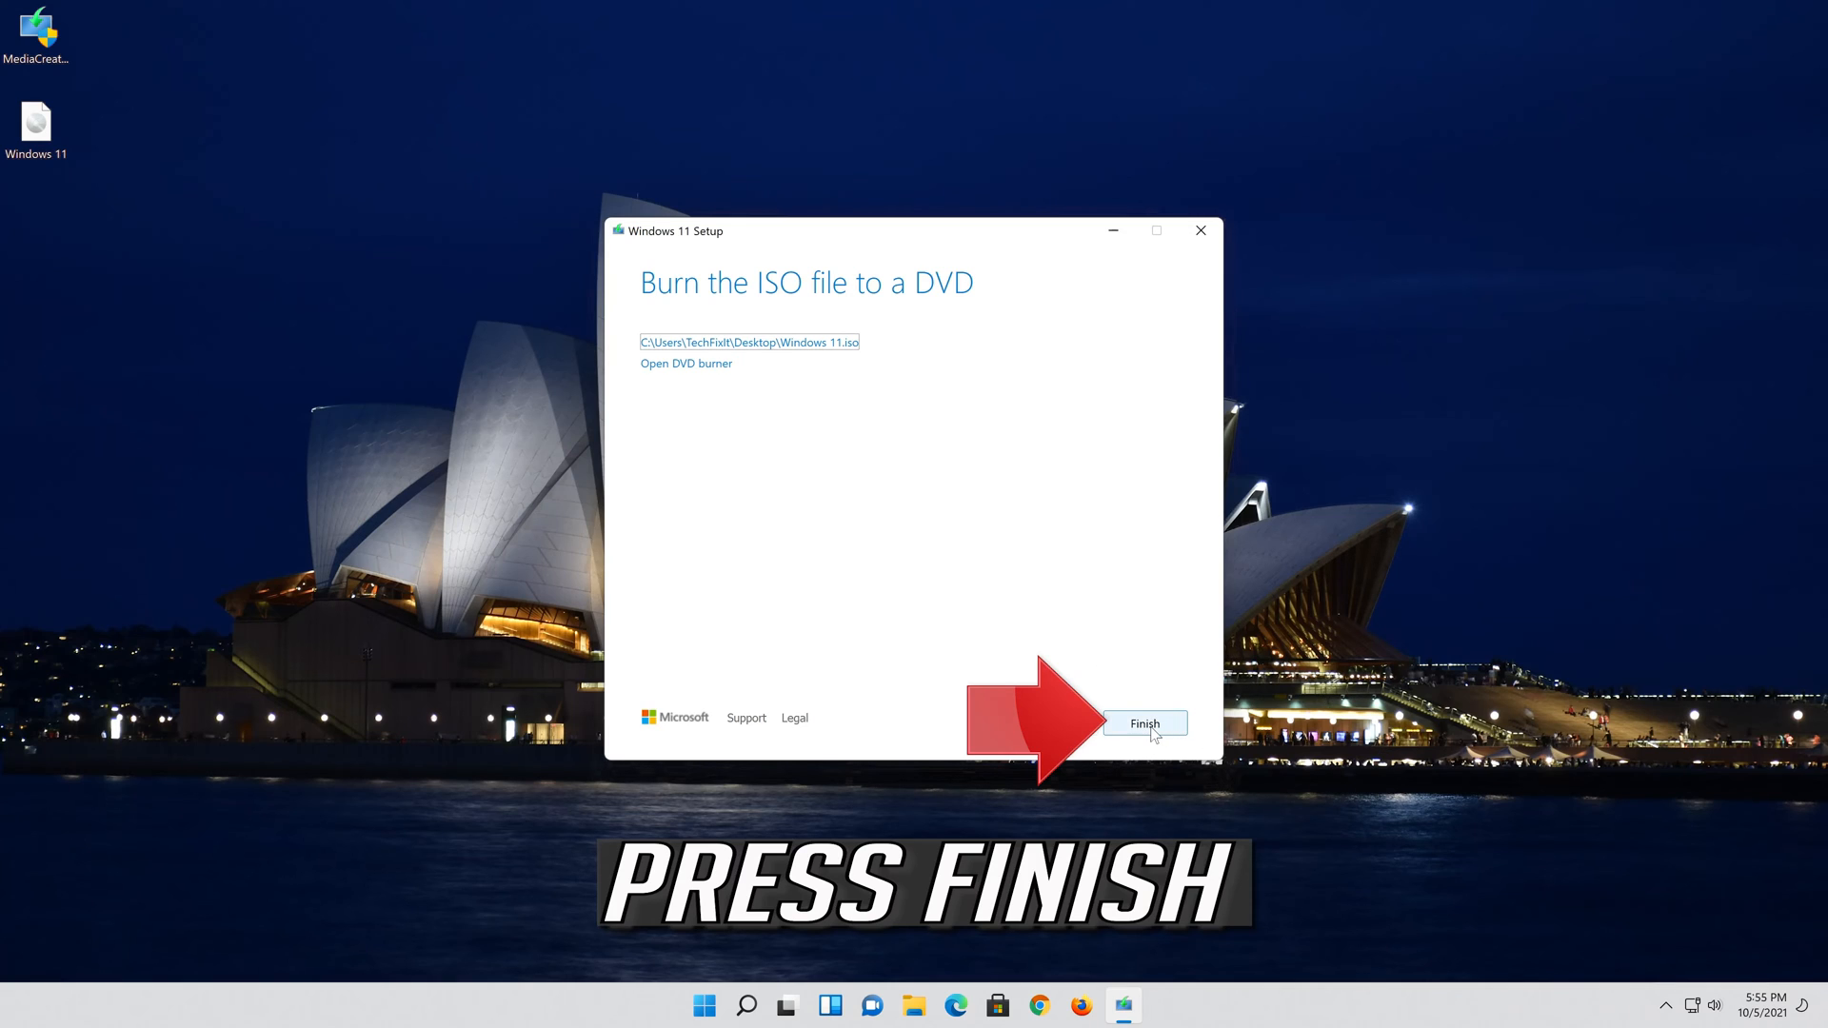
Finish the tool, then launch setup from the mounted ESD-ISO drive and approve UAC
click(1145, 723)
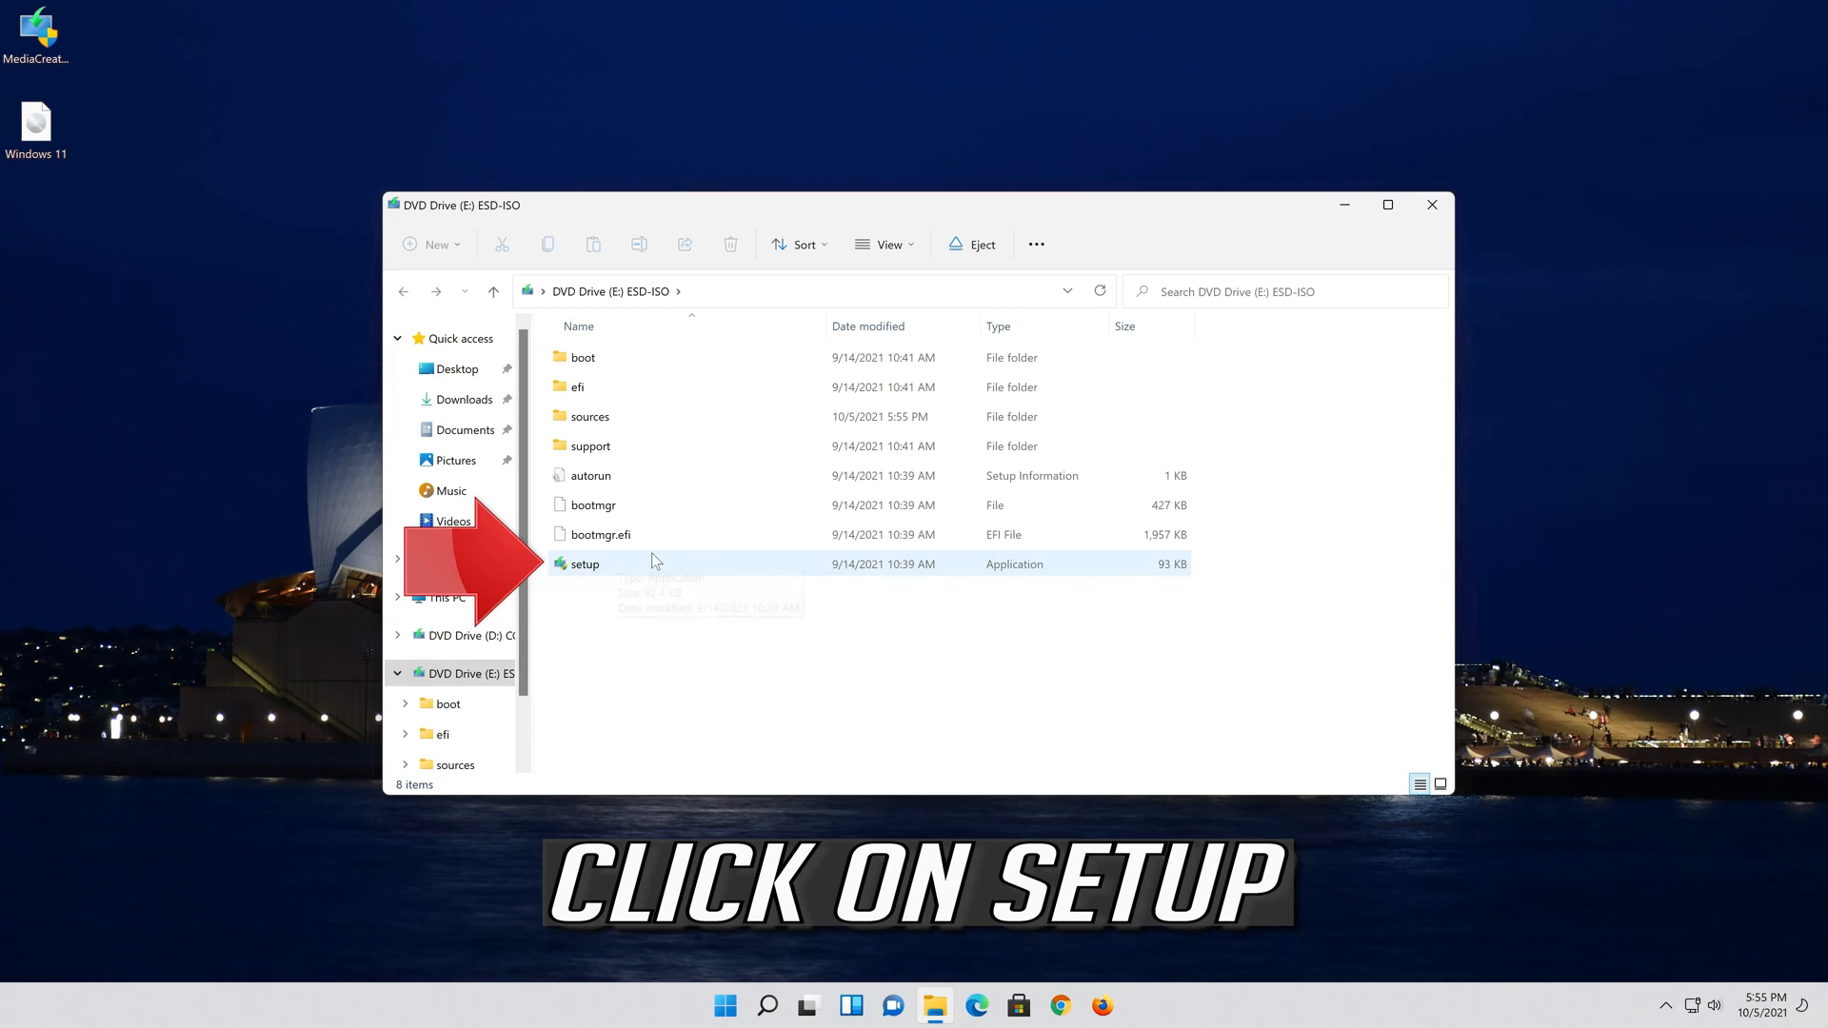
double_click(583, 564)
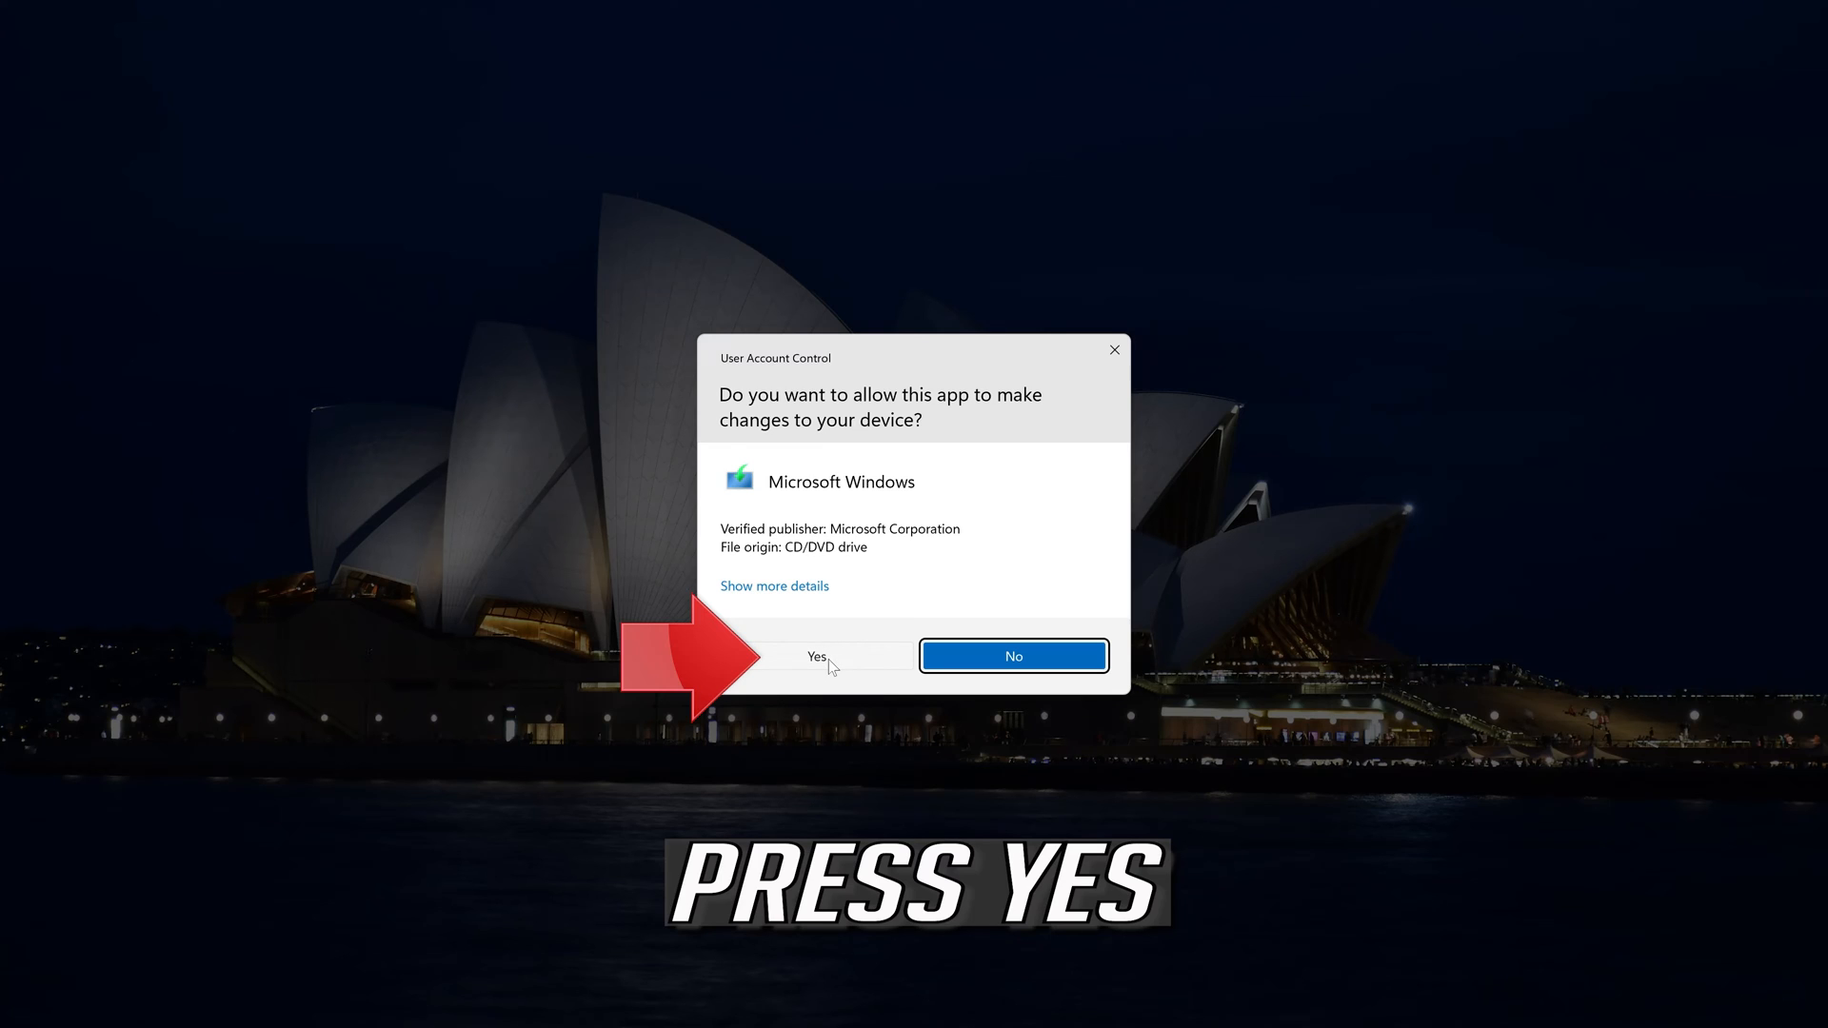
click(817, 657)
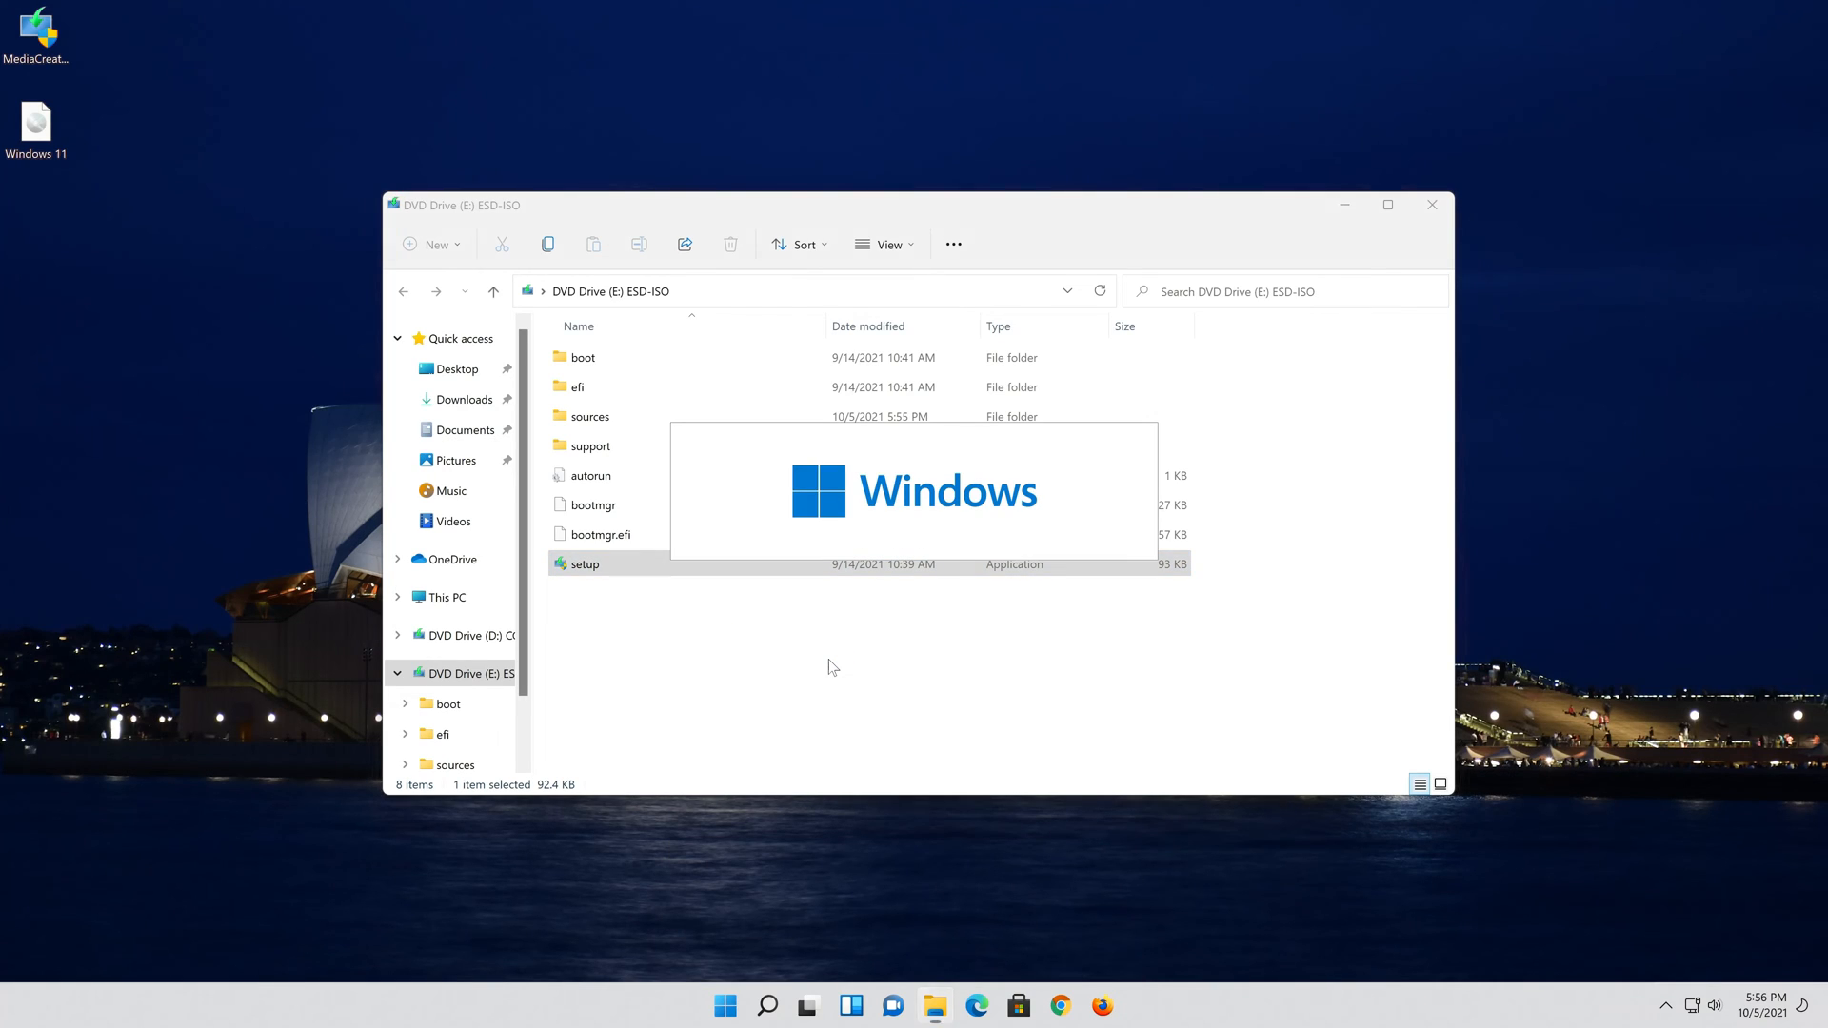
double_click(583, 564)
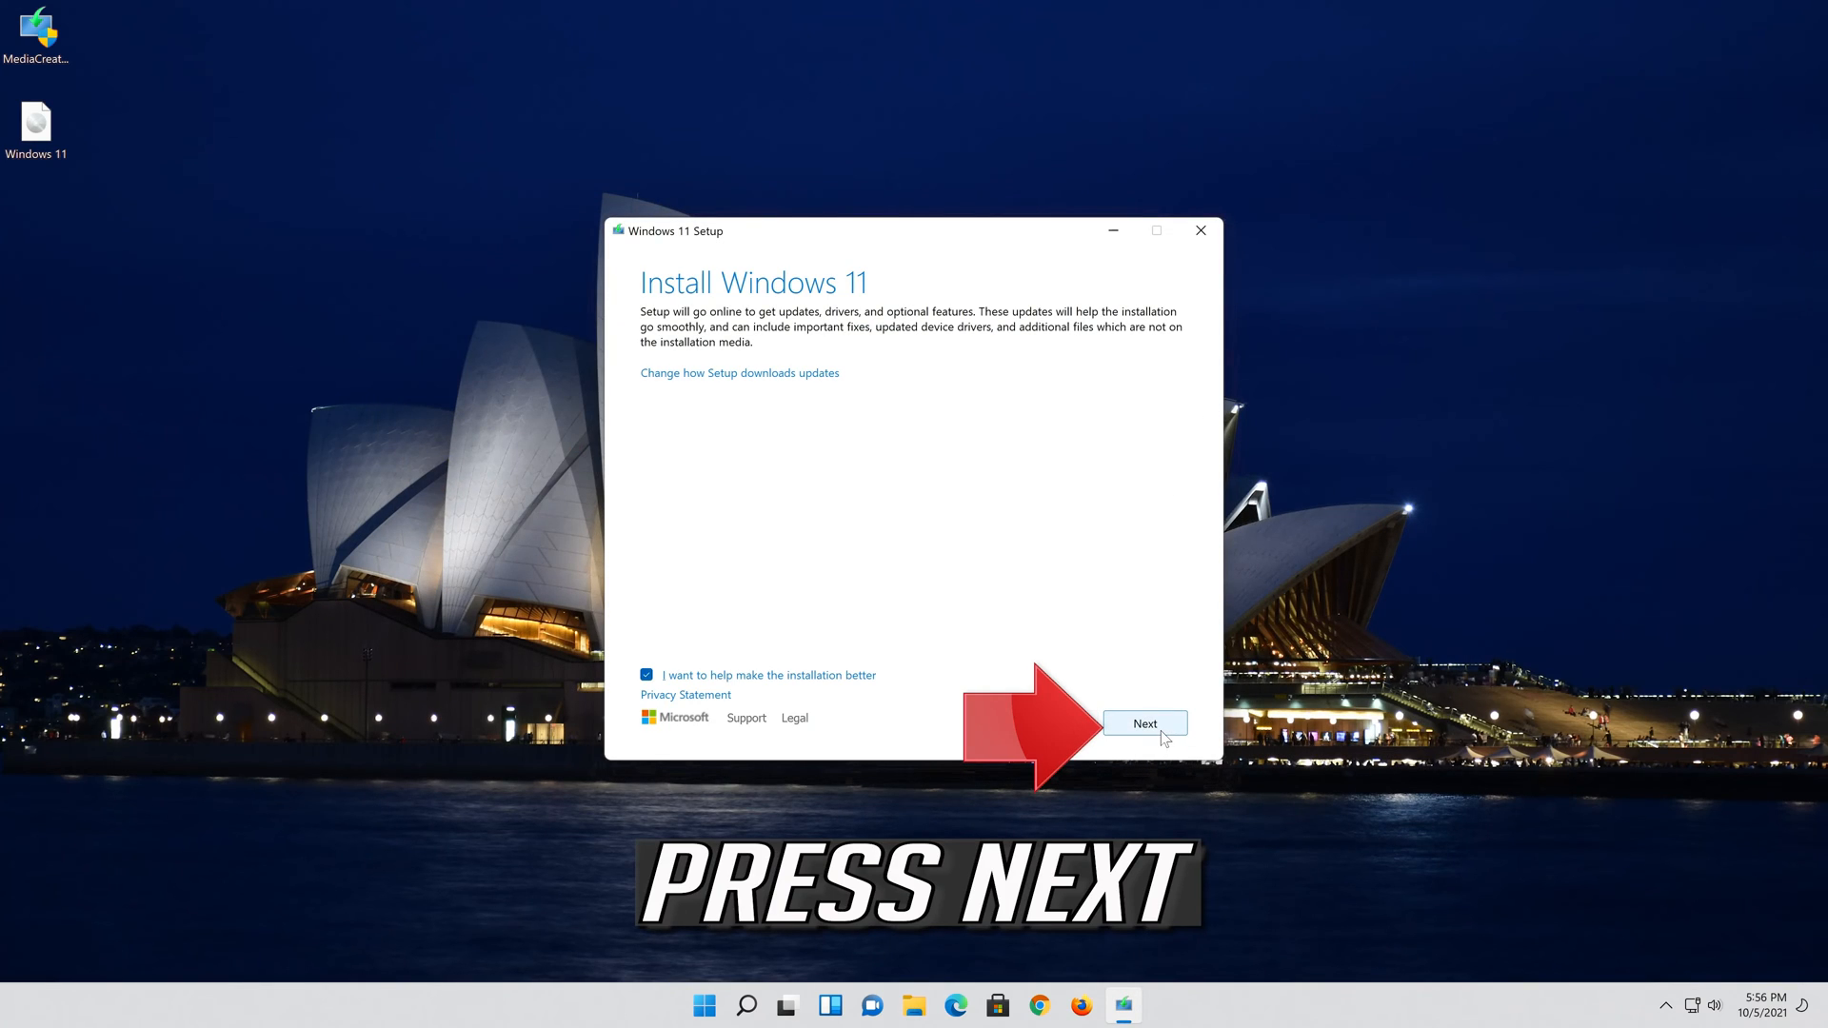
Accept the Windows 11 license and continue with Keep personal files and apps selected
click(1144, 723)
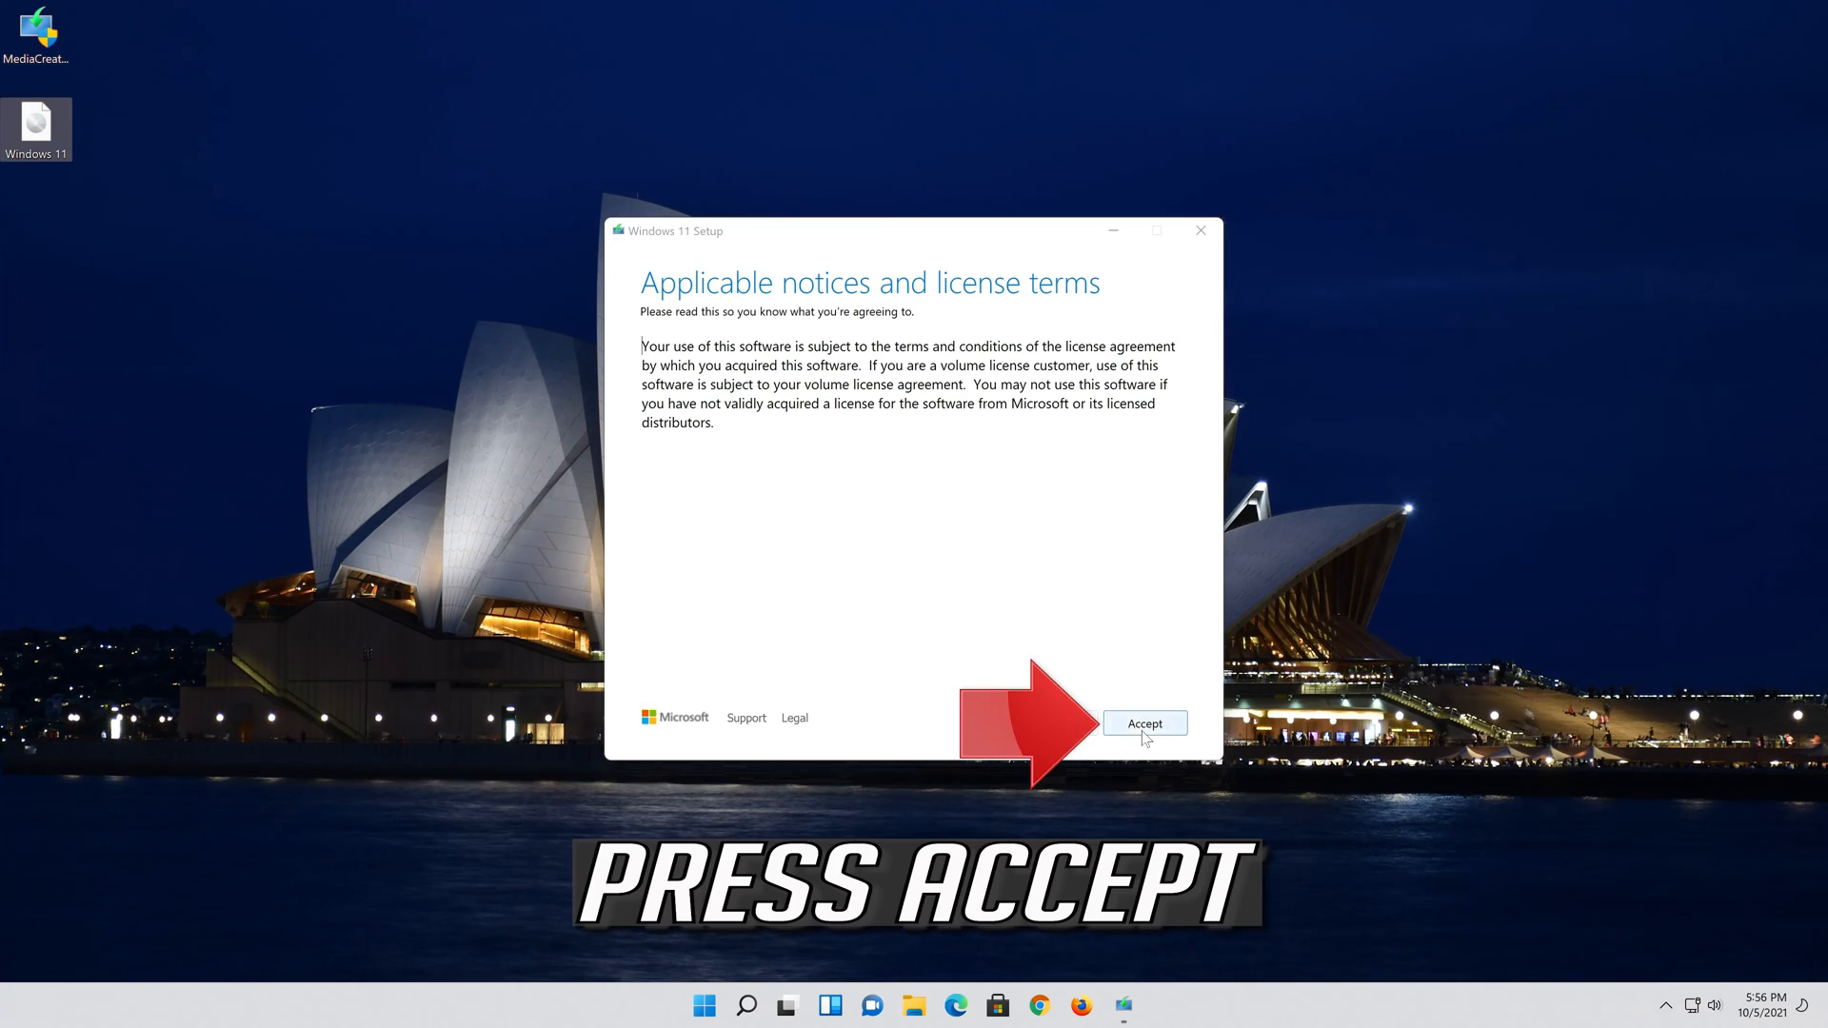
click(1144, 724)
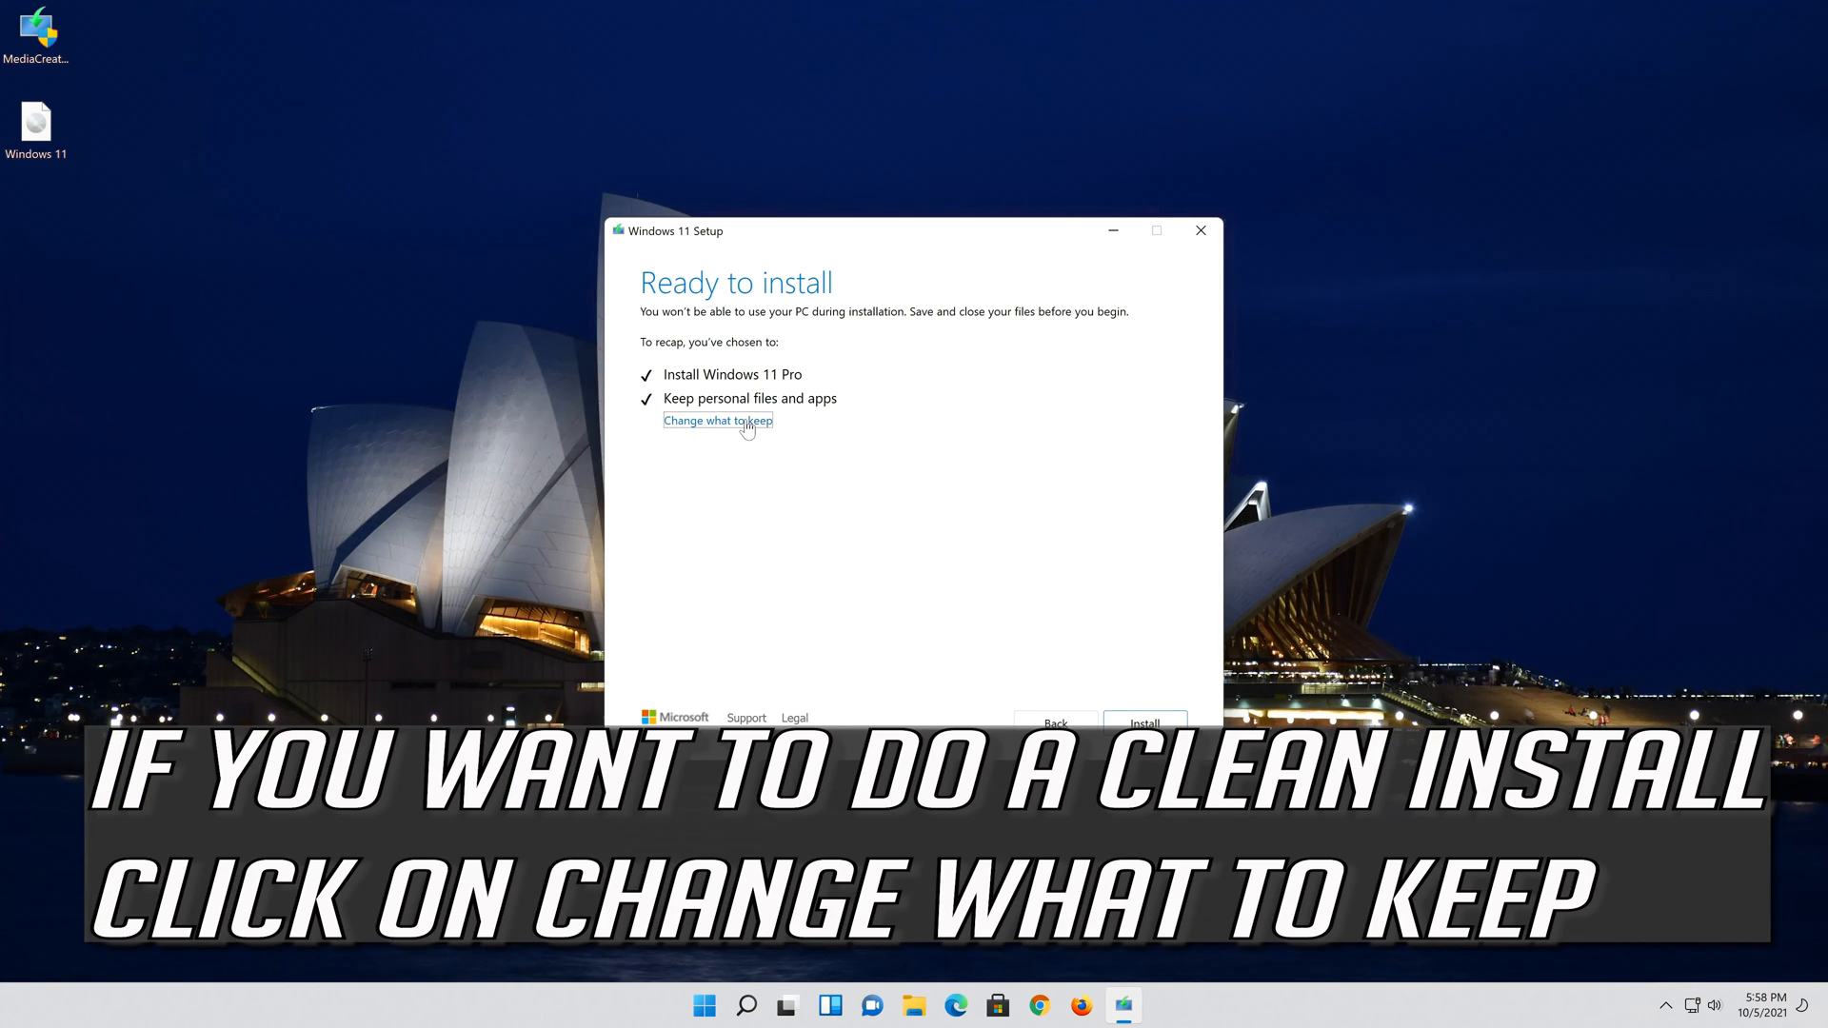
click(718, 421)
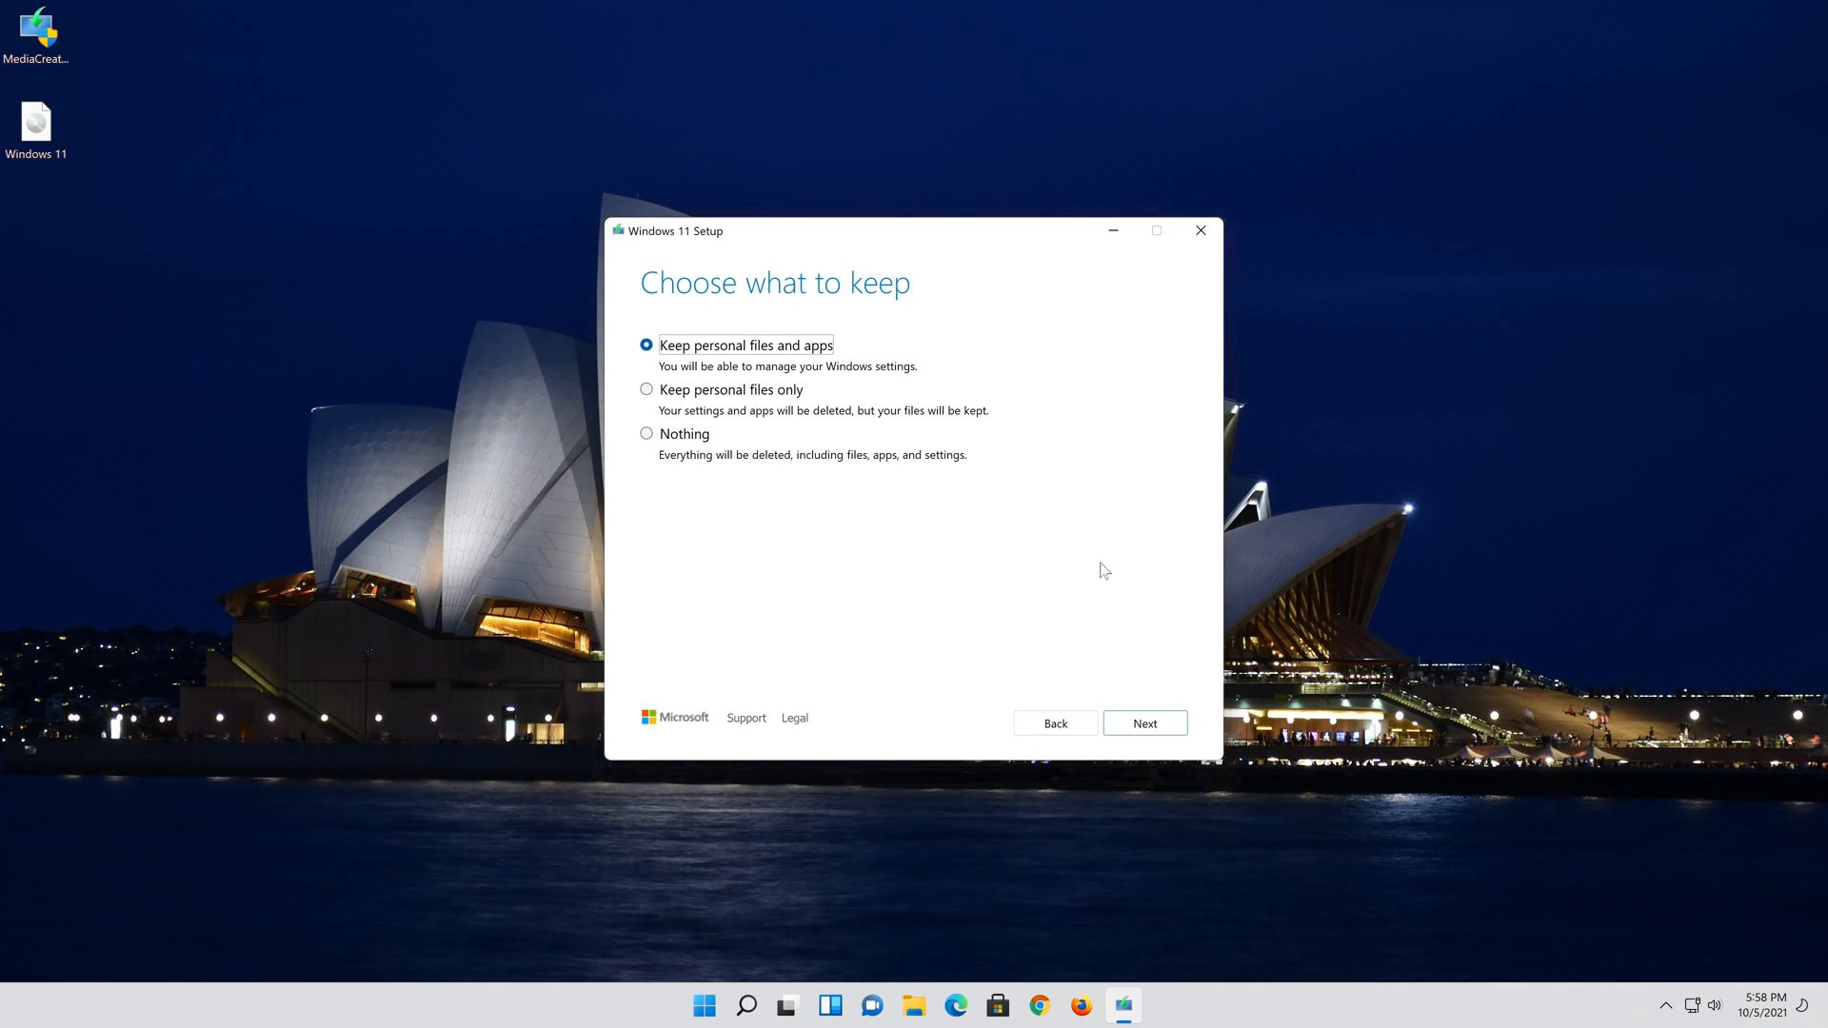
click(1143, 724)
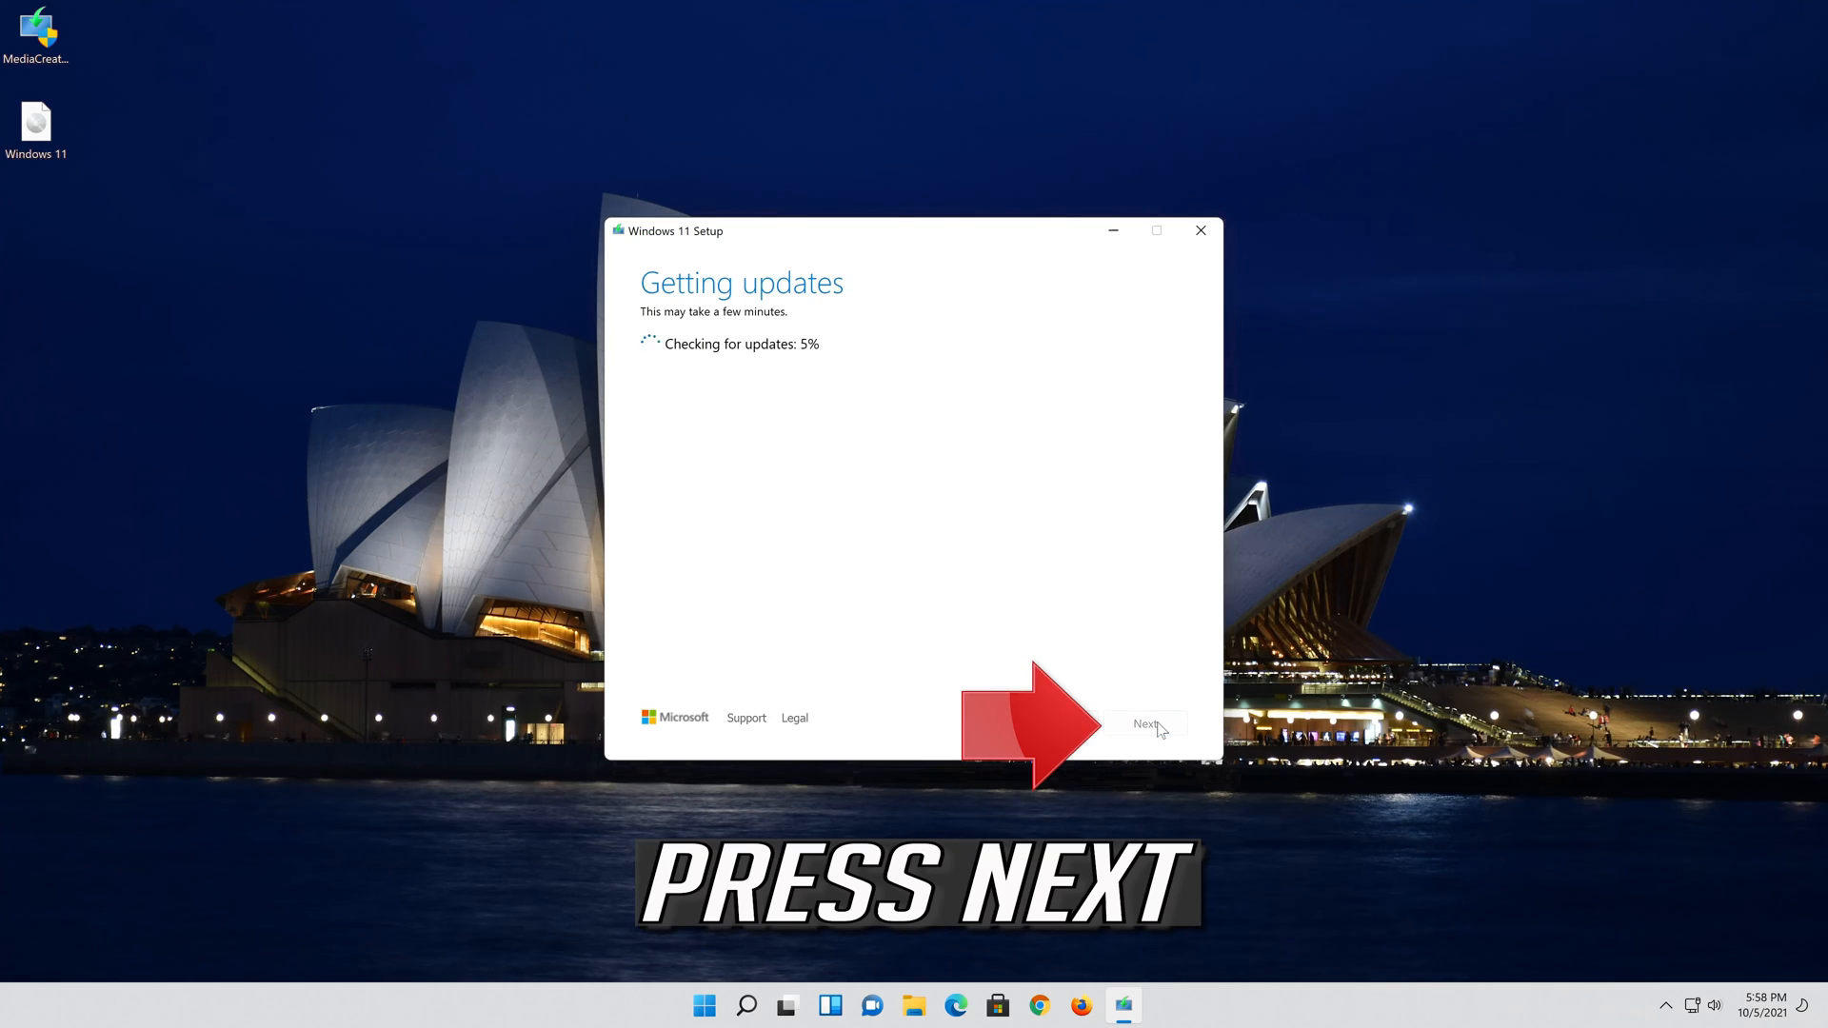